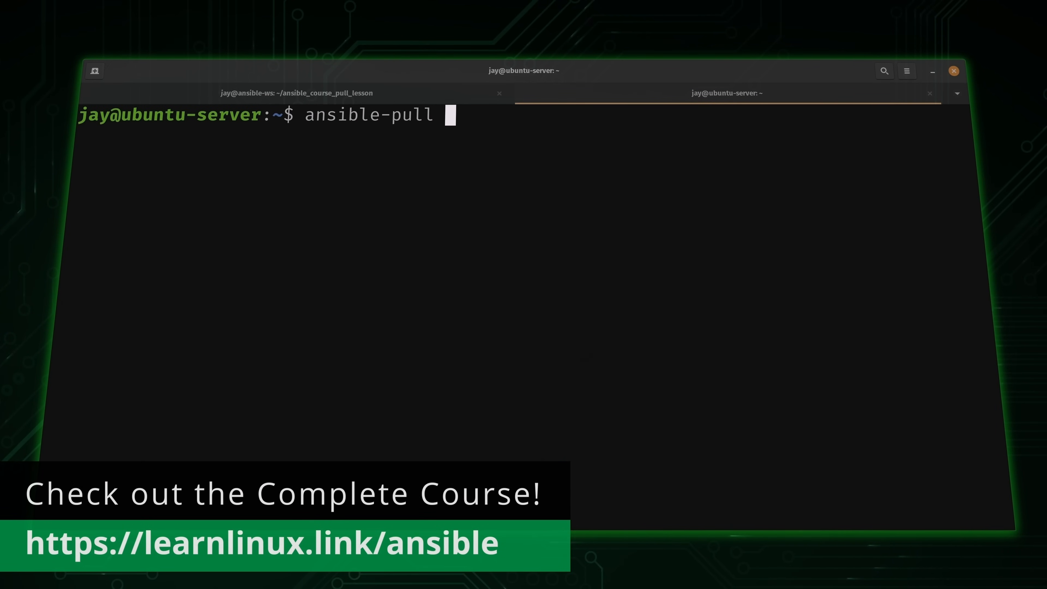
# Run git checkout on the inventory file to discard its uncommitted changes
pyautogui.write('--ask')
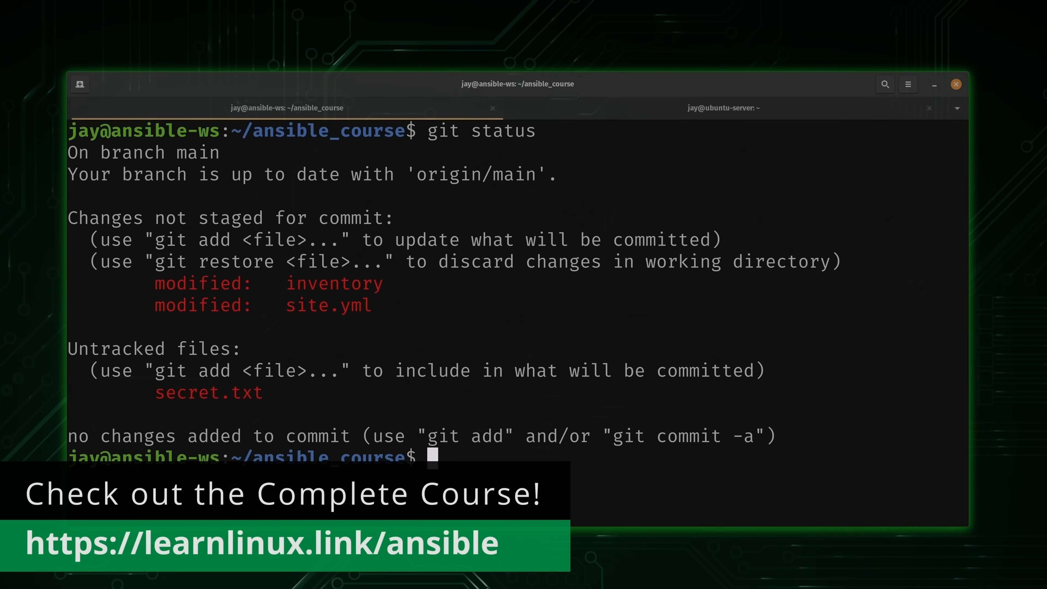
pyautogui.write('git checkout')
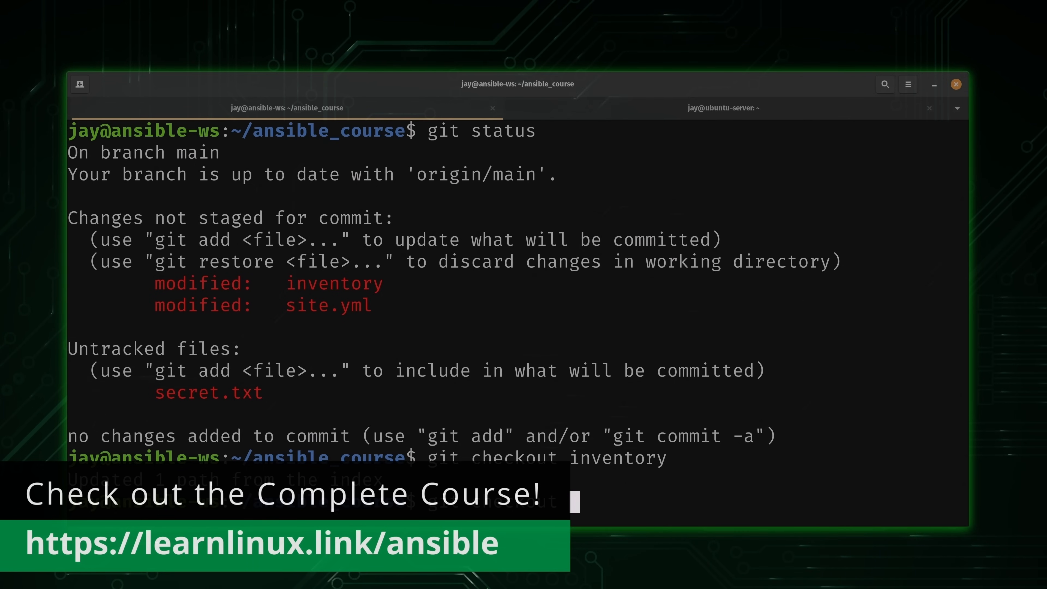
pyautogui.write('site.')
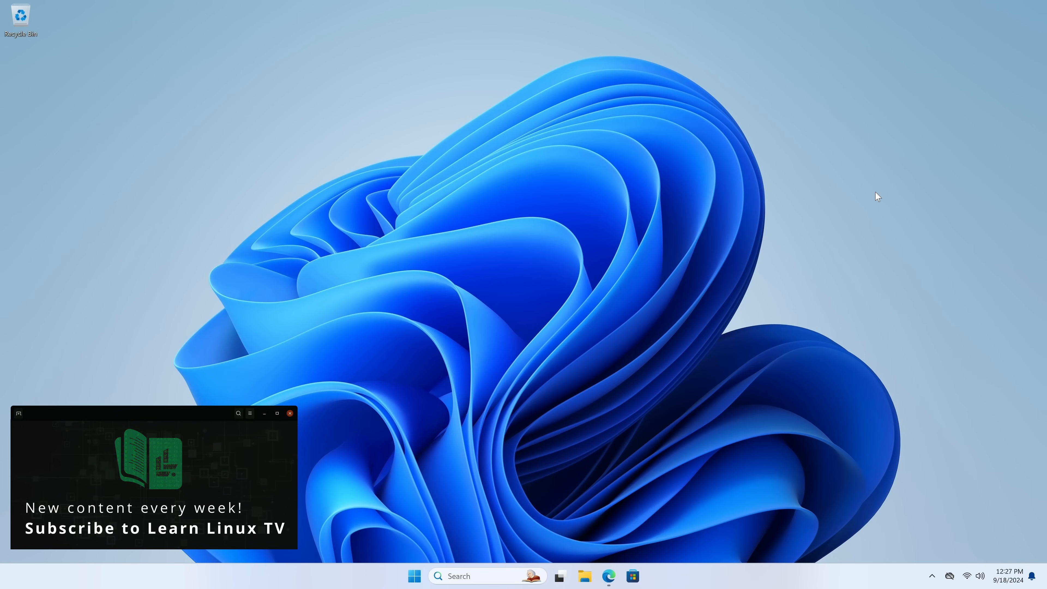
# Search 'update', start the pending Windows updates installing, then close Settings
pyautogui.click(289, 413)
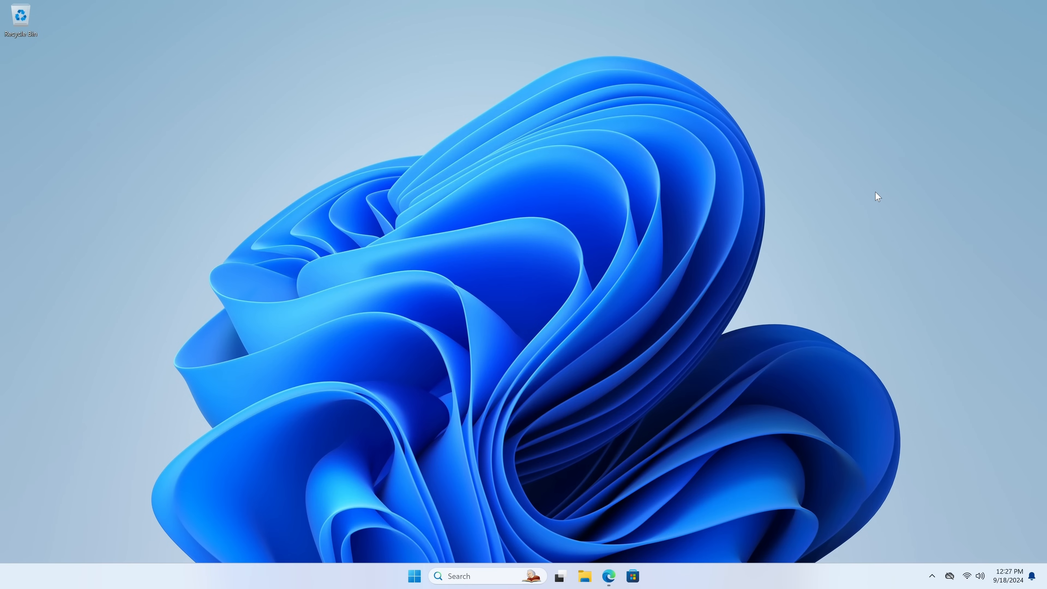
pyautogui.moveTo(513, 568)
pyautogui.write('u')
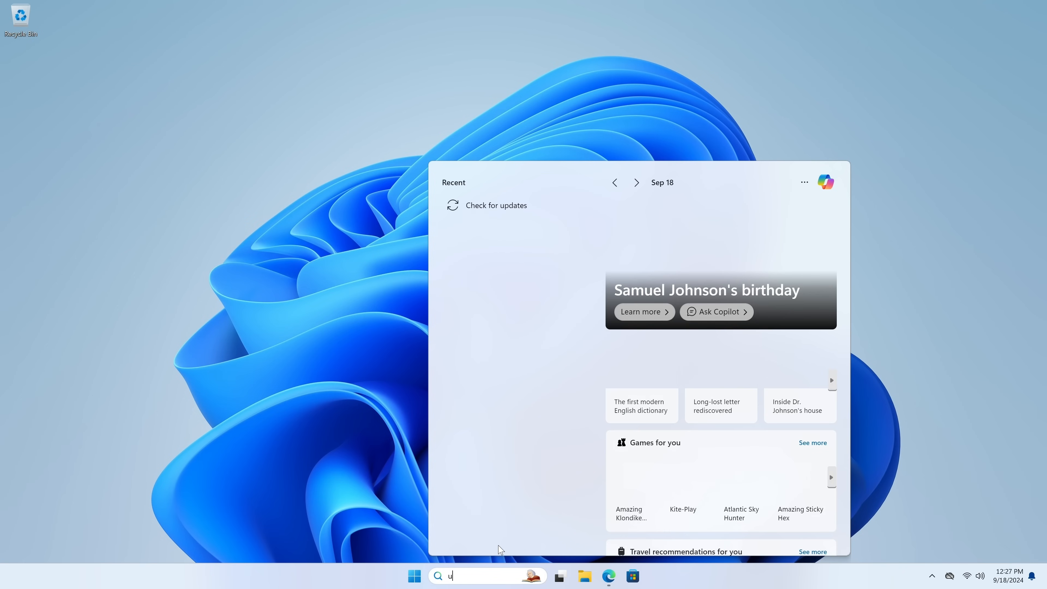
pyautogui.write('pdate')
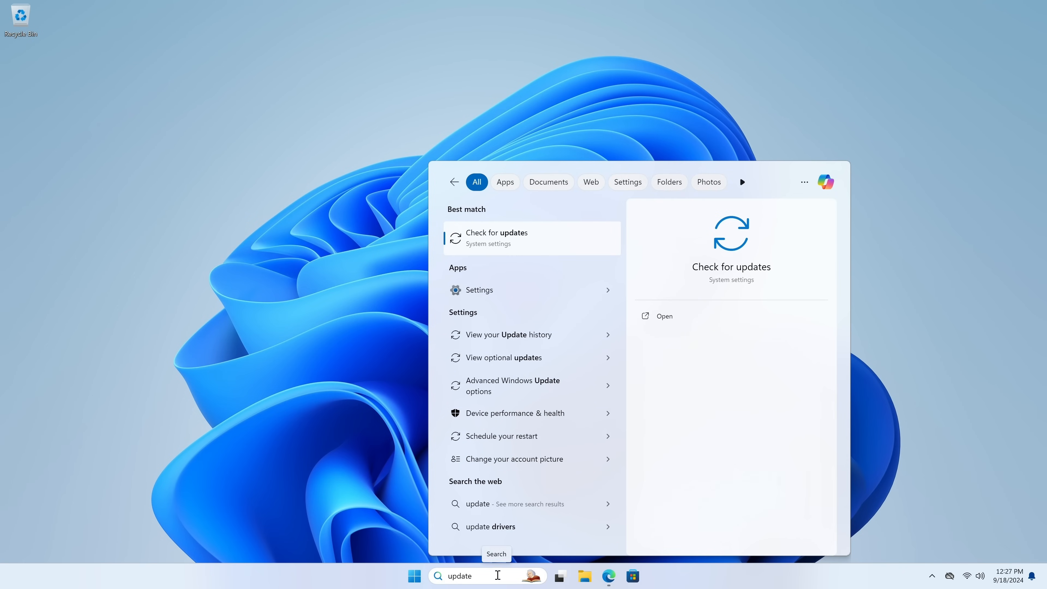
pyautogui.moveTo(507, 242)
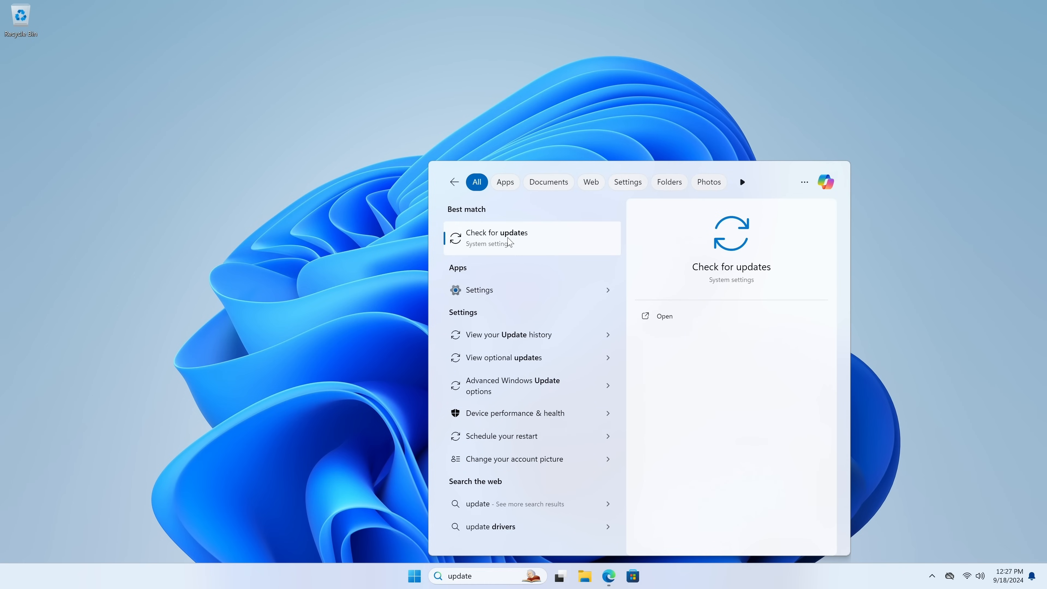
pyautogui.click(496, 238)
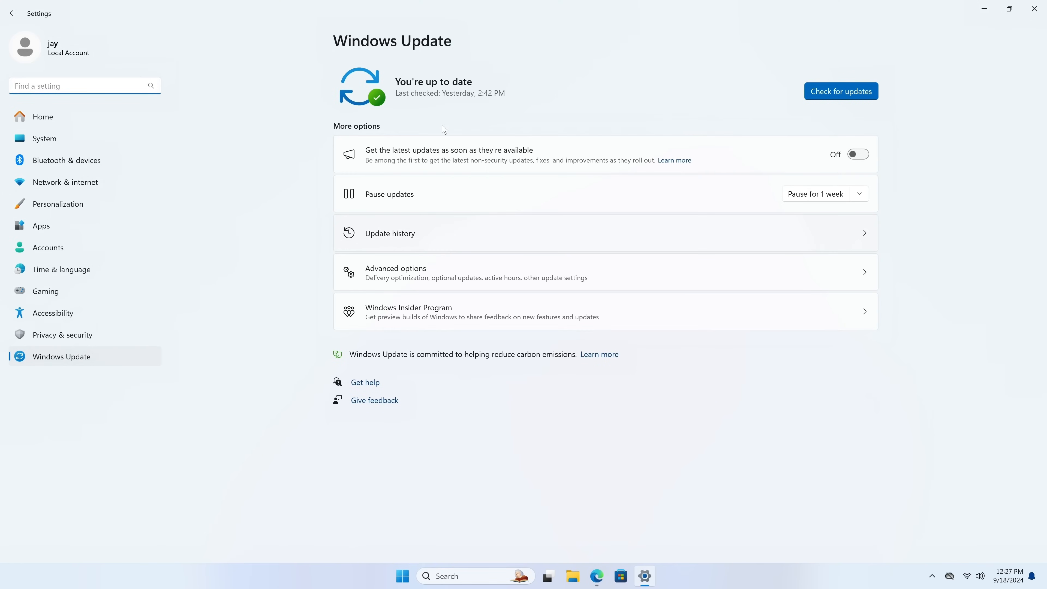
pyautogui.moveTo(464, 100)
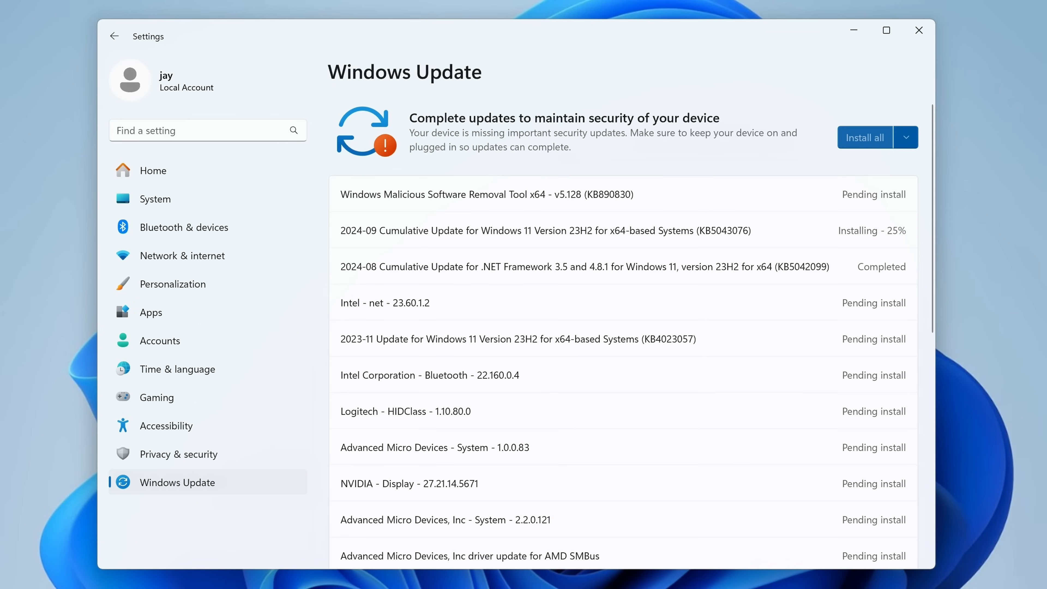
pyautogui.click(917, 30)
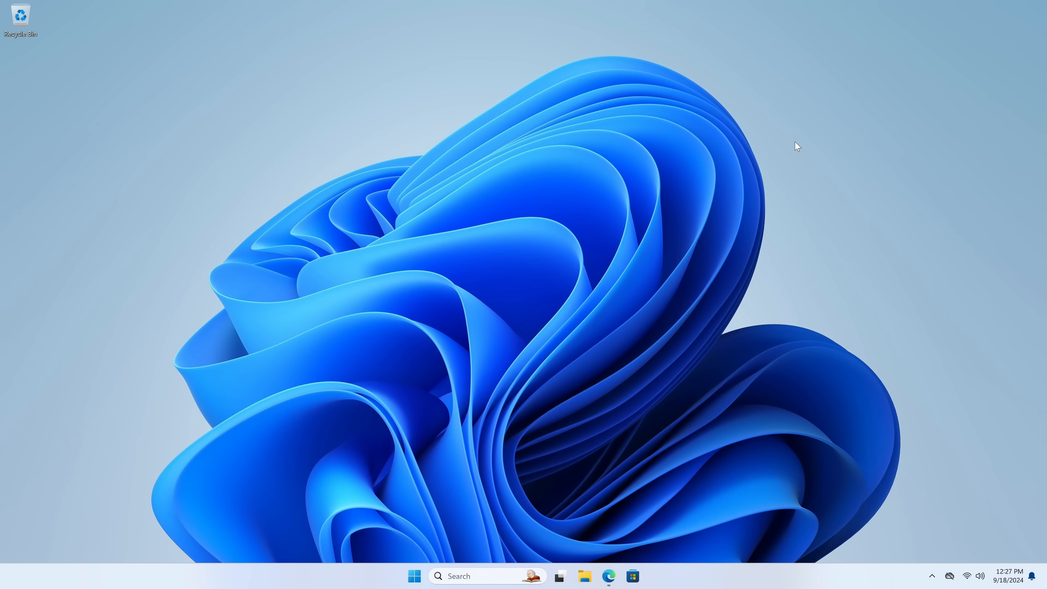
pyautogui.moveTo(707, 297)
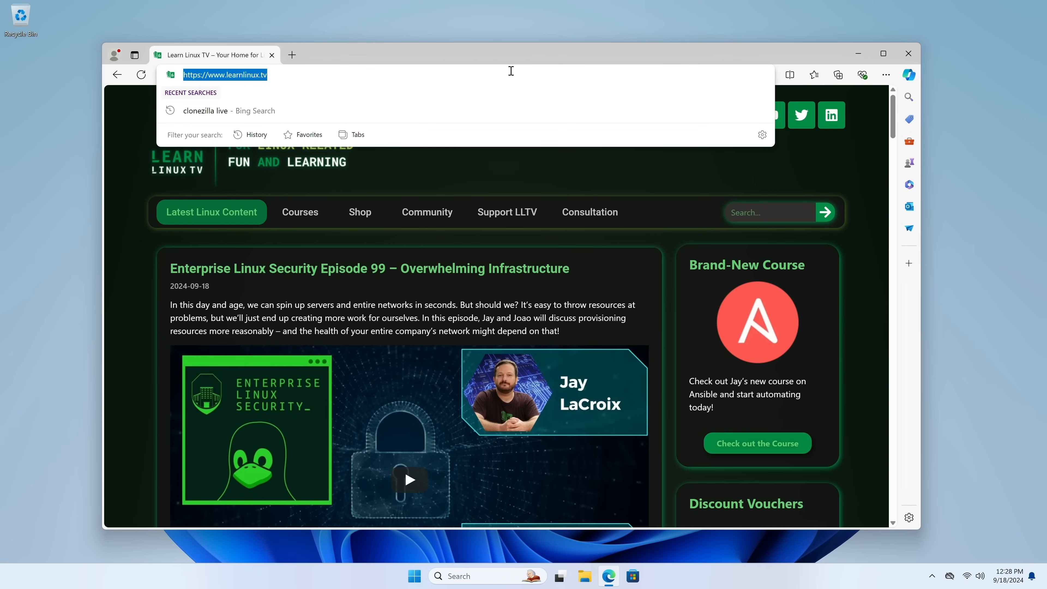
# Download Fedora Media Writer for Windows from the Workstation page and run its installer
pyautogui.write('get')
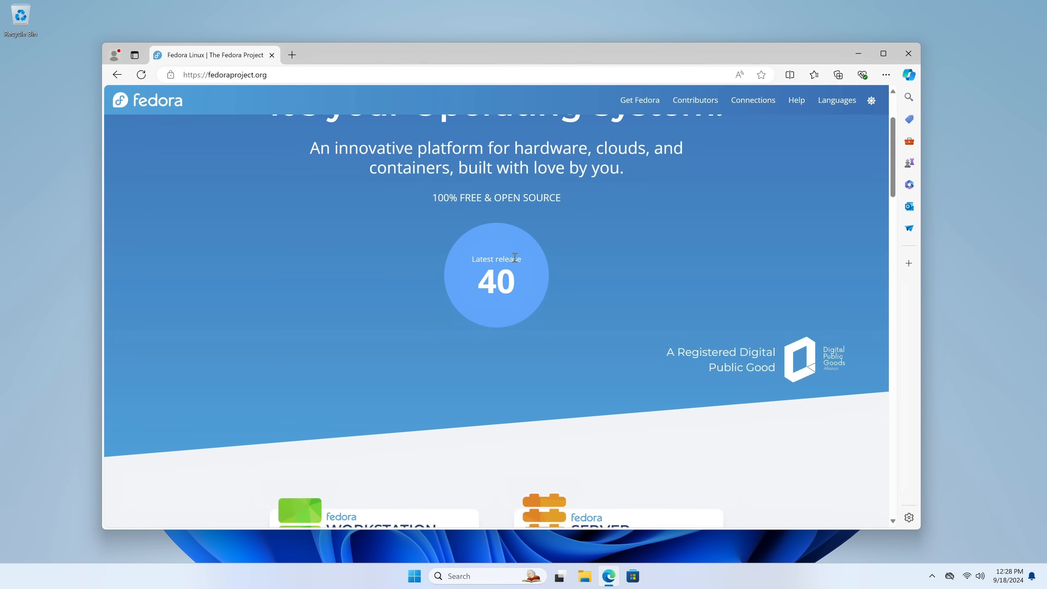
pyautogui.scroll(-3)
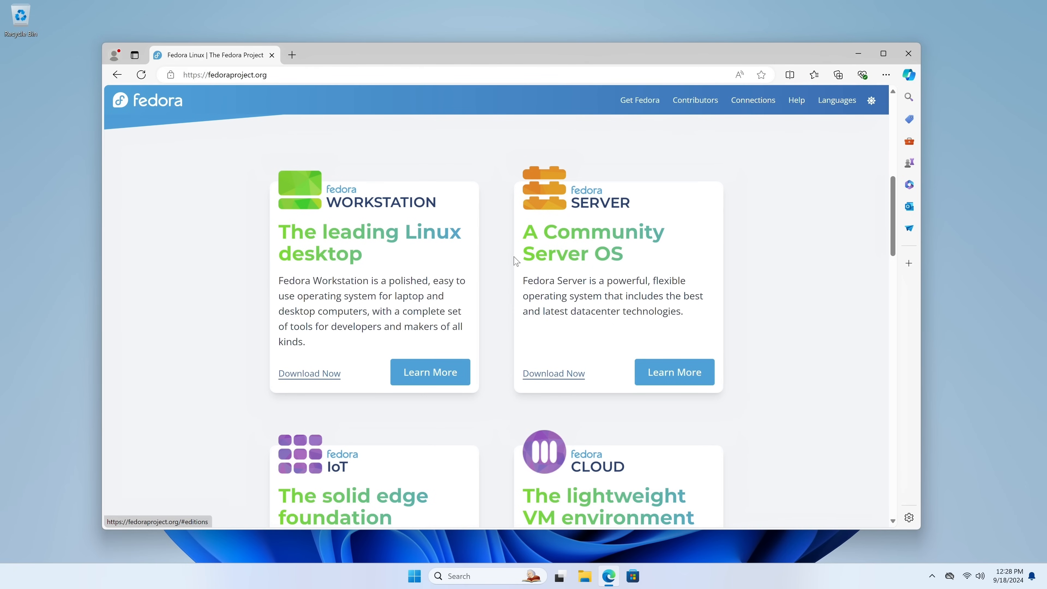
pyautogui.moveTo(343, 198)
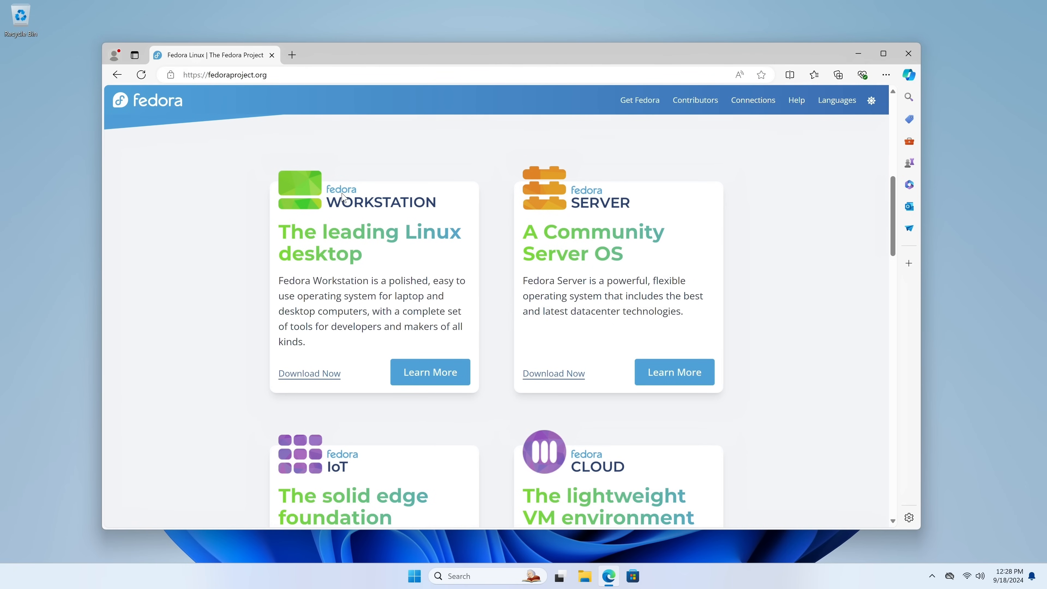
pyautogui.moveTo(309, 373)
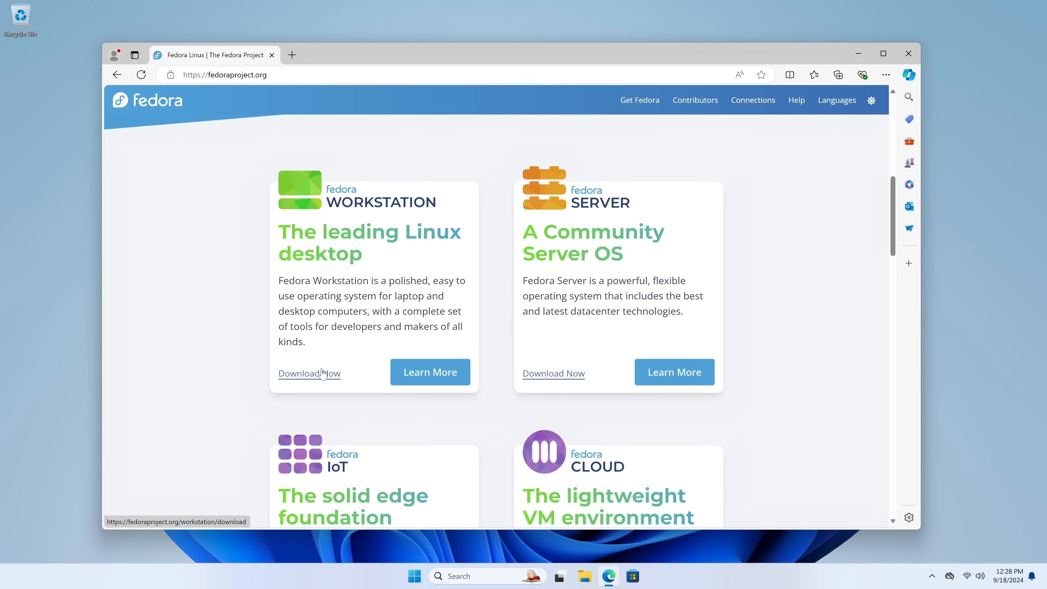
pyautogui.click(310, 373)
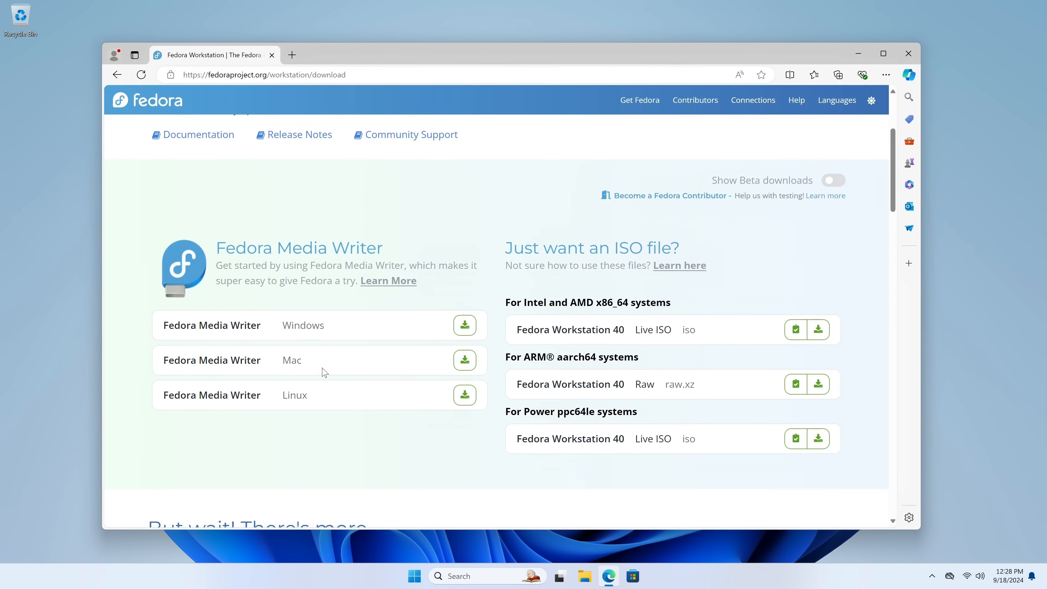
pyautogui.moveTo(334, 340)
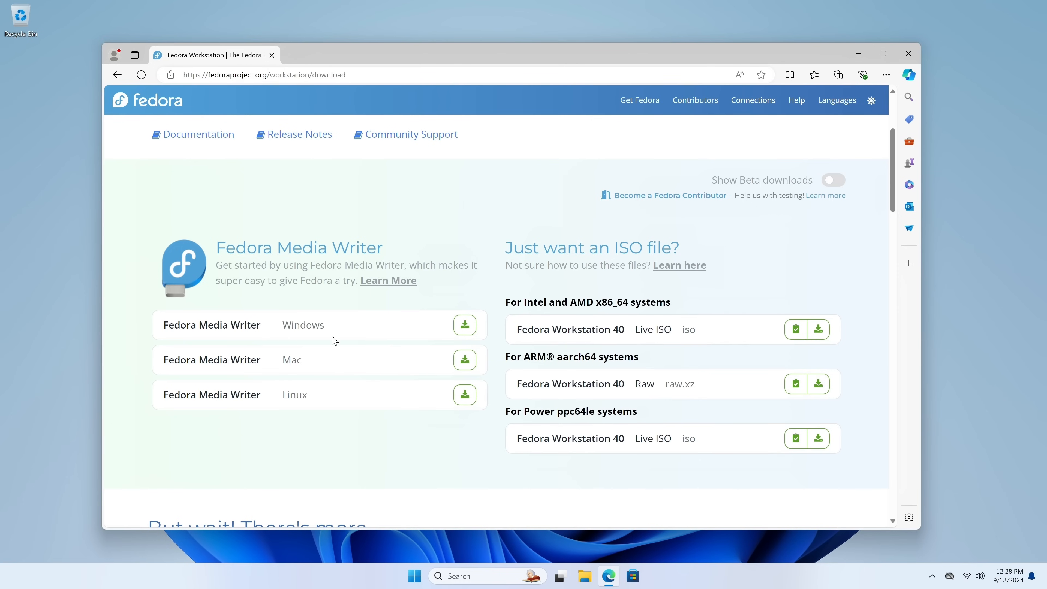
pyautogui.moveTo(289, 329)
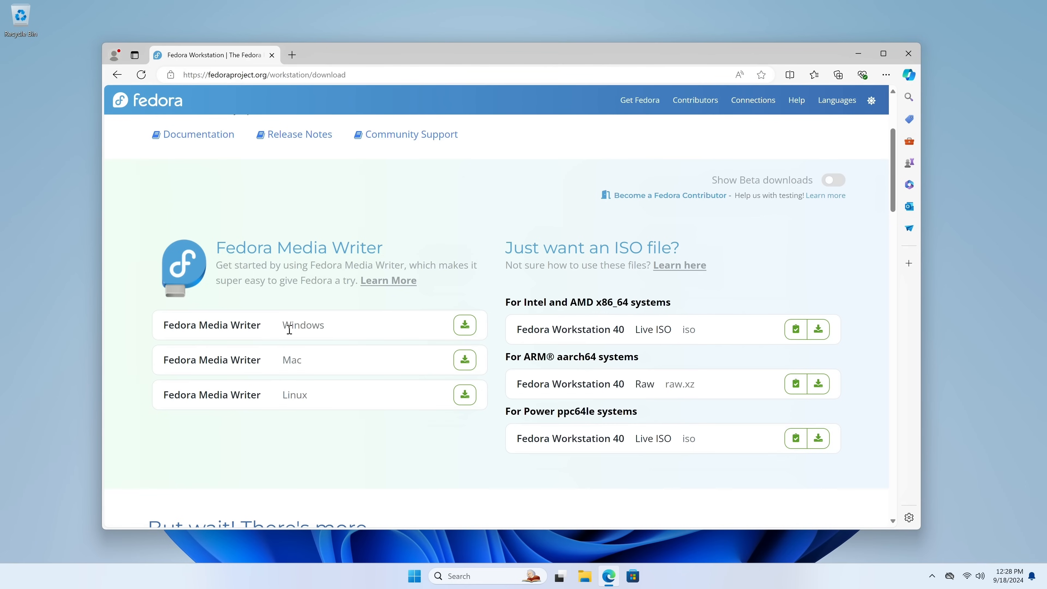
pyautogui.moveTo(444, 330)
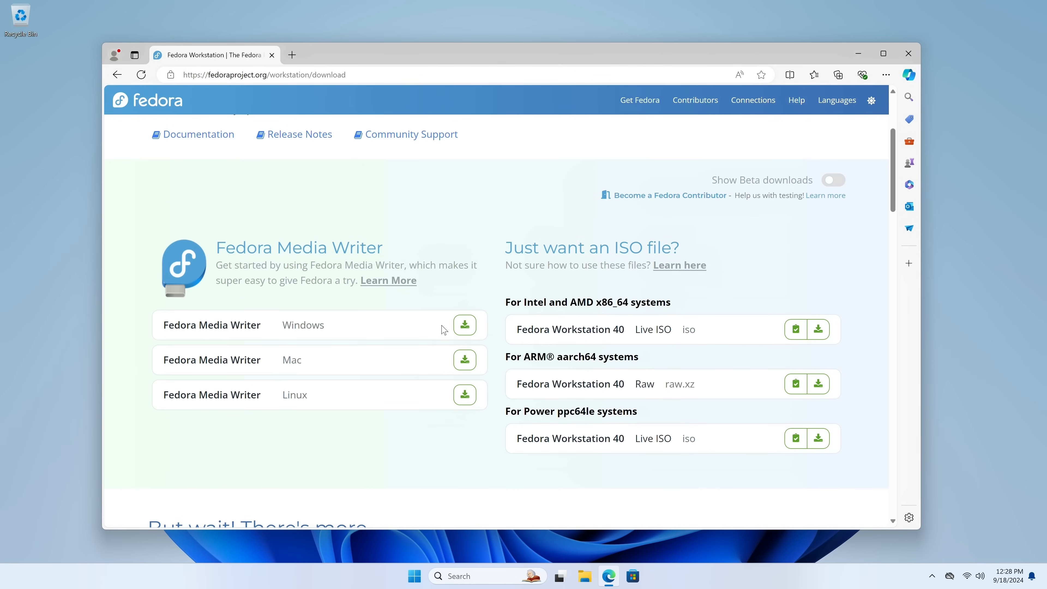
pyautogui.click(464, 325)
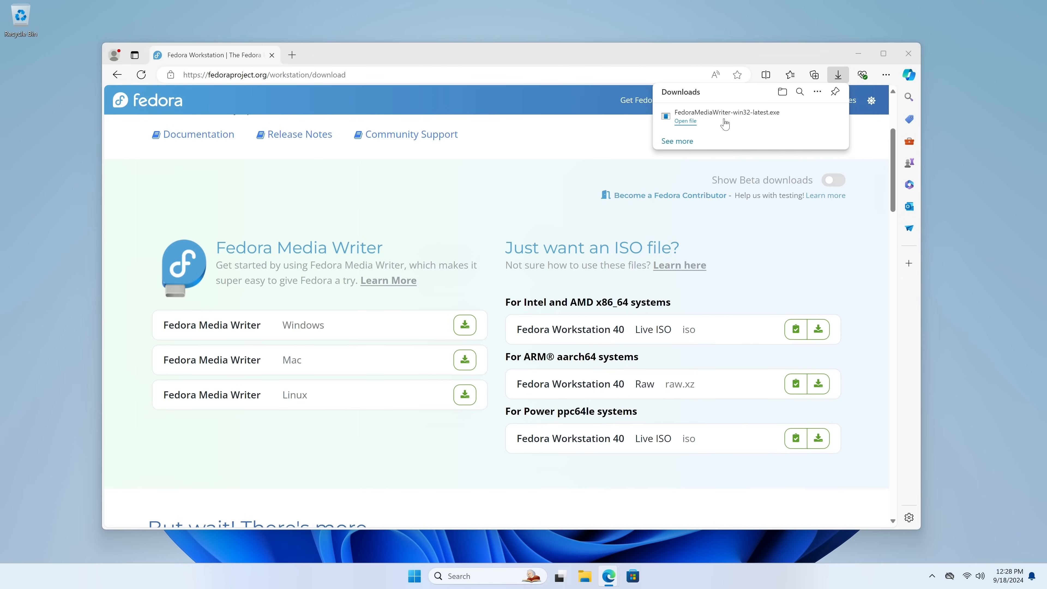
pyautogui.click(685, 121)
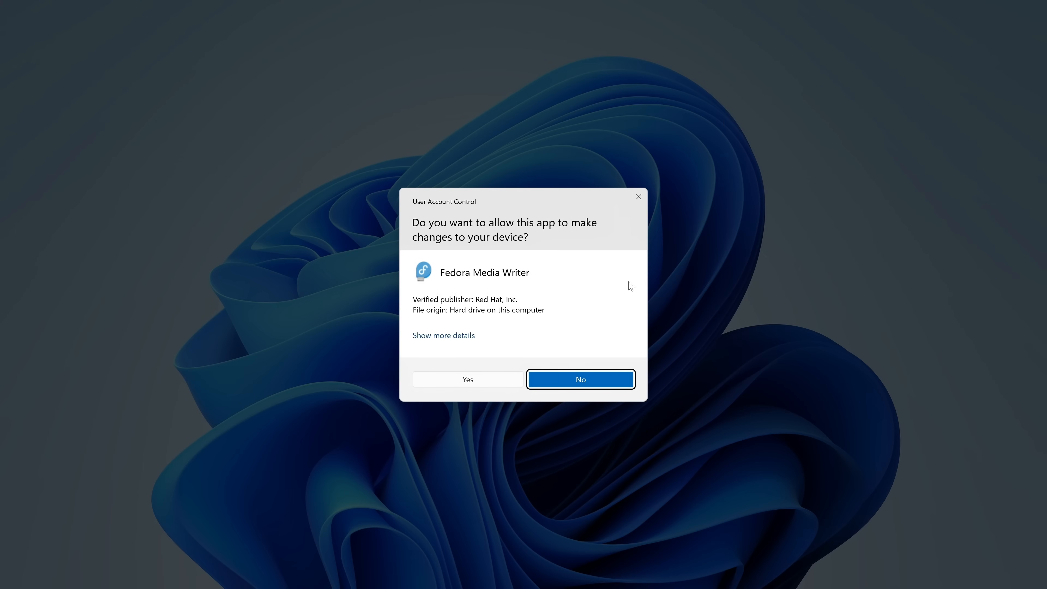
# Allow the UAC prompt, accept the GPL, install to the default folder and launch Media Writer
pyautogui.click(466, 380)
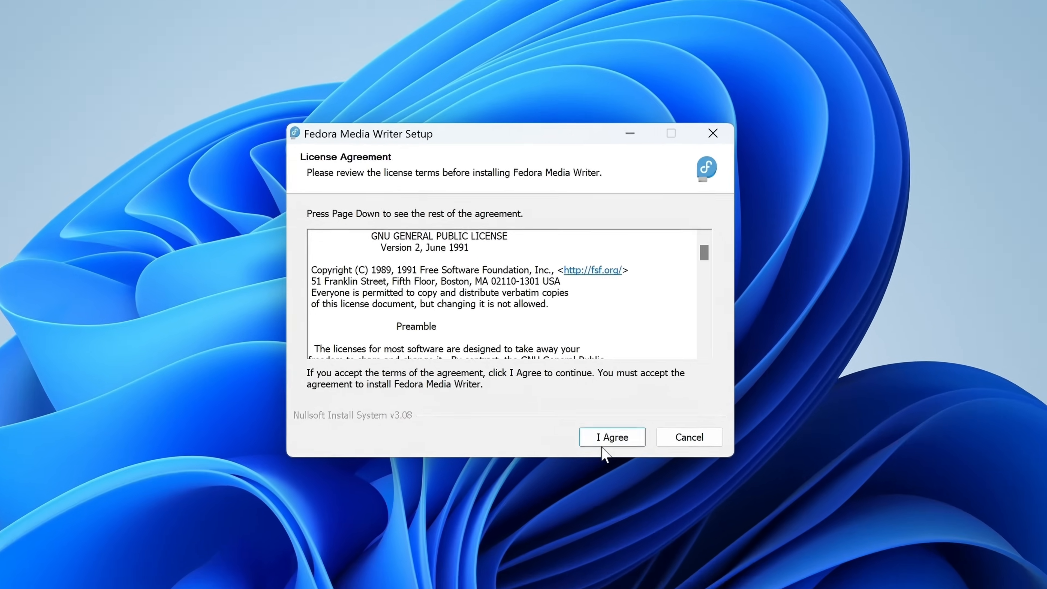
pyautogui.click(611, 436)
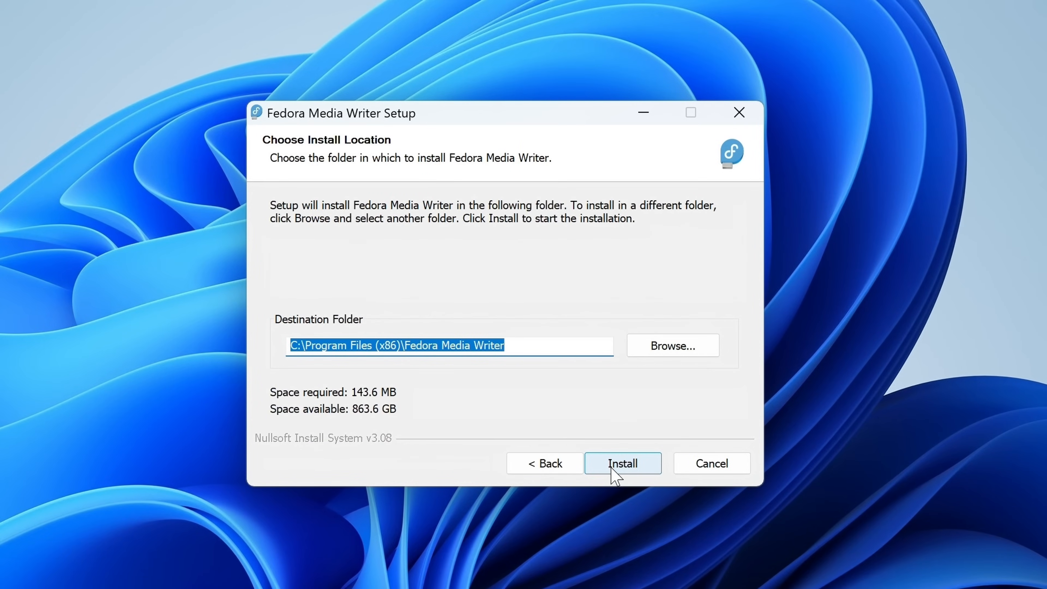
pyautogui.click(622, 463)
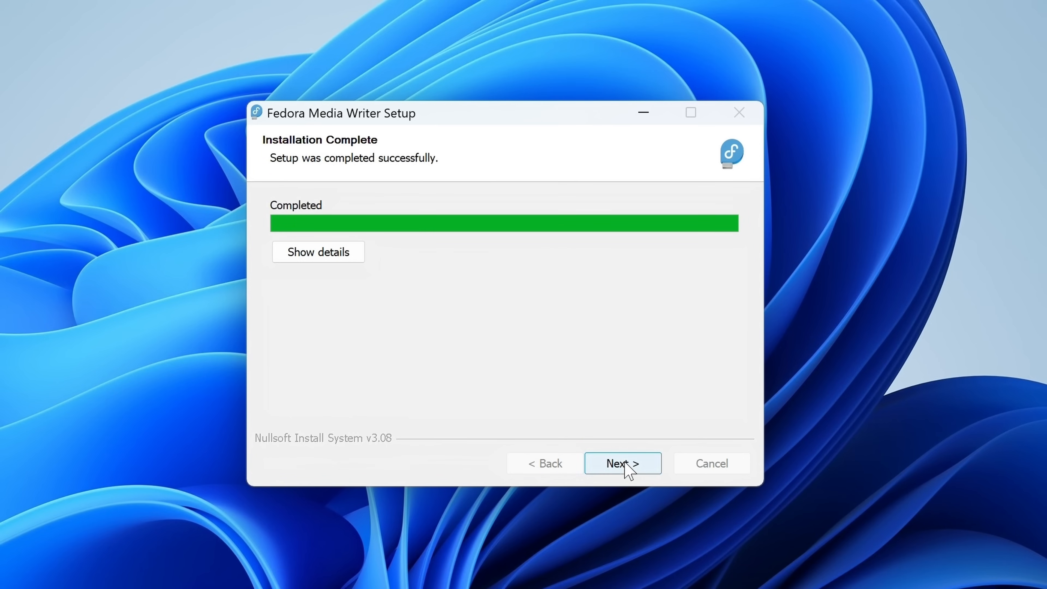
pyautogui.click(621, 464)
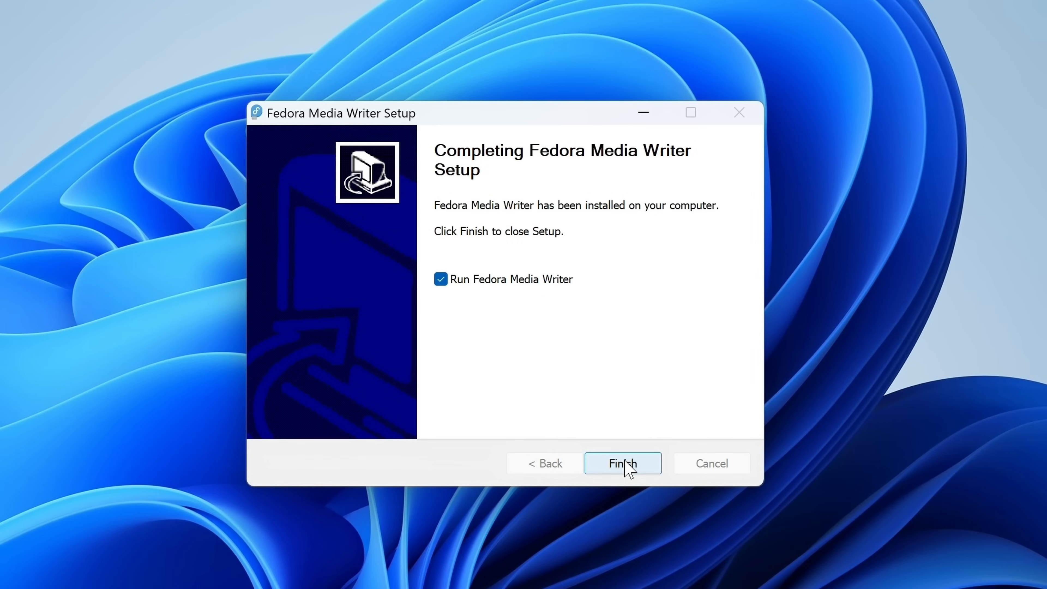
pyautogui.click(622, 463)
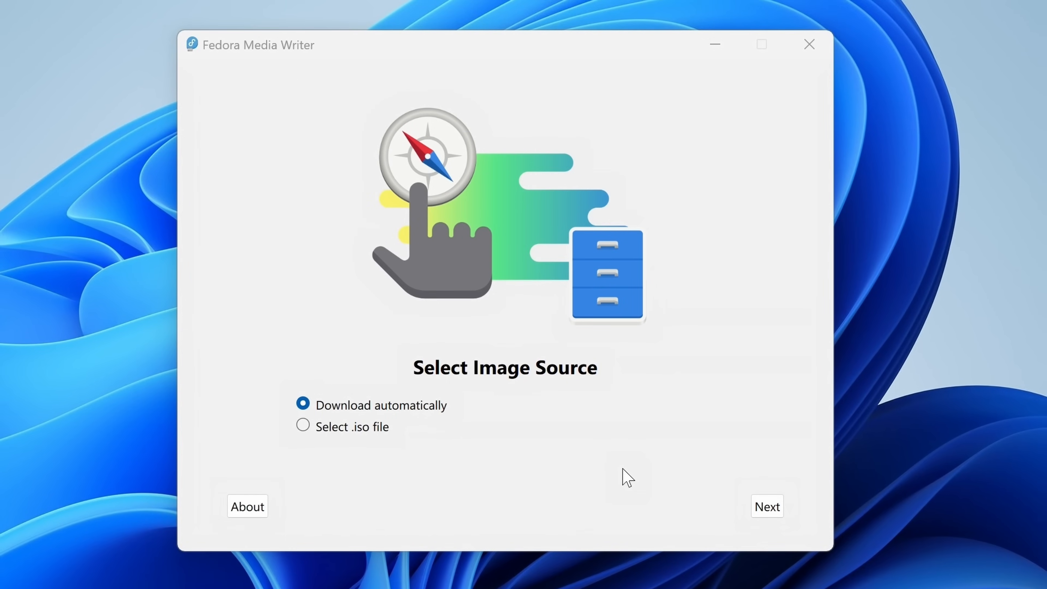
pyautogui.moveTo(497, 445)
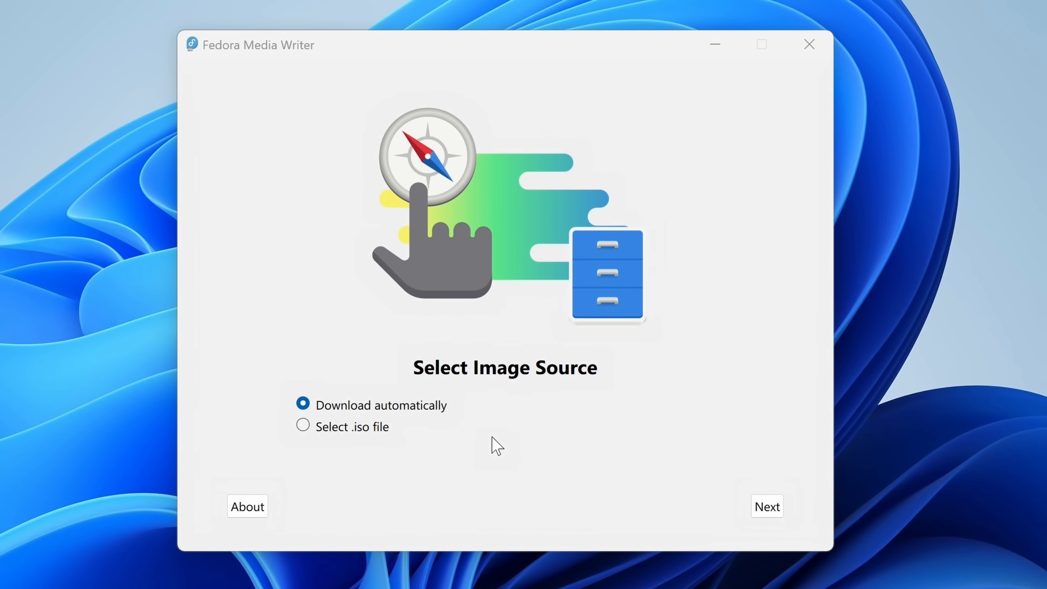
pyautogui.moveTo(473, 446)
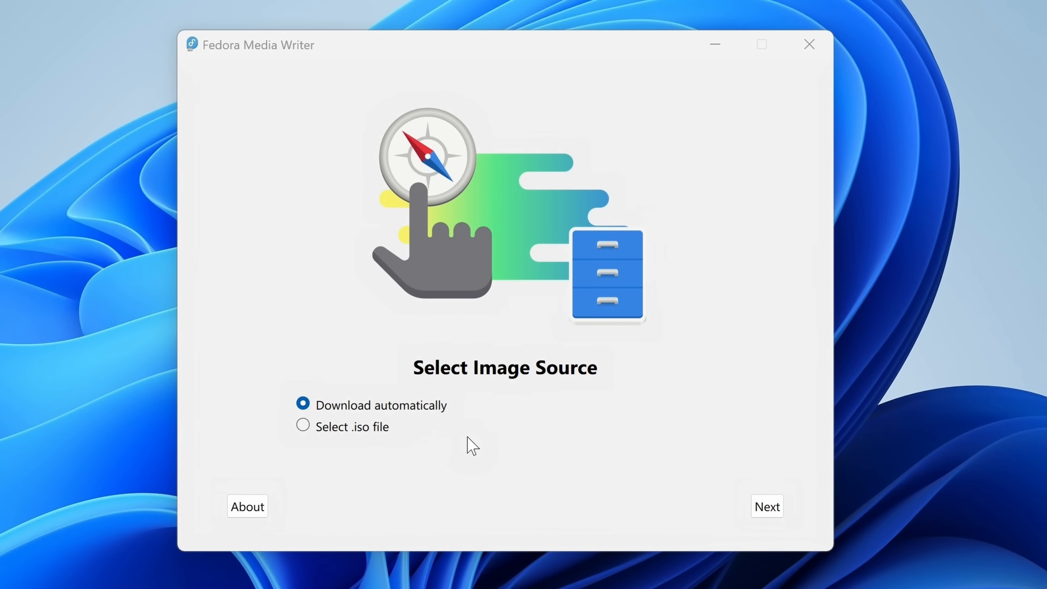
# Proceed with automatic download and browse the Official, Emerging and Spins edition lists
pyautogui.click(767, 506)
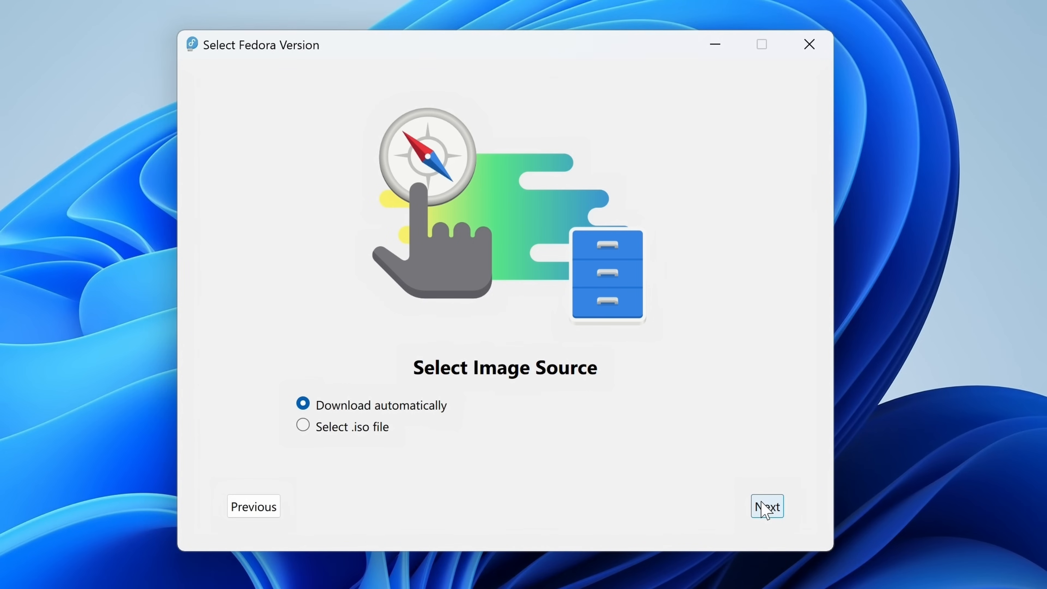
pyautogui.click(767, 506)
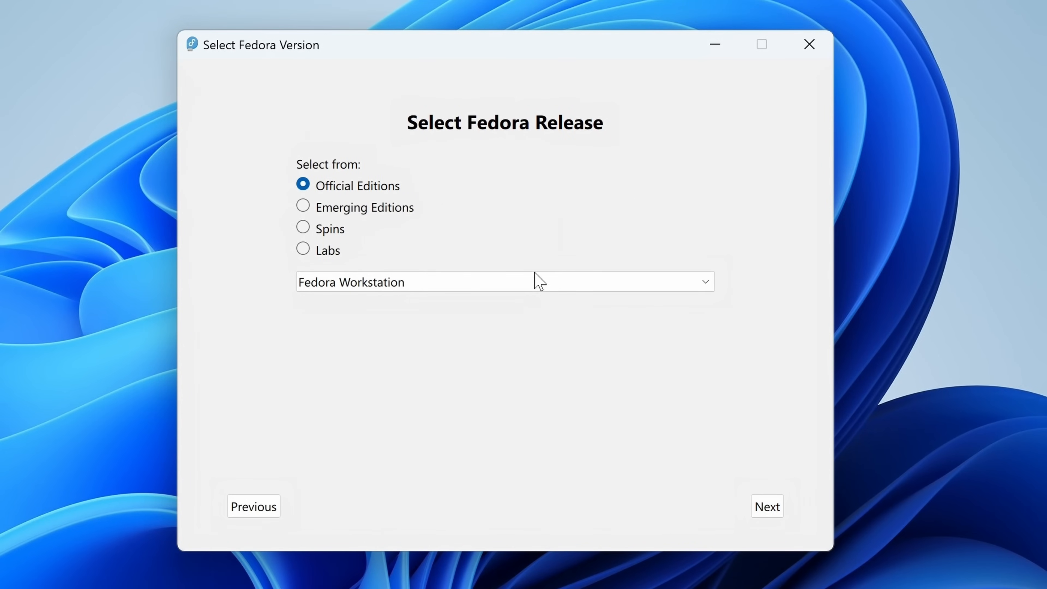
pyautogui.moveTo(523, 294)
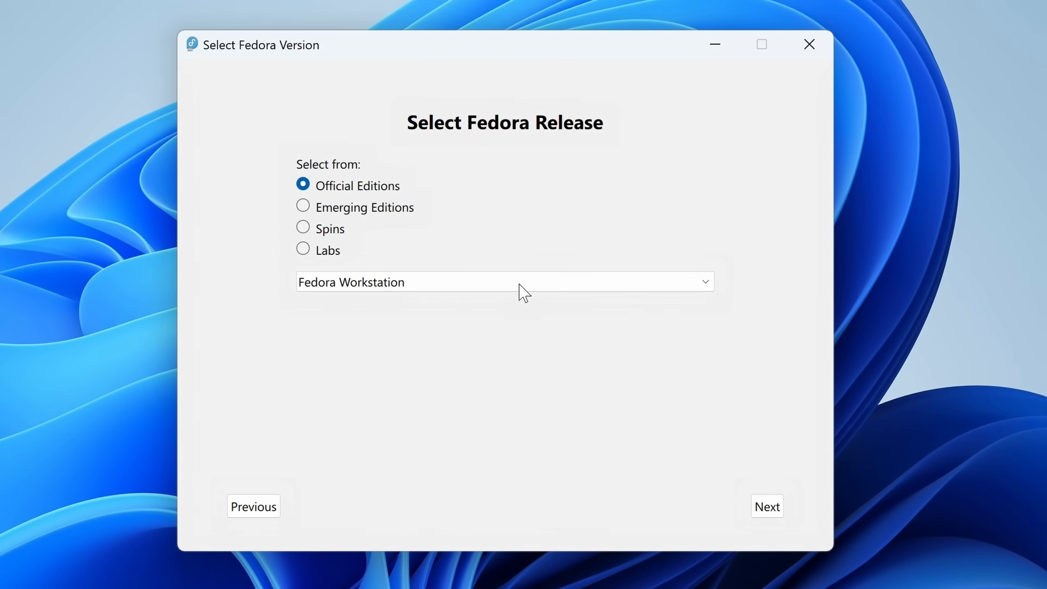
pyautogui.click(506, 281)
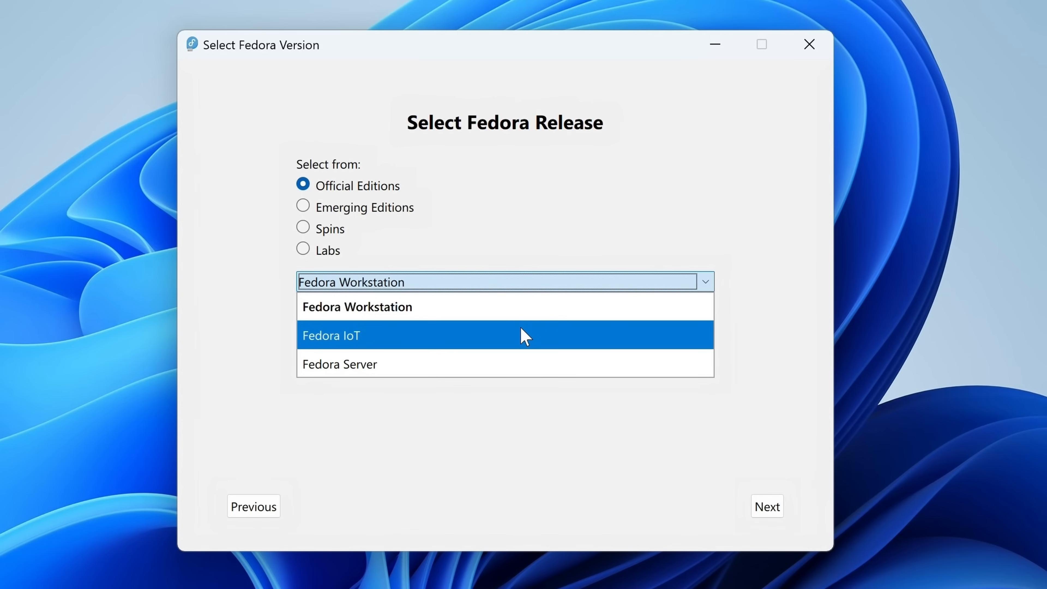
pyautogui.click(302, 206)
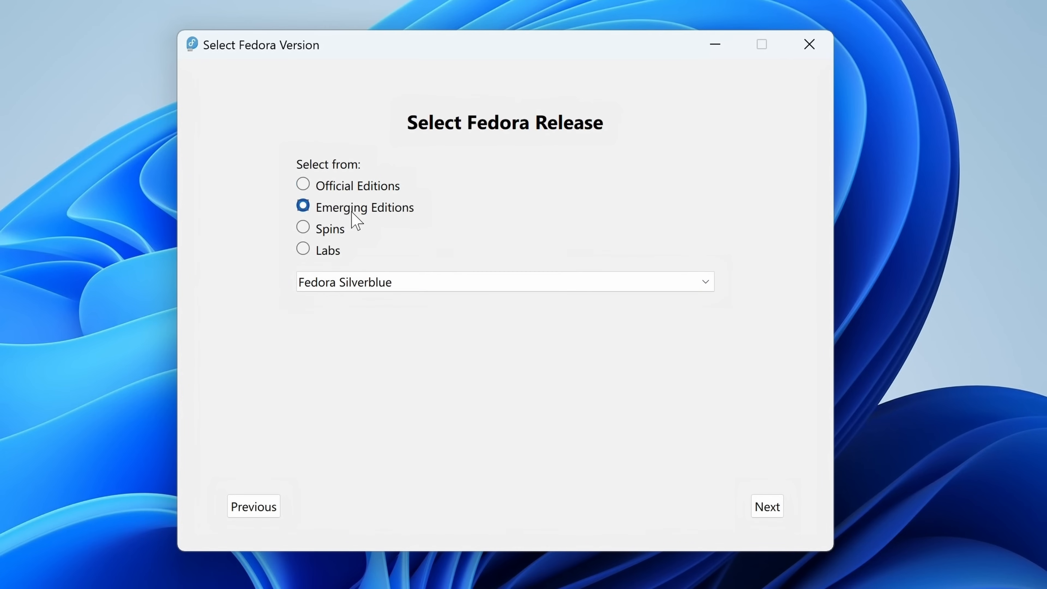
pyautogui.click(504, 281)
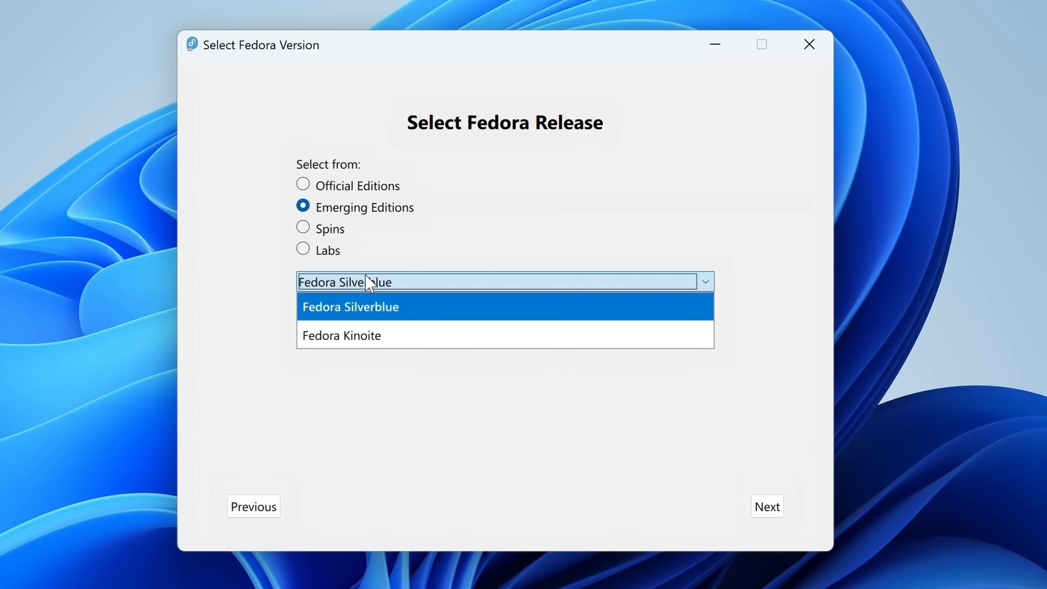
pyautogui.click(350, 307)
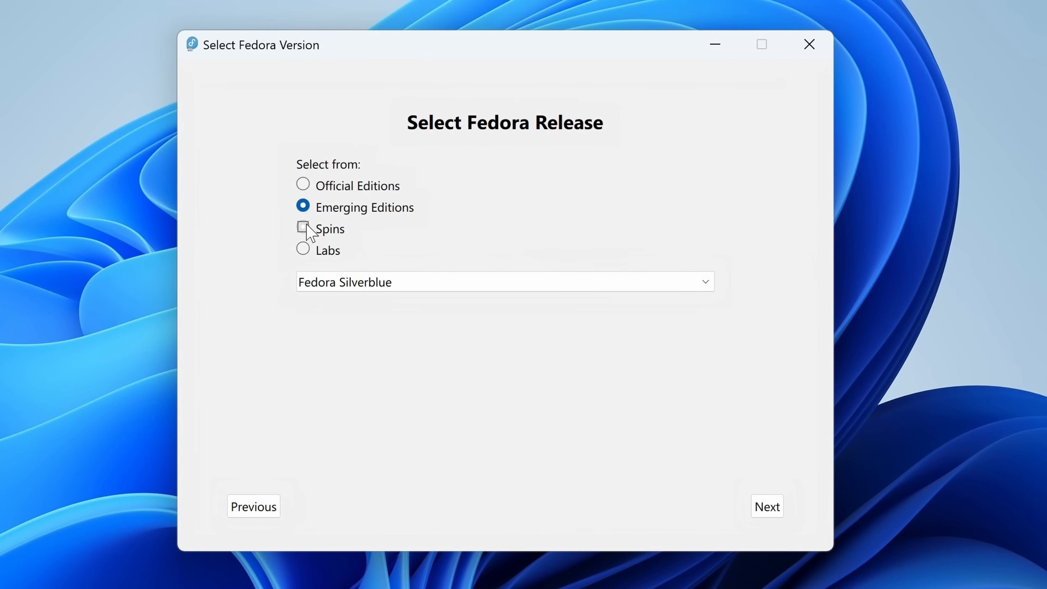
pyautogui.click(302, 229)
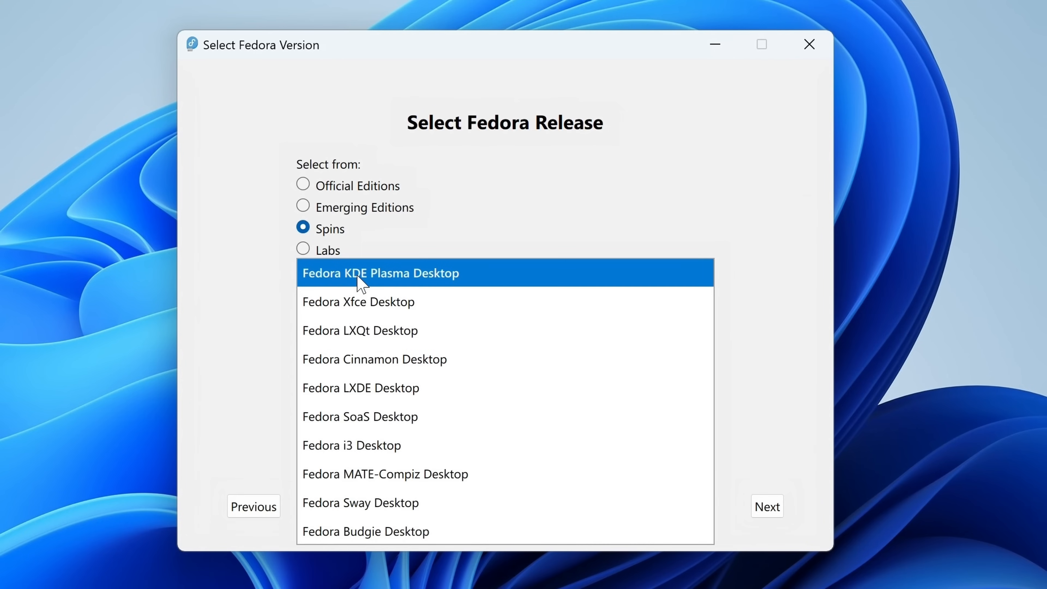
pyautogui.moveTo(387, 285)
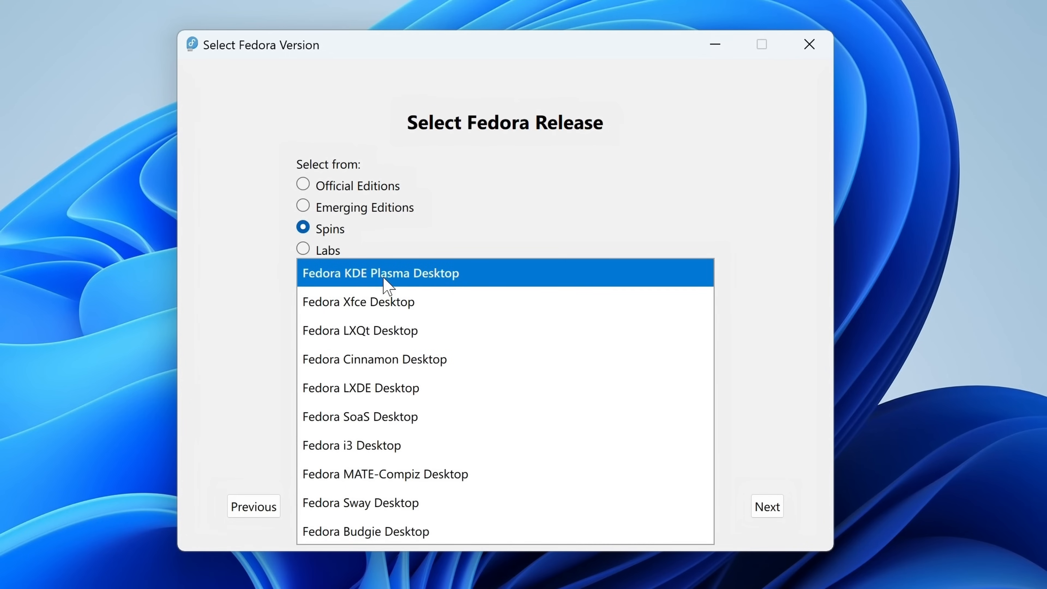
pyautogui.moveTo(367, 289)
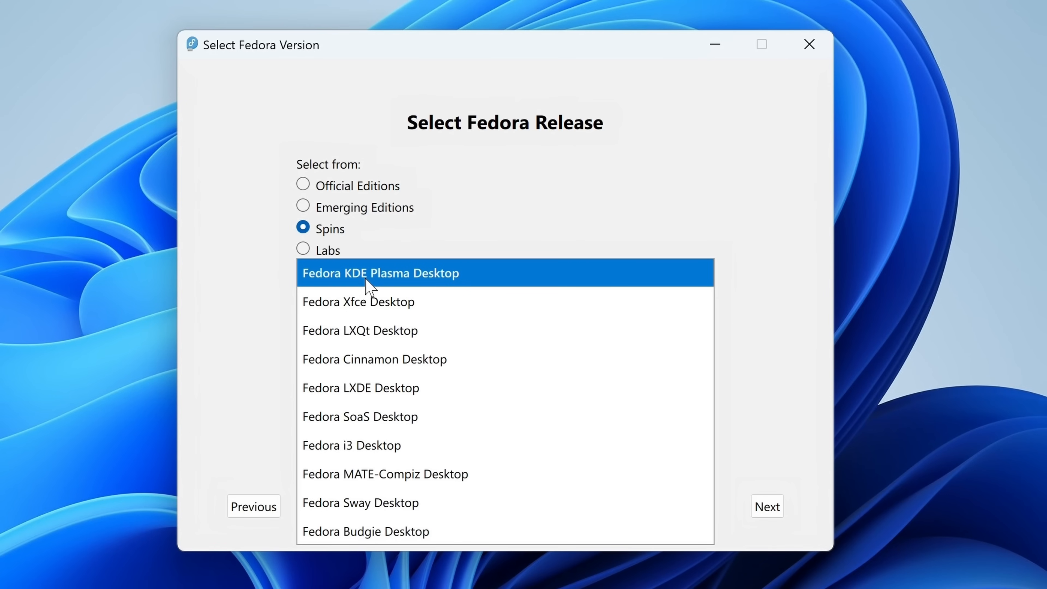
pyautogui.click(351, 445)
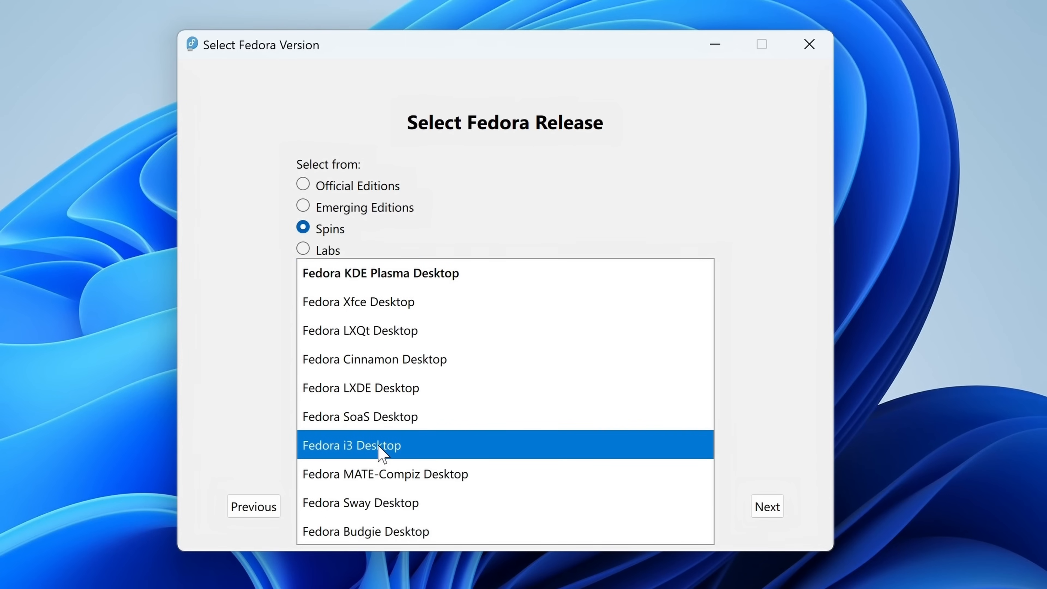
pyautogui.moveTo(419, 454)
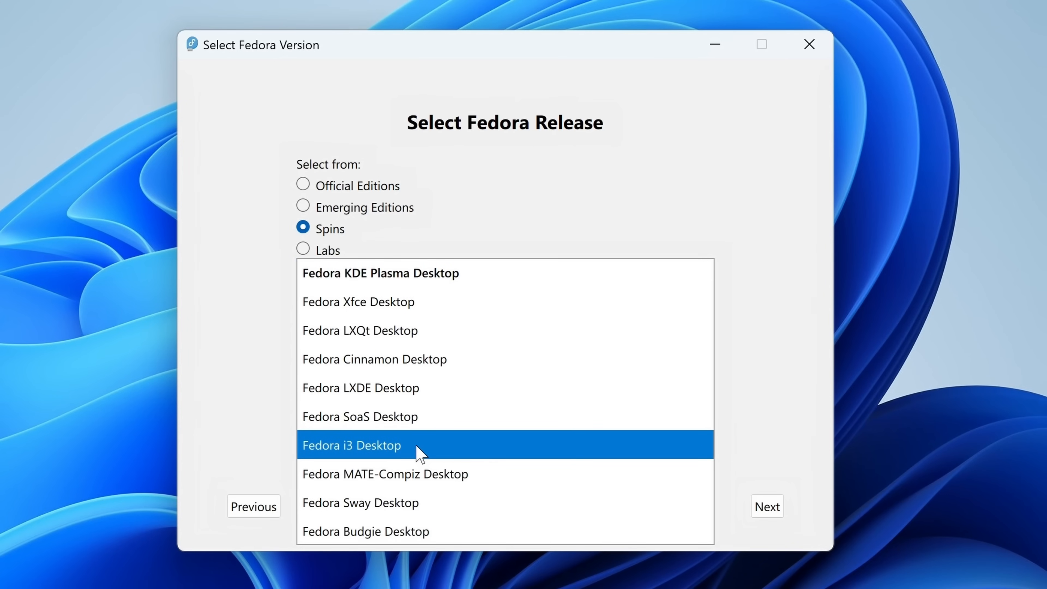
pyautogui.click(385, 474)
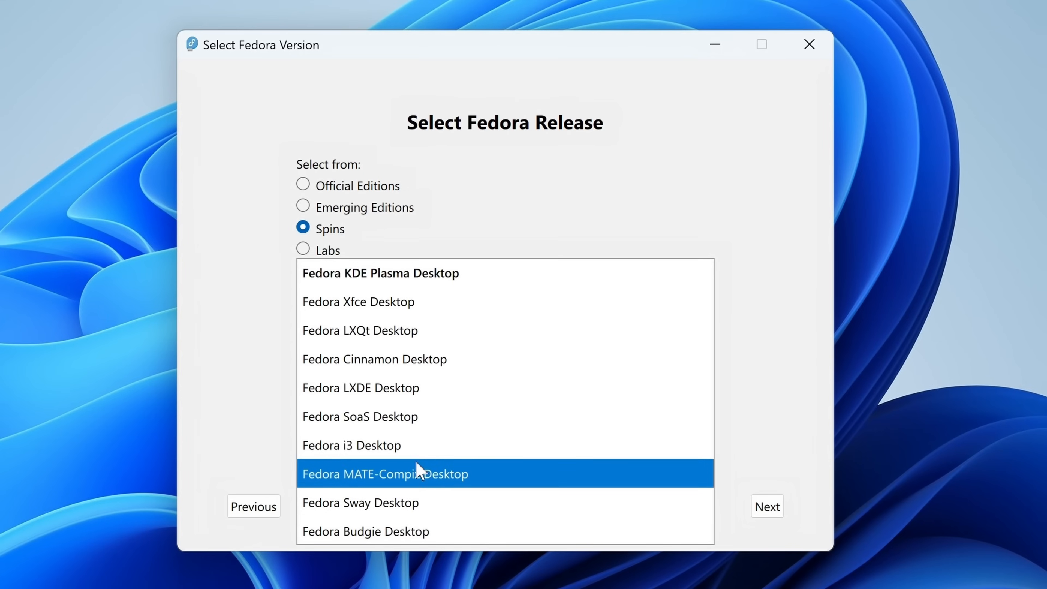
pyautogui.click(381, 273)
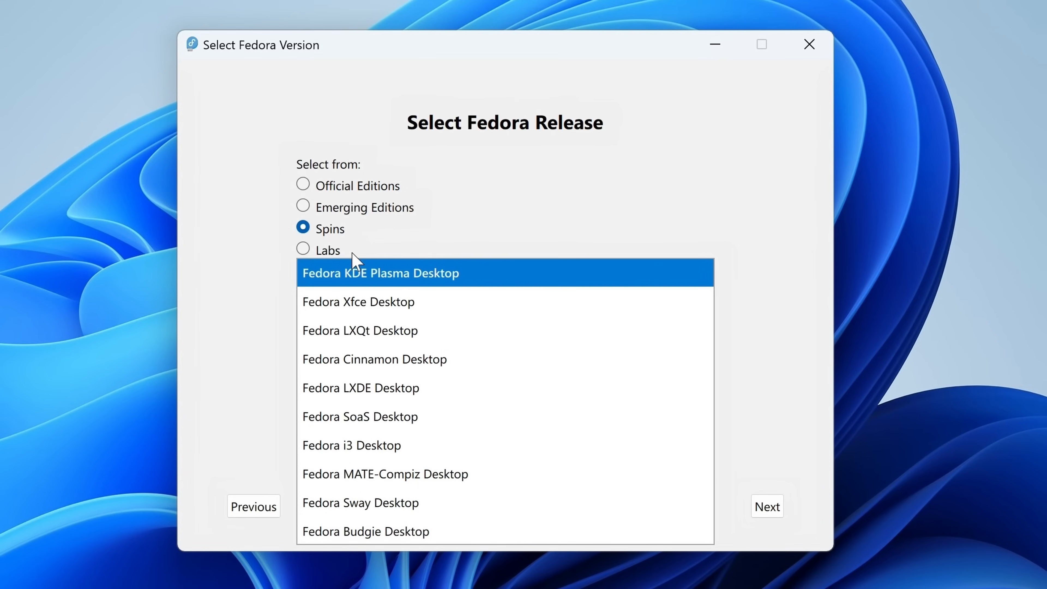
# Return to Official Editions with Fedora Workstation chosen and continue to write options
pyautogui.click(303, 185)
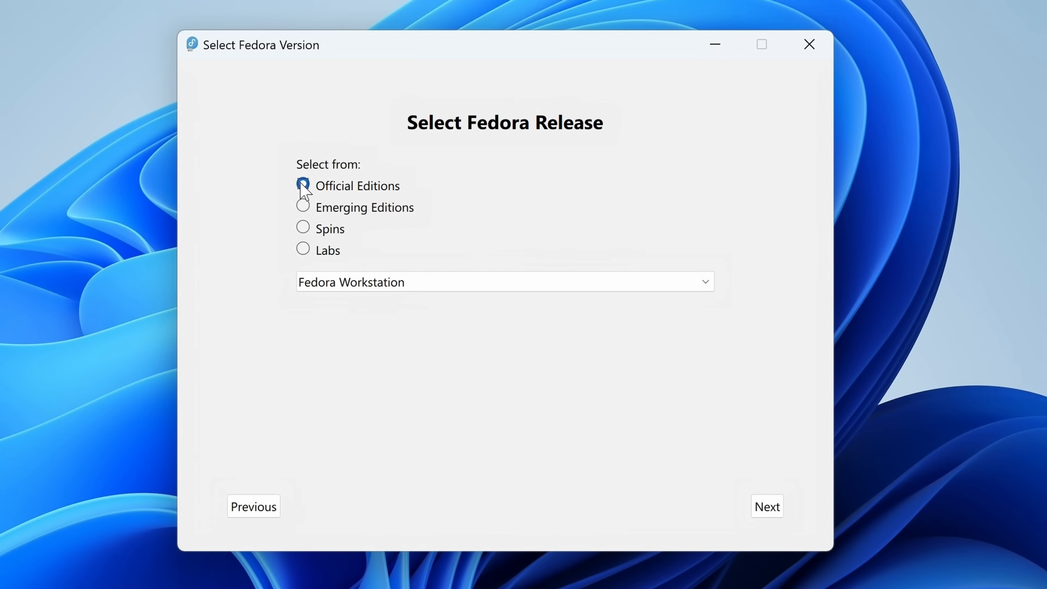
pyautogui.click(303, 185)
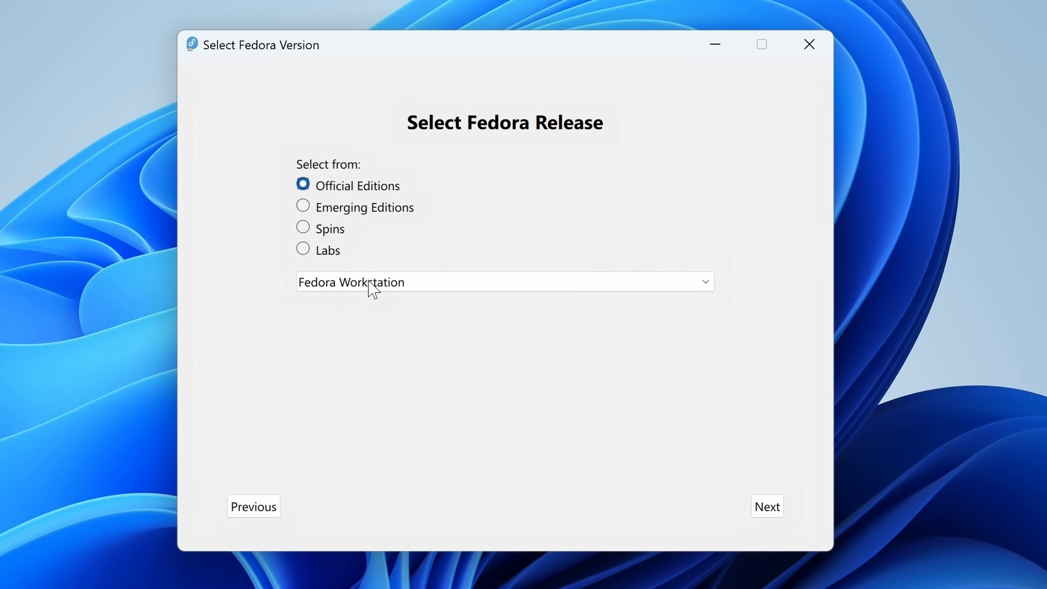
pyautogui.moveTo(359, 305)
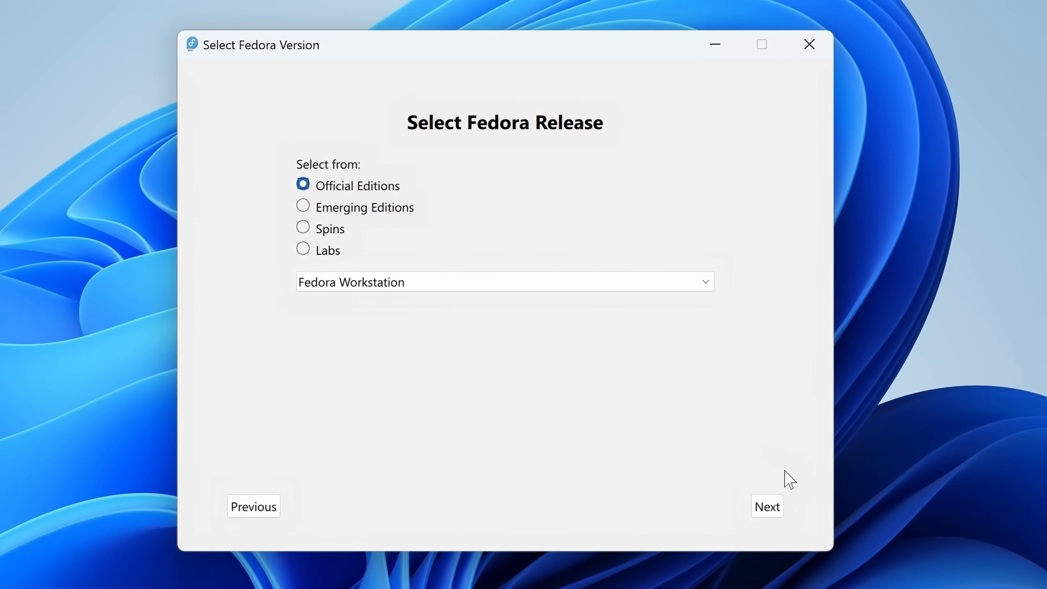
pyautogui.click(766, 506)
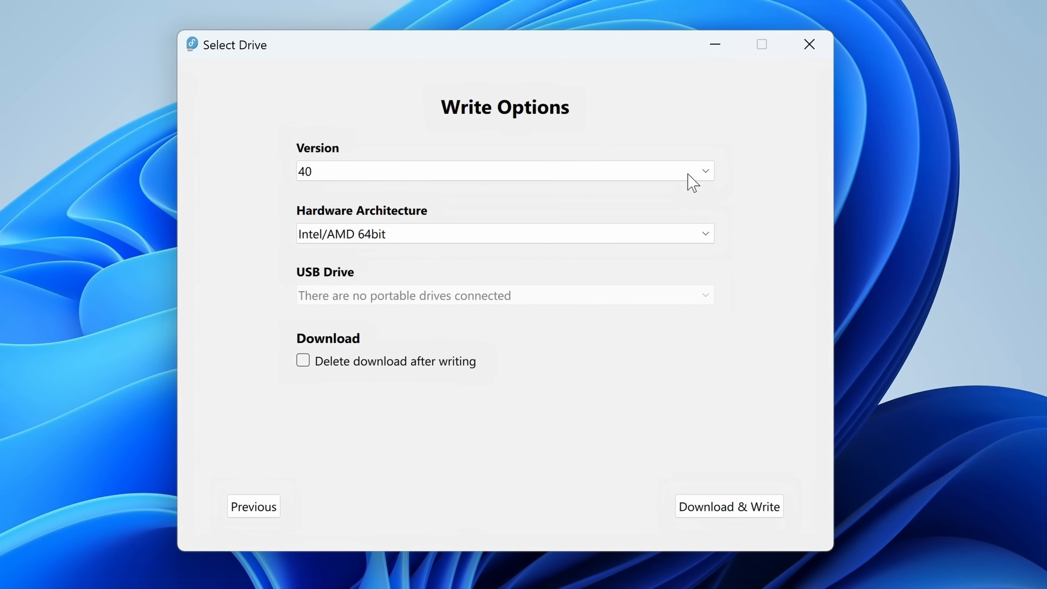
# Keep version 40 for Intel/AMD 64bit and start Download & Write to the USB disk
pyautogui.click(702, 171)
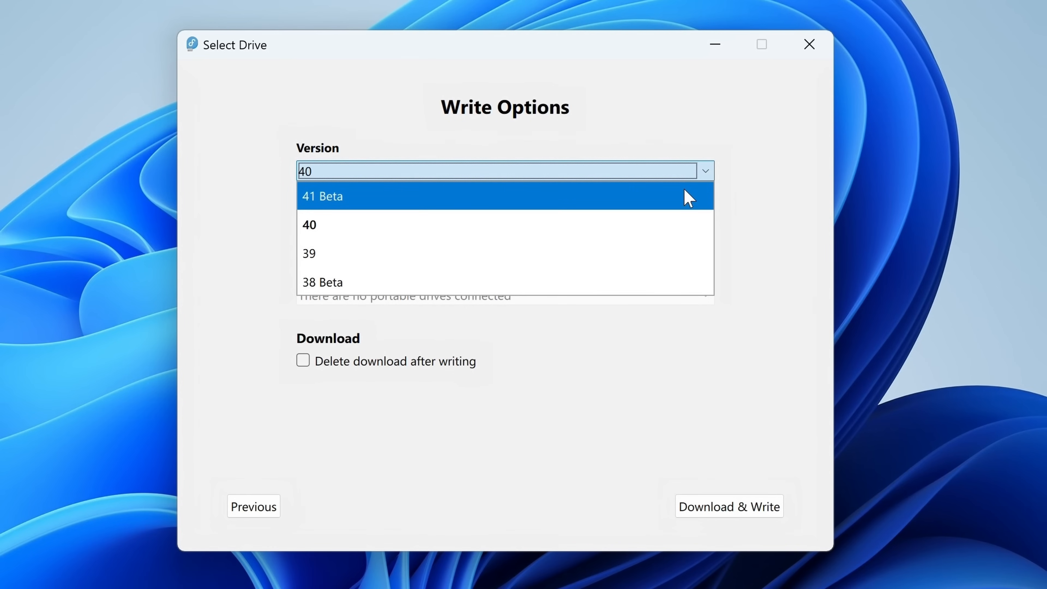
pyautogui.moveTo(684, 214)
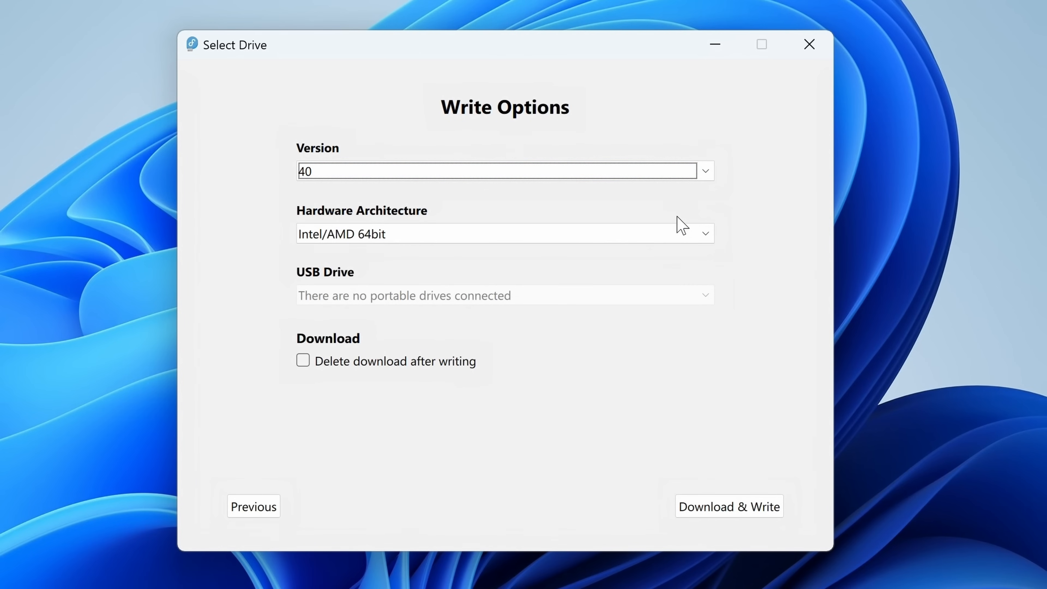
pyautogui.moveTo(594, 391)
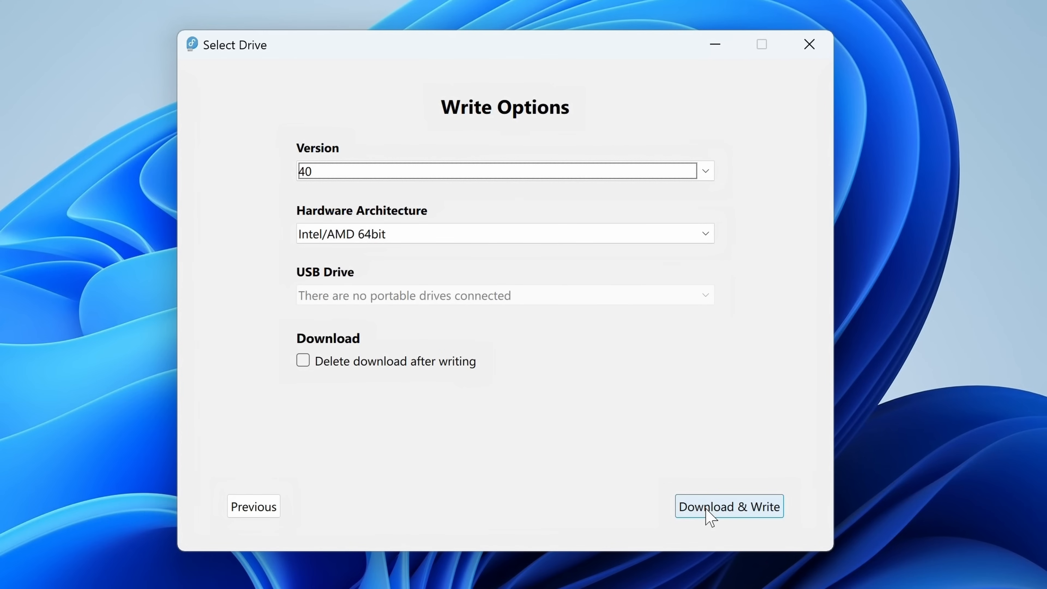
pyautogui.click(728, 506)
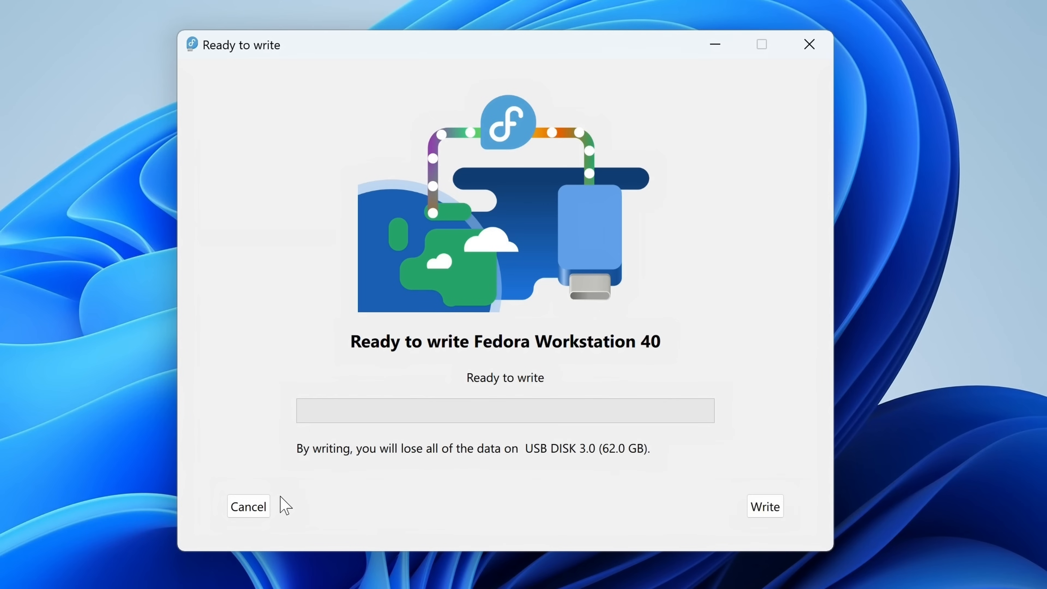
pyautogui.moveTo(786, 519)
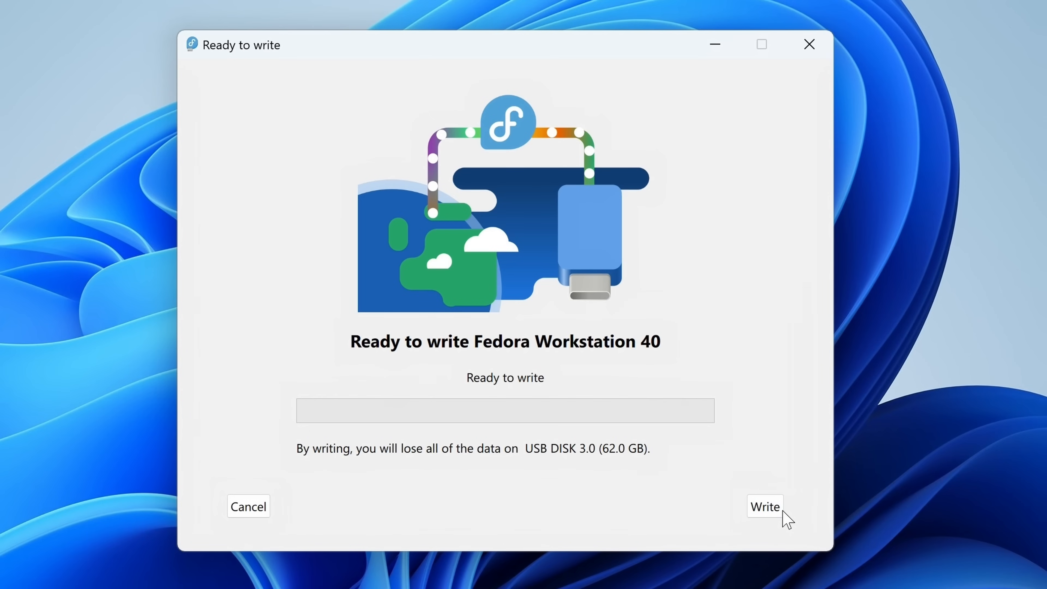
# Write Fedora Workstation 40 to the 62 GB USB disk and finish back at the start screen
pyautogui.click(764, 506)
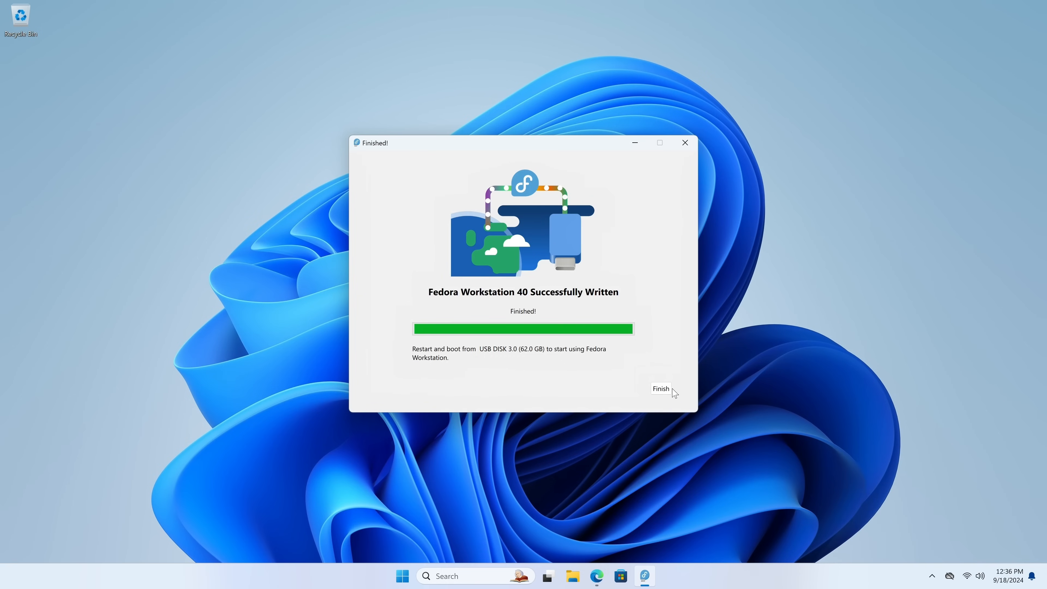
pyautogui.click(659, 389)
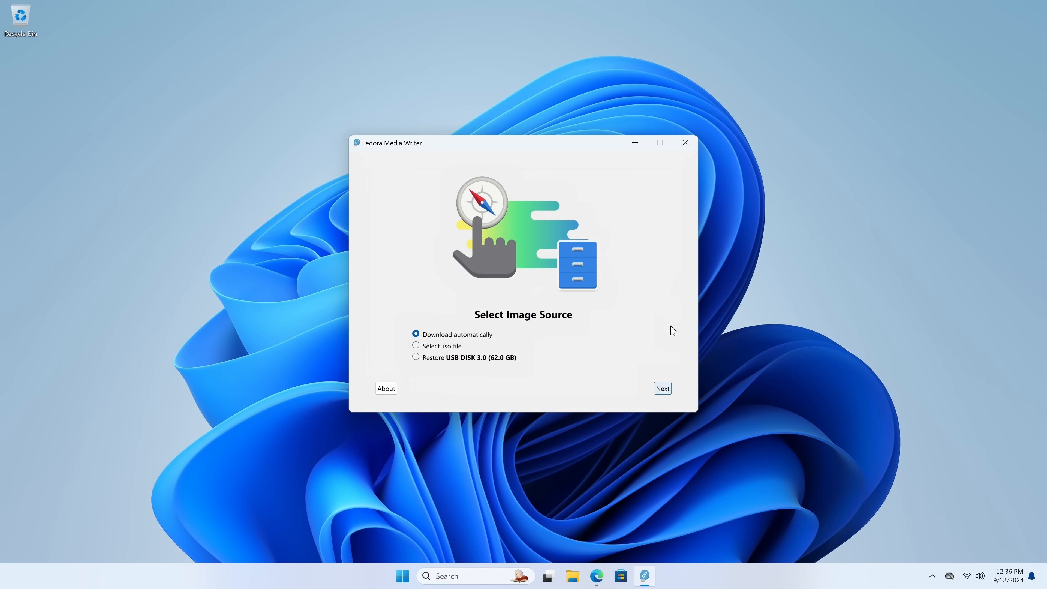
pyautogui.moveTo(684, 142)
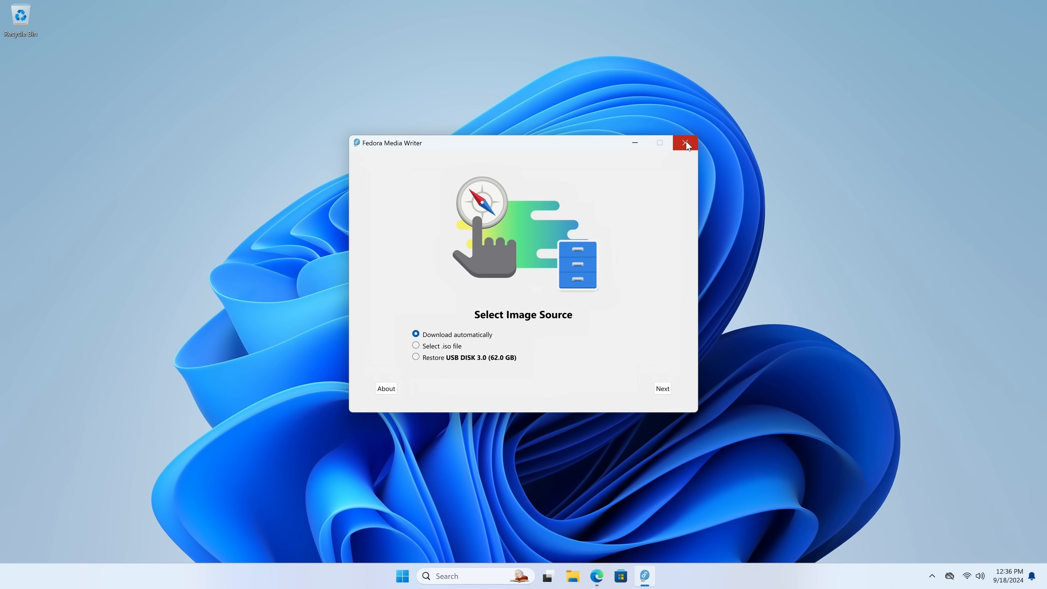
# Close Media Writer and restart Windows from the Start menu power options
pyautogui.click(685, 143)
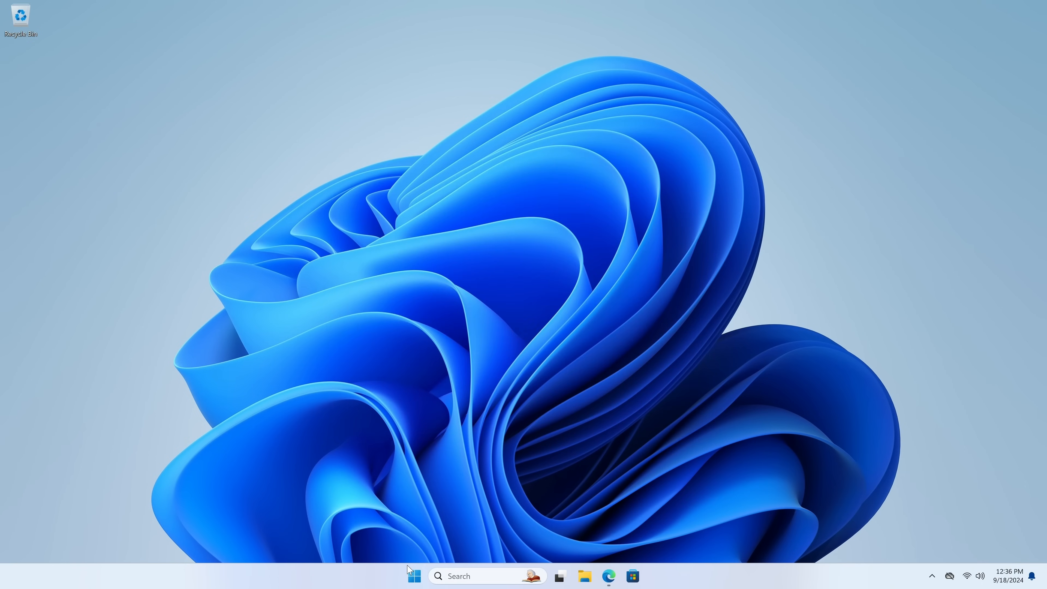
pyautogui.click(414, 576)
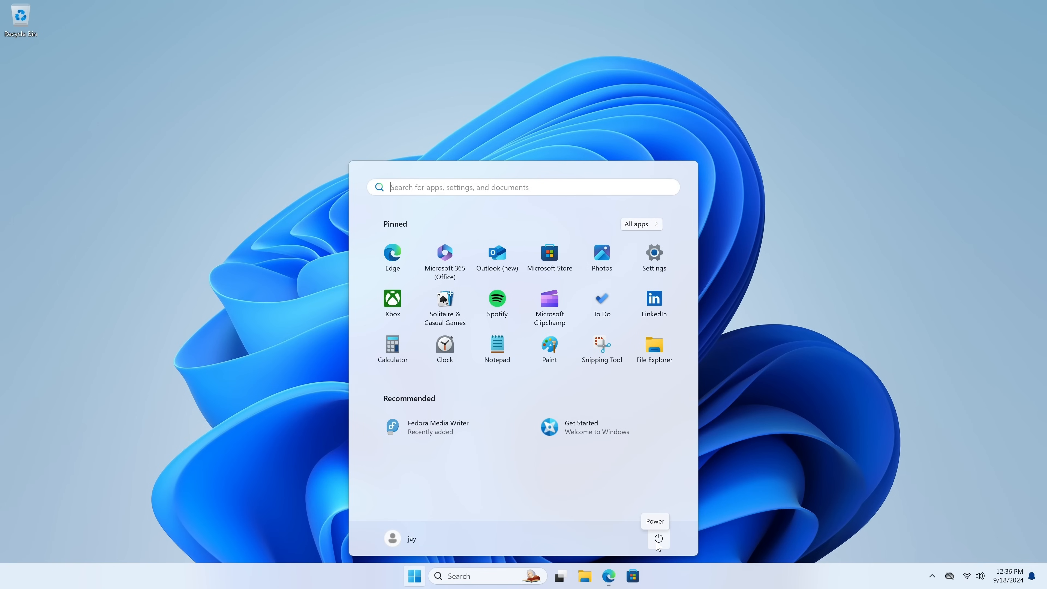
pyautogui.click(658, 538)
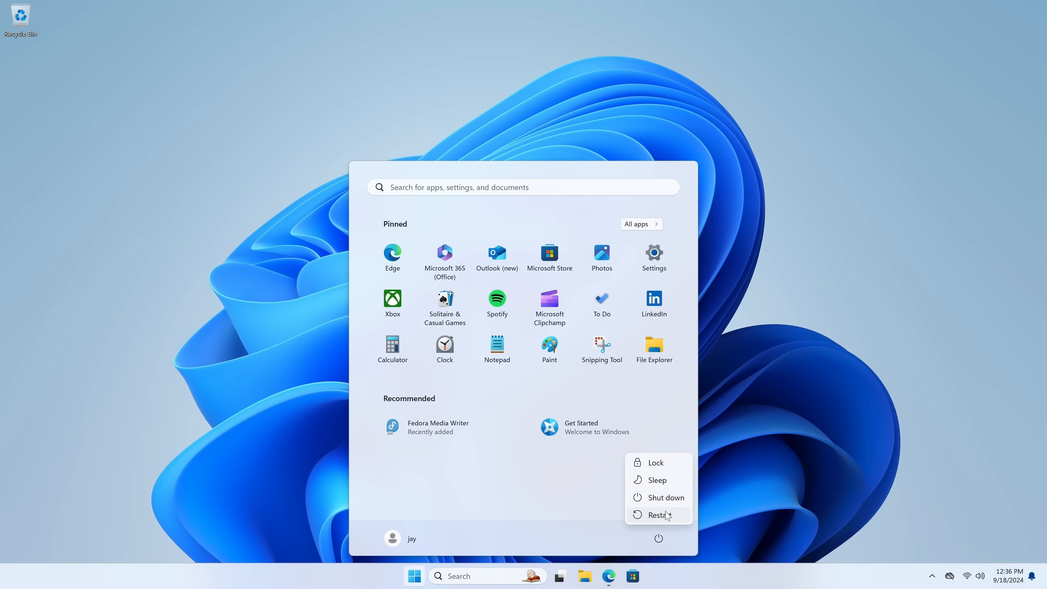
pyautogui.click(656, 515)
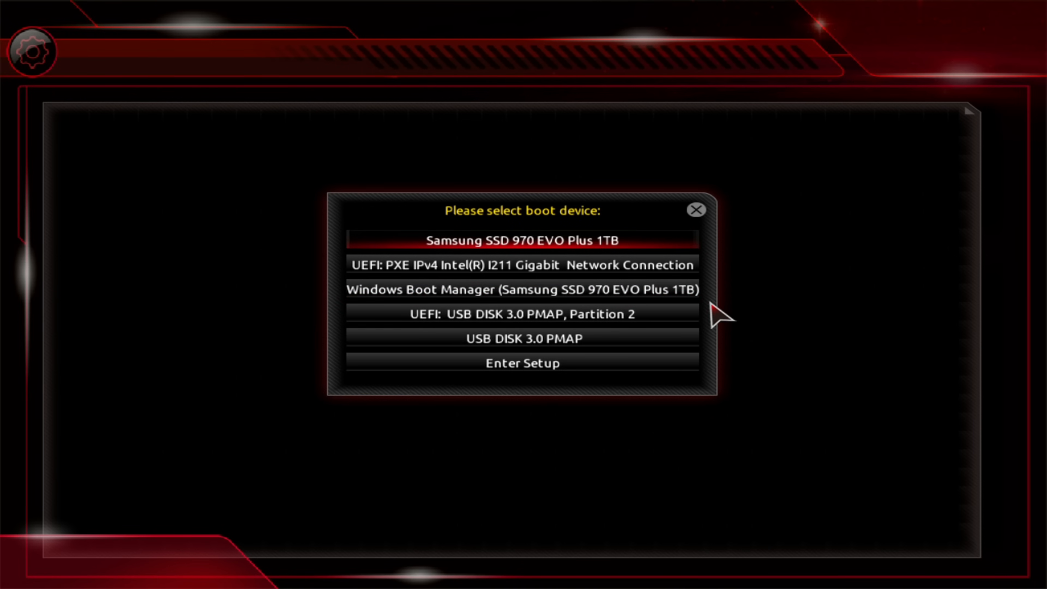
pyautogui.moveTo(688, 321)
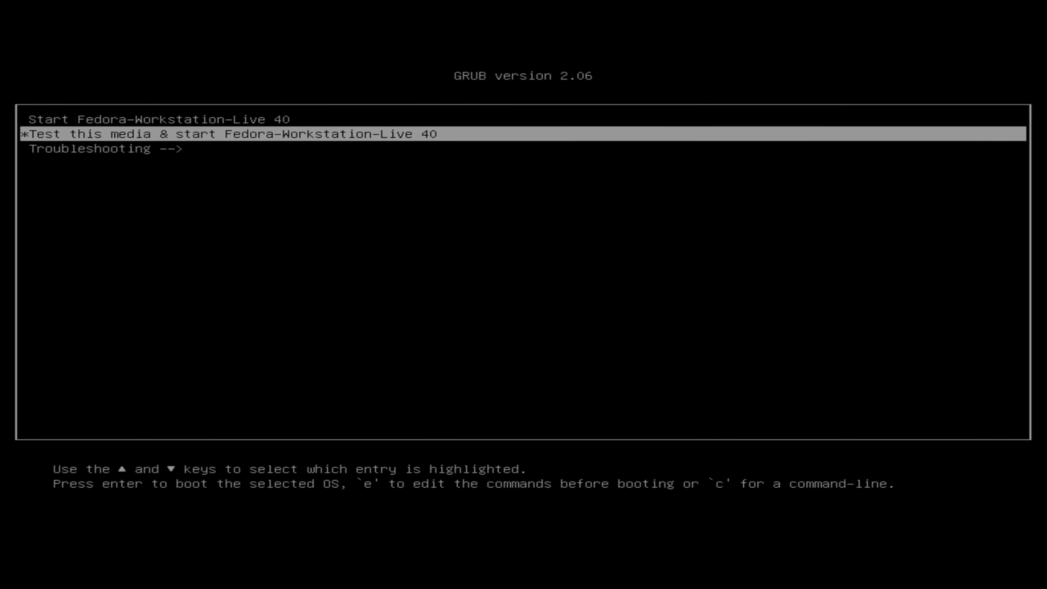
# Boot Test this media & start Fedora-Workstation-Live 40 from the GRUB menu
pyautogui.press('Up')
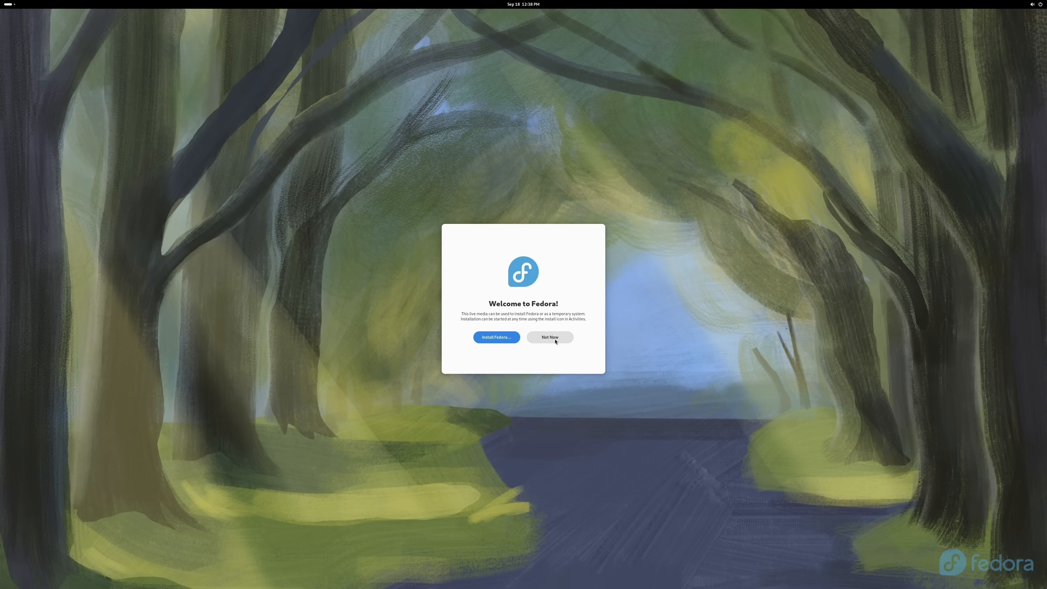
# Skip installation, then set the display scale to 200% in GNOME Settings Displays and apply it
pyautogui.click(549, 337)
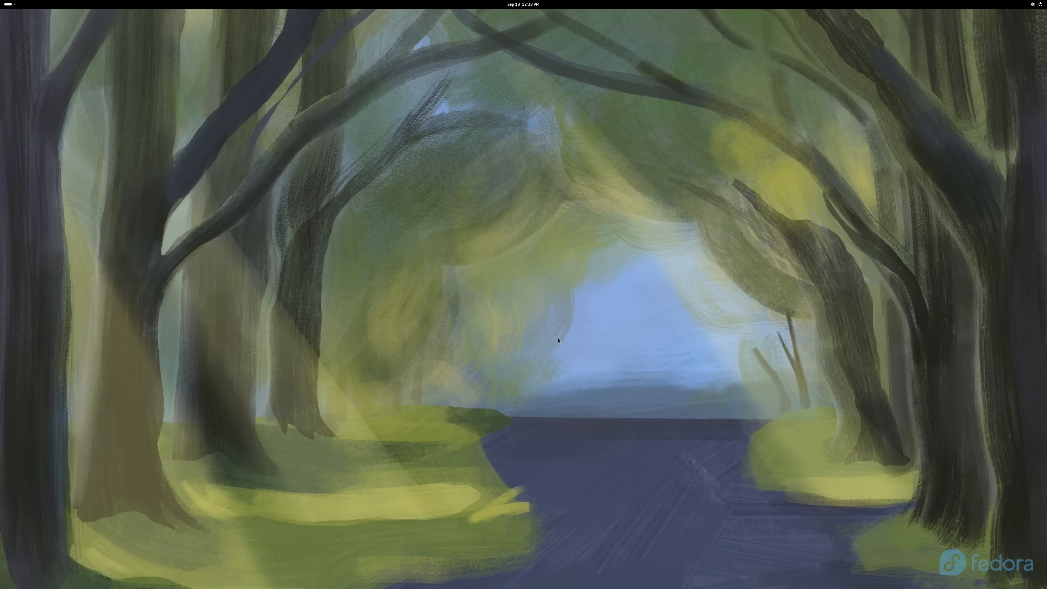
pyautogui.moveTo(945, 166)
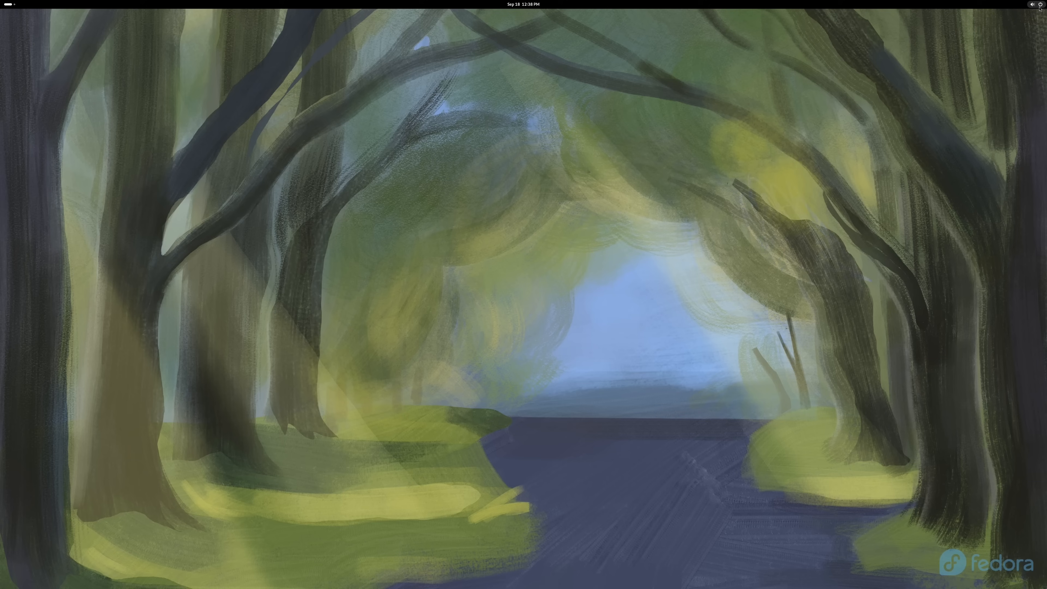
pyautogui.click(1034, 5)
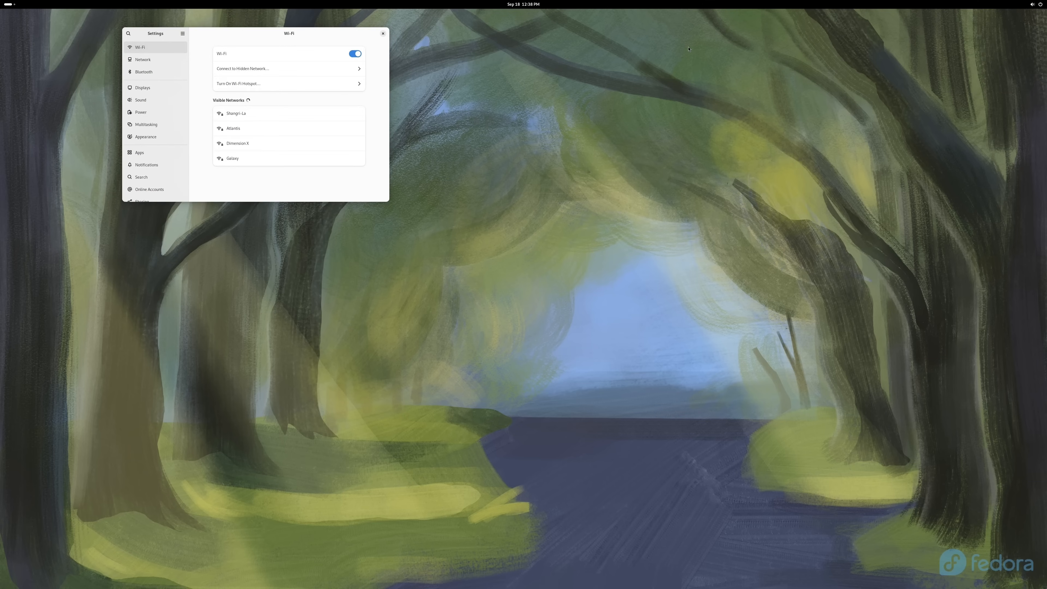
pyautogui.moveTo(288, 33); pyautogui.dragTo(346, 72)
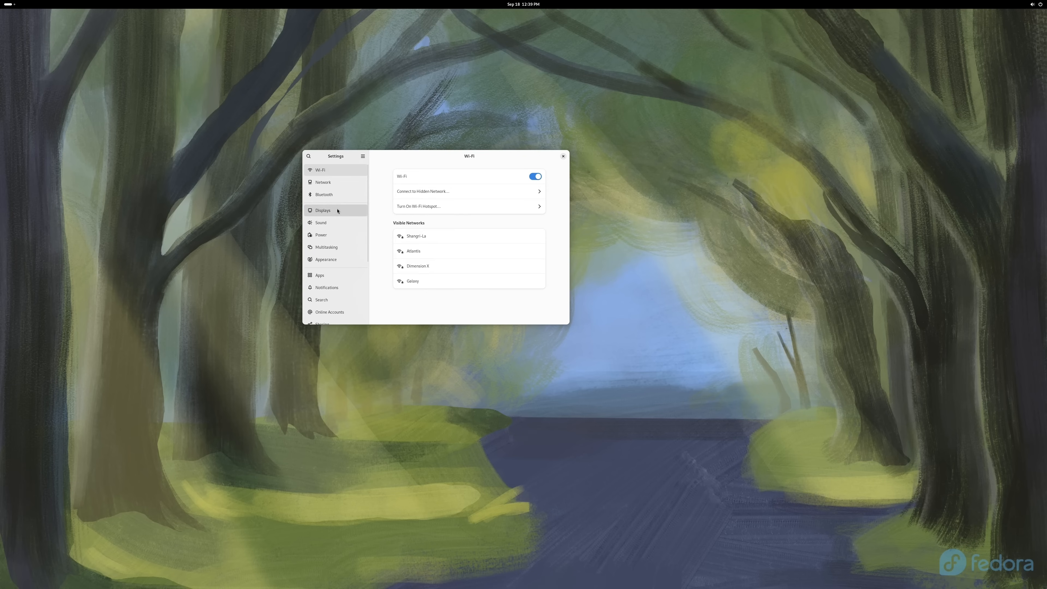
pyautogui.click(323, 210)
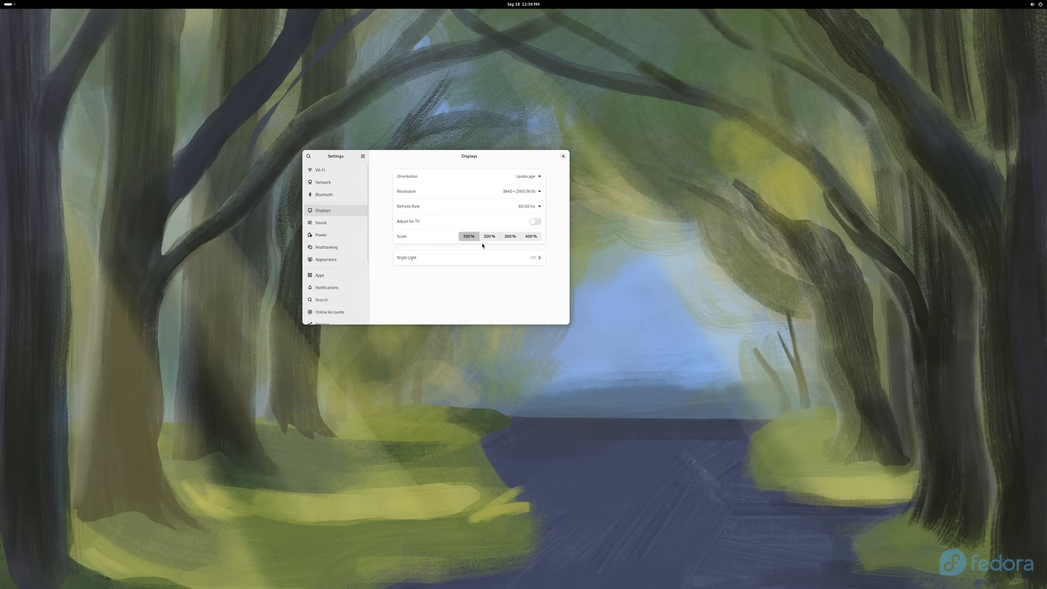
pyautogui.click(489, 236)
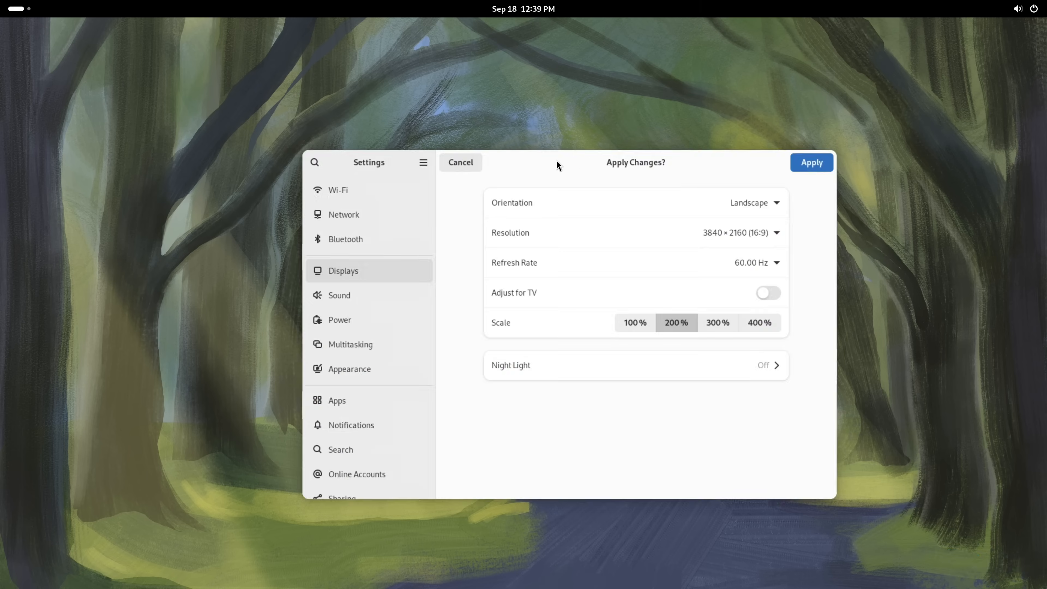
pyautogui.click(811, 163)
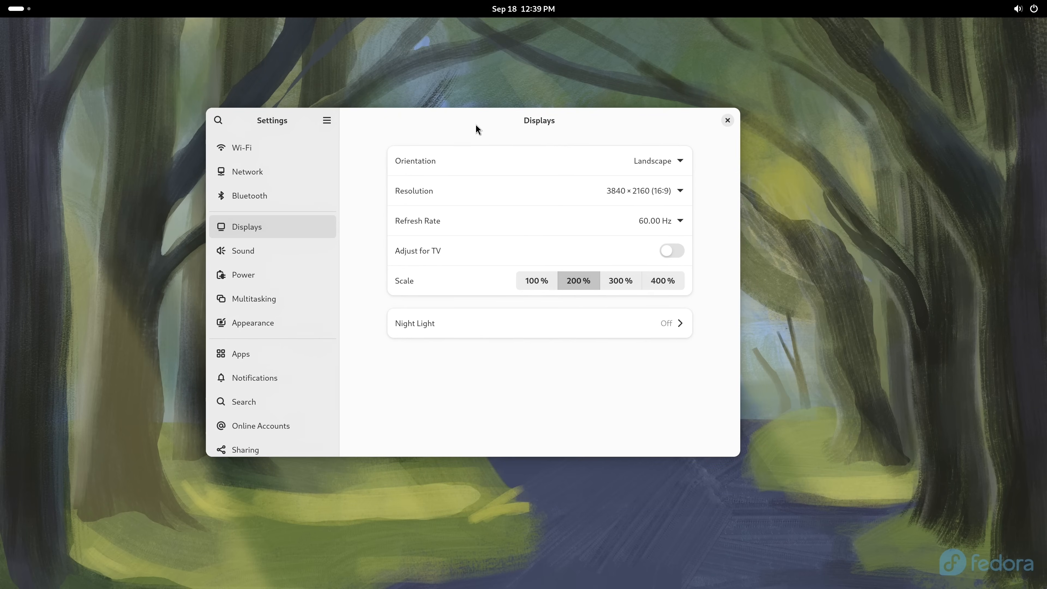
pyautogui.moveTo(939, 199)
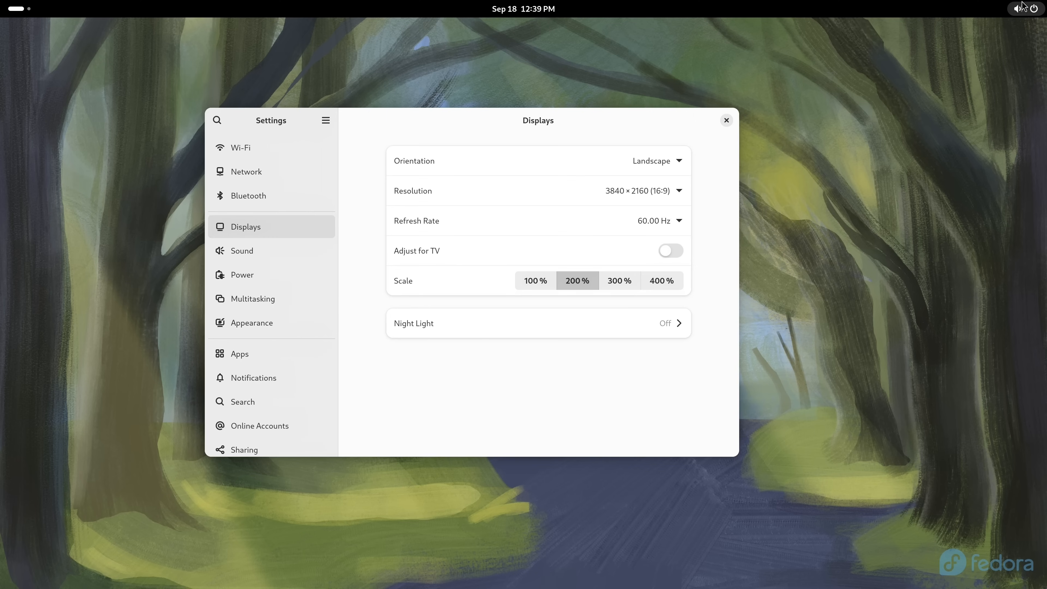
# Connect to the Shangri-La Wi-Fi network with its password and close Settings
pyautogui.click(1021, 7)
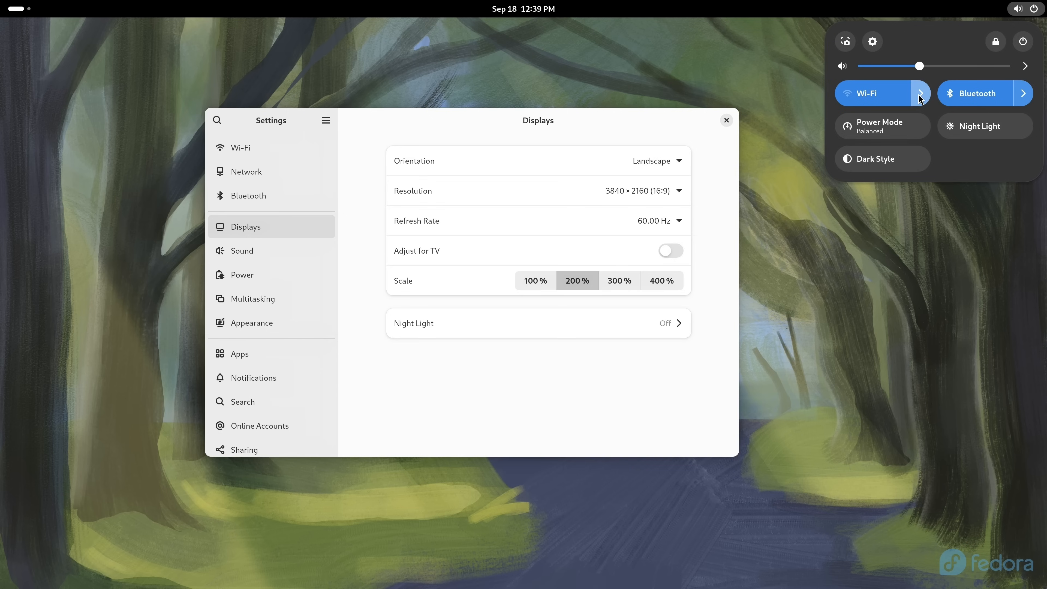
pyautogui.click(920, 93)
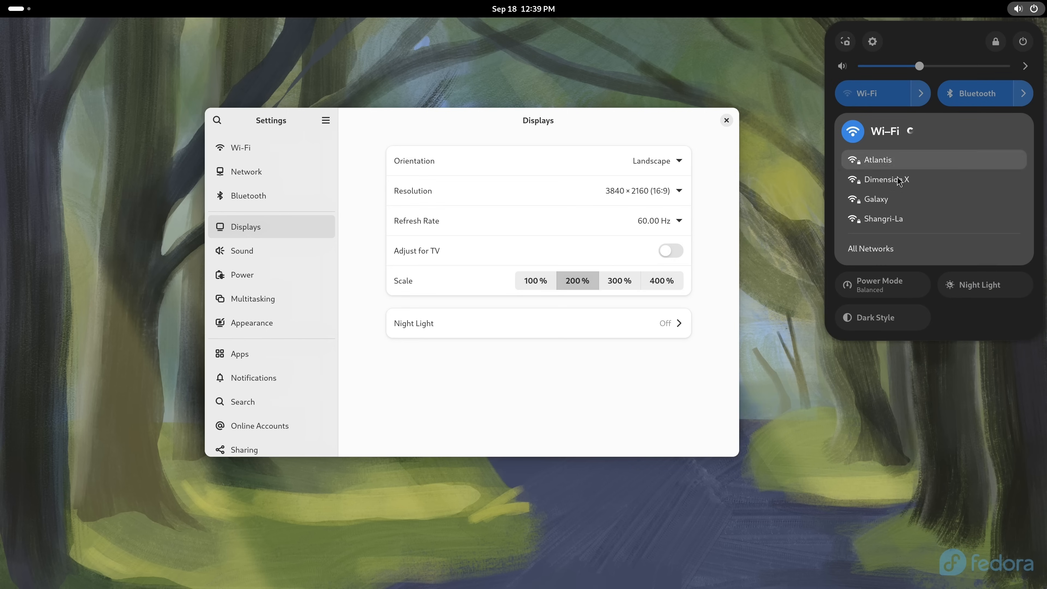
pyautogui.click(882, 219)
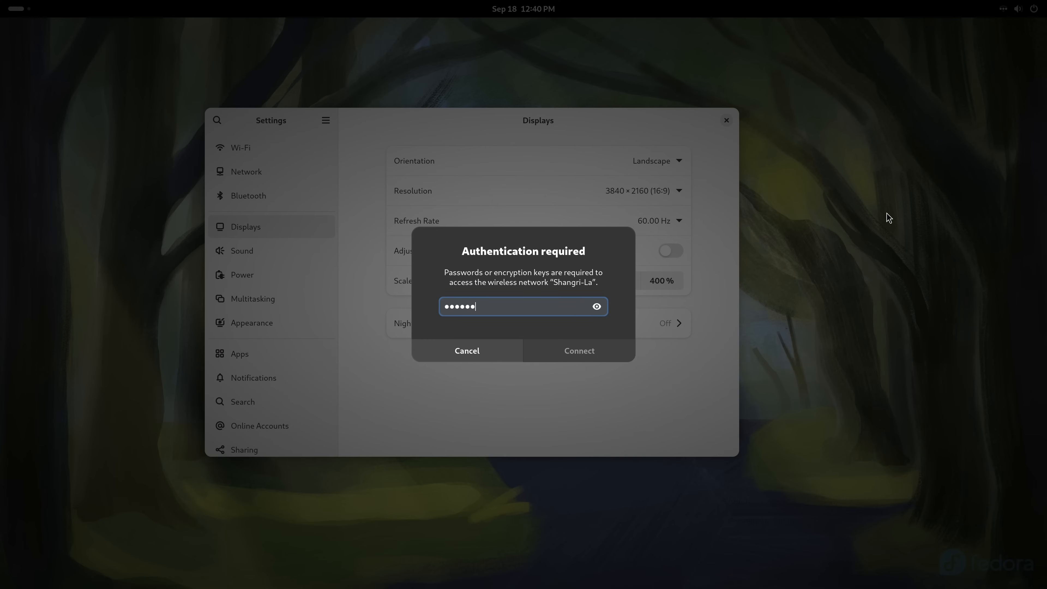
pyautogui.click(466, 350)
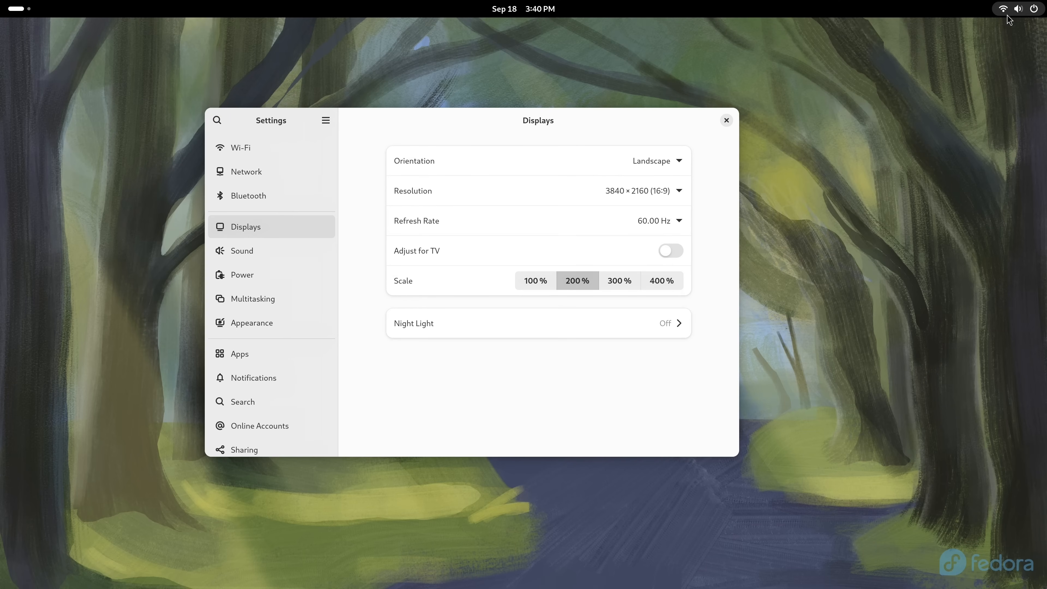
pyautogui.moveTo(1003, 18)
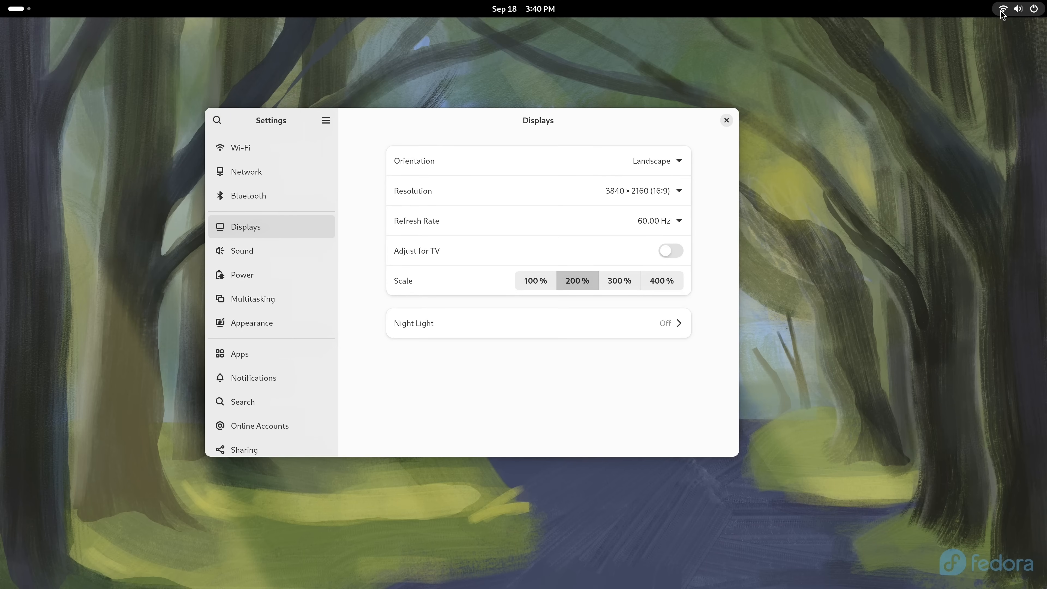
pyautogui.moveTo(726, 120)
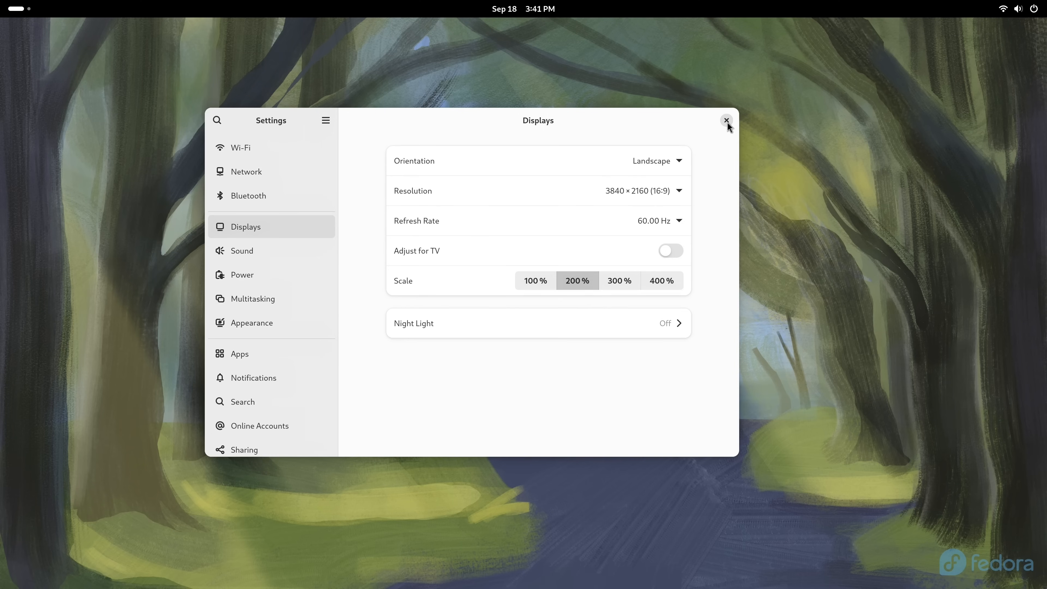
pyautogui.click(727, 120)
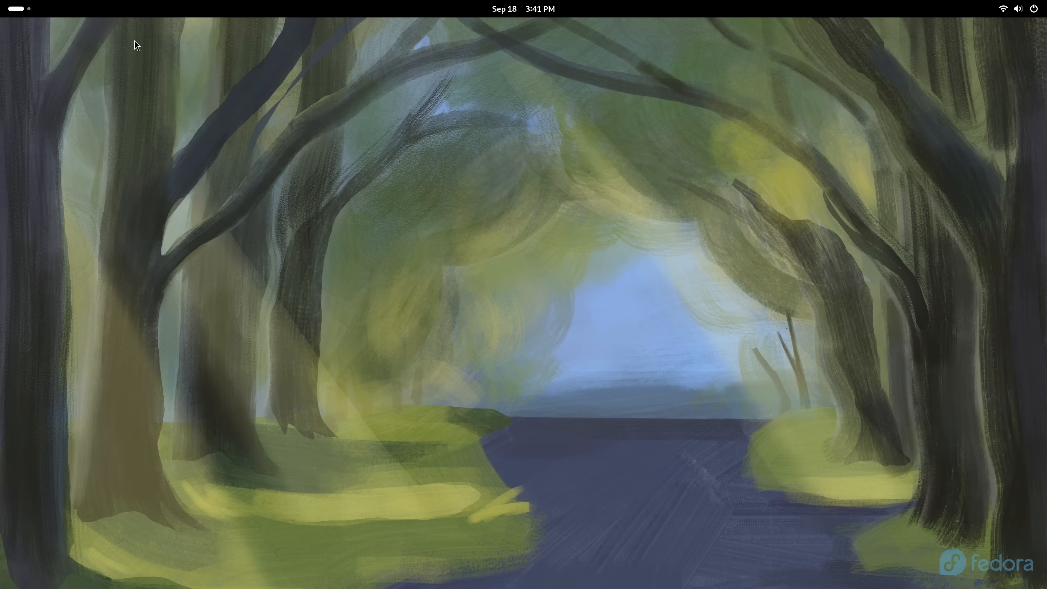
pyautogui.moveTo(47, 43)
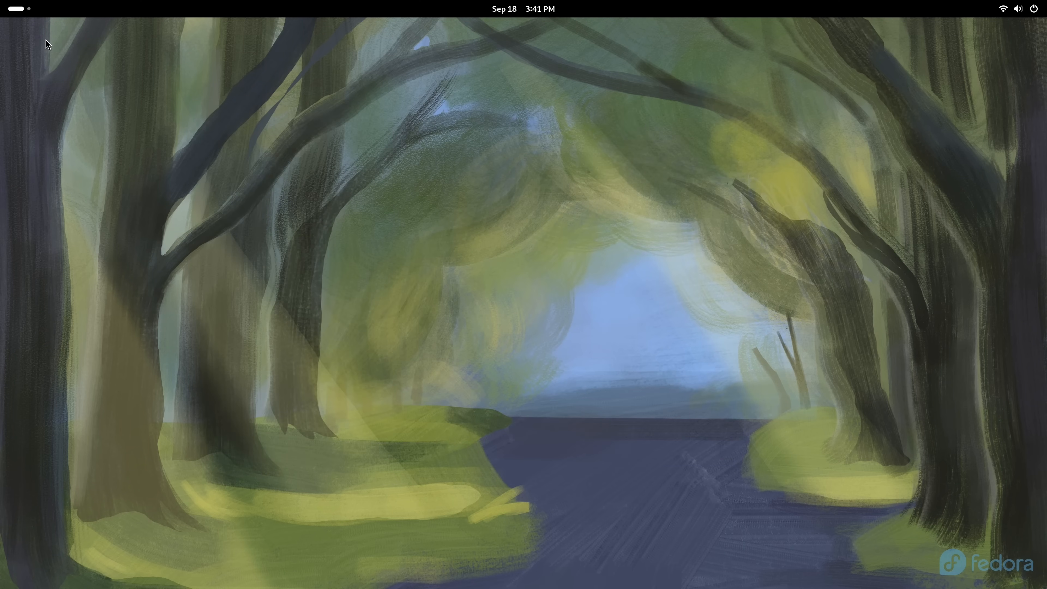
pyautogui.click(13, 9)
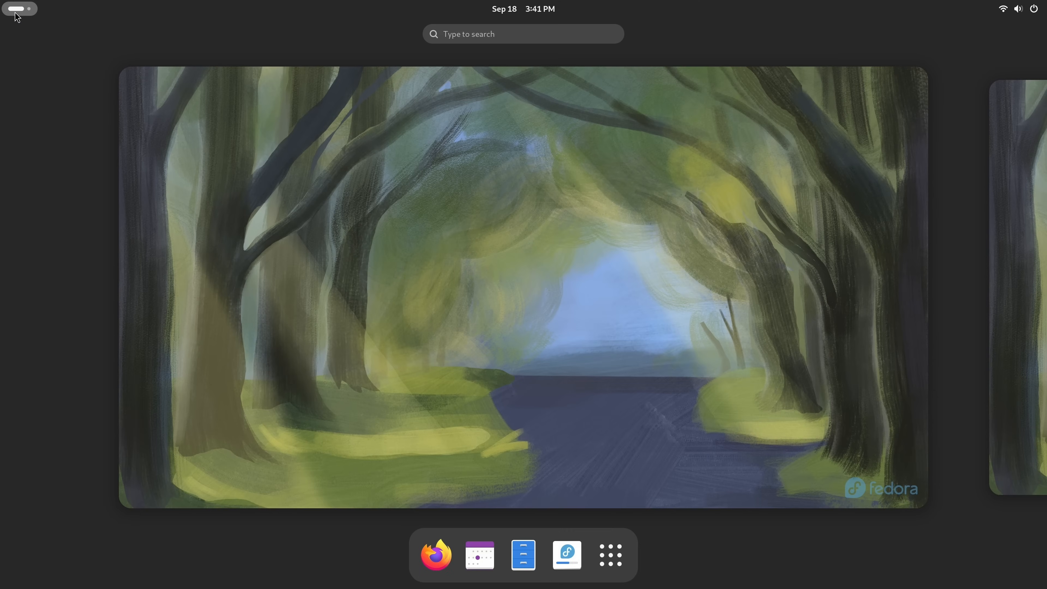
pyautogui.moveTo(435, 555)
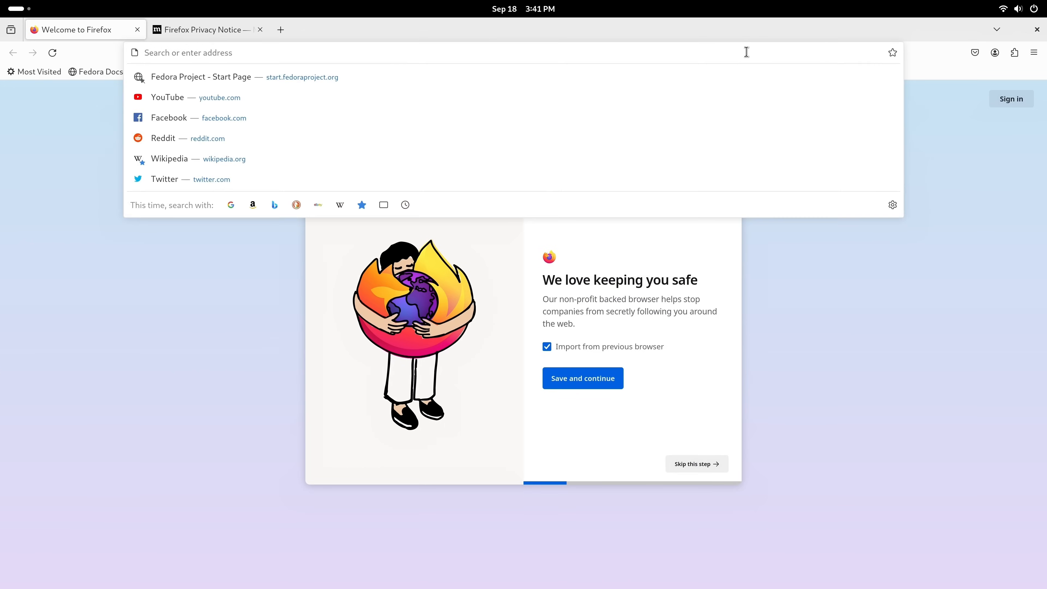
pyautogui.write('learnlinux.tv')
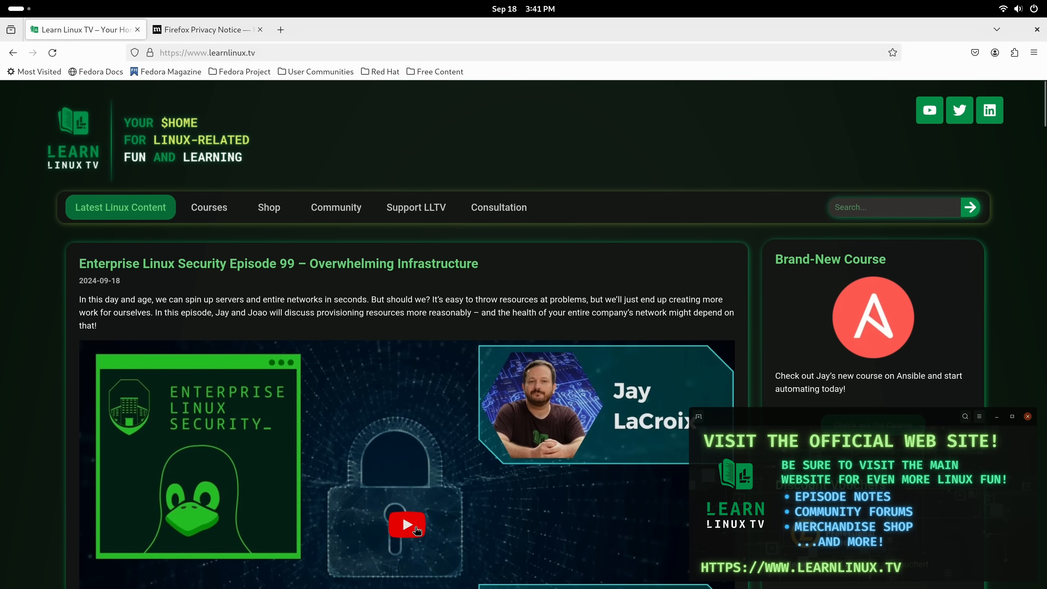
pyautogui.scroll(-3)
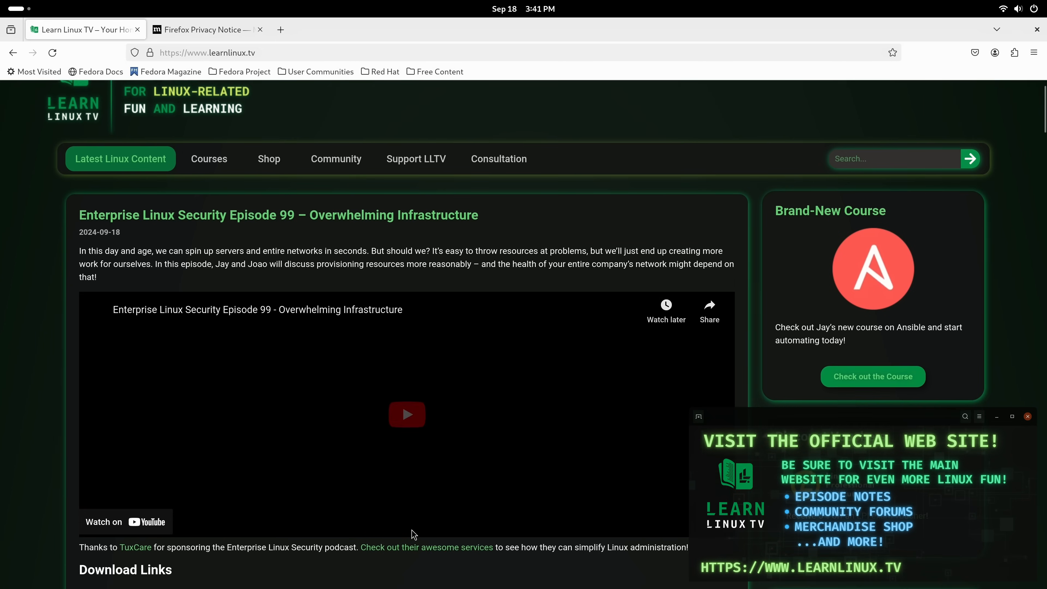
pyautogui.click(407, 414)
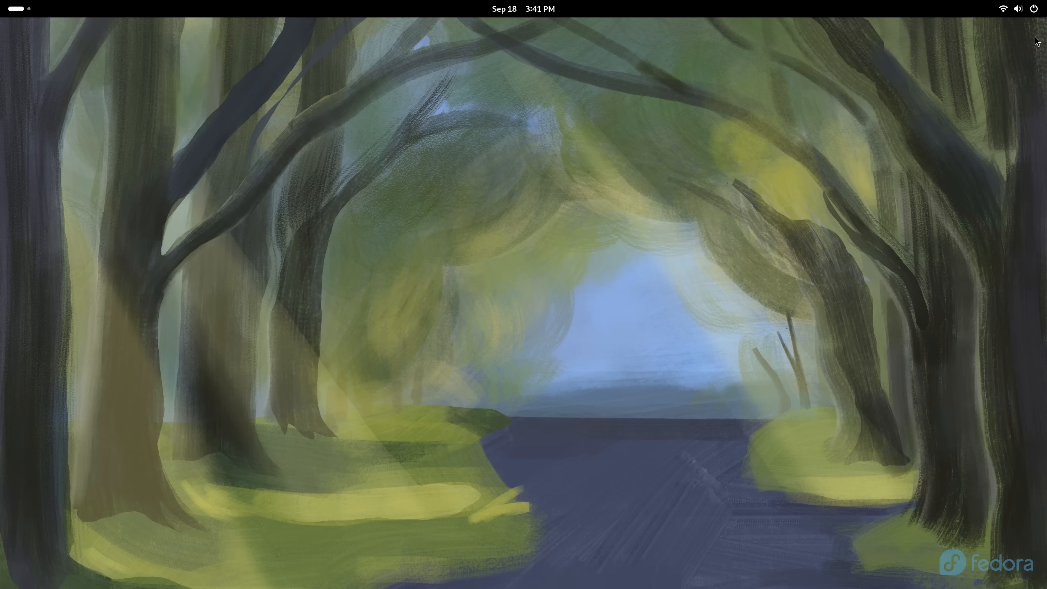
pyautogui.moveTo(139, 133)
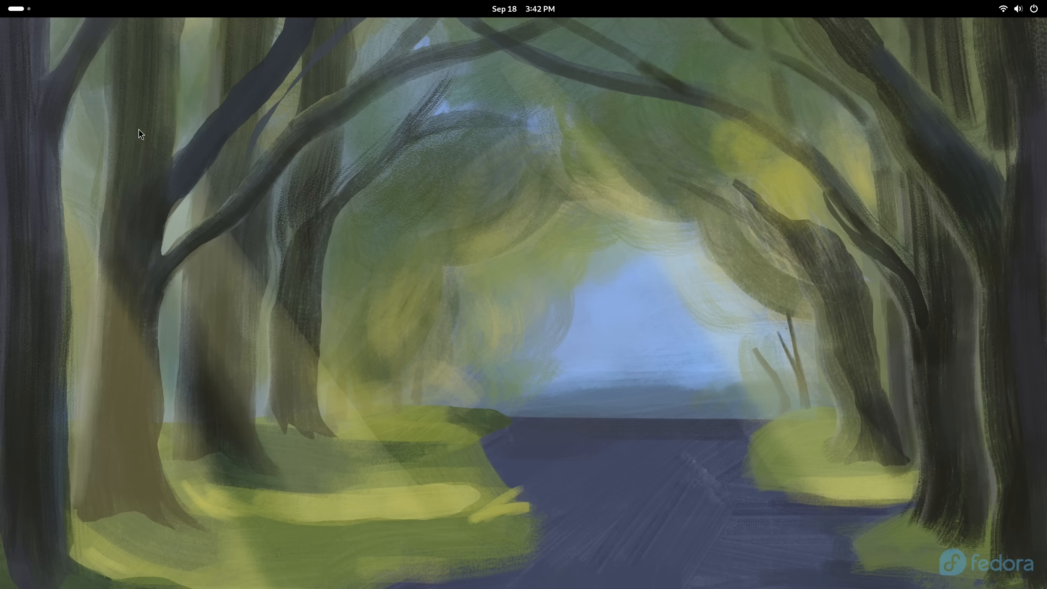
# Bring up the Activities overview to reach the Install to Hard Drive app
pyautogui.click(10, 9)
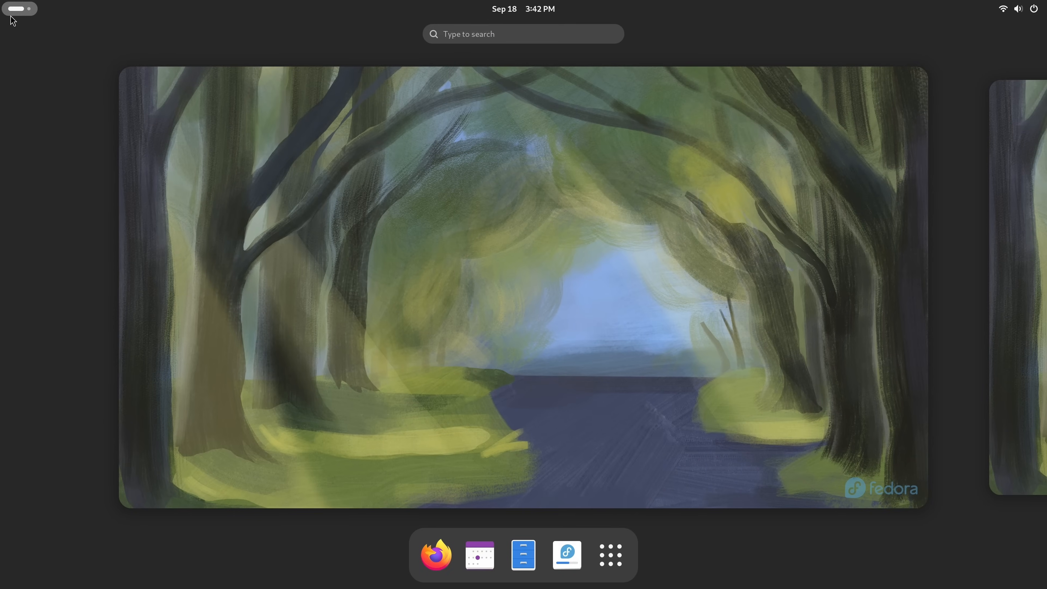
pyautogui.moveTo(568, 482)
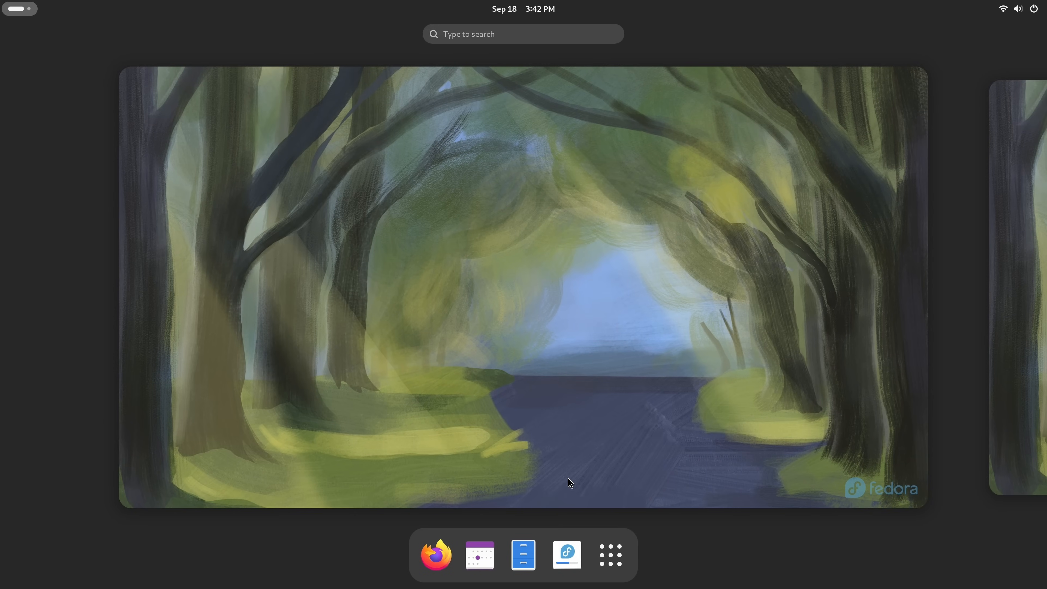
pyautogui.moveTo(566, 555)
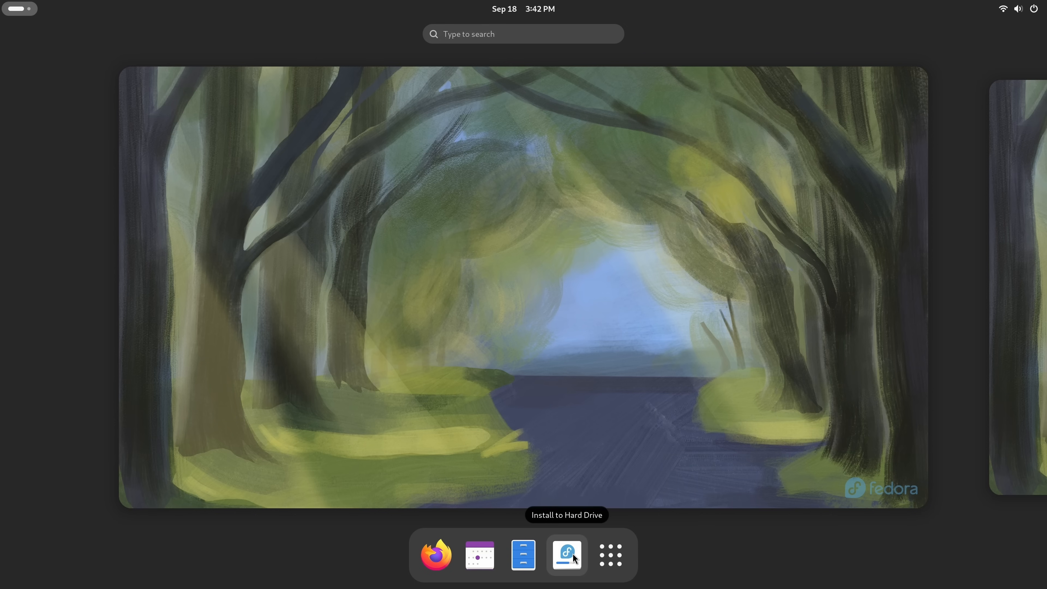
pyautogui.moveTo(572, 562)
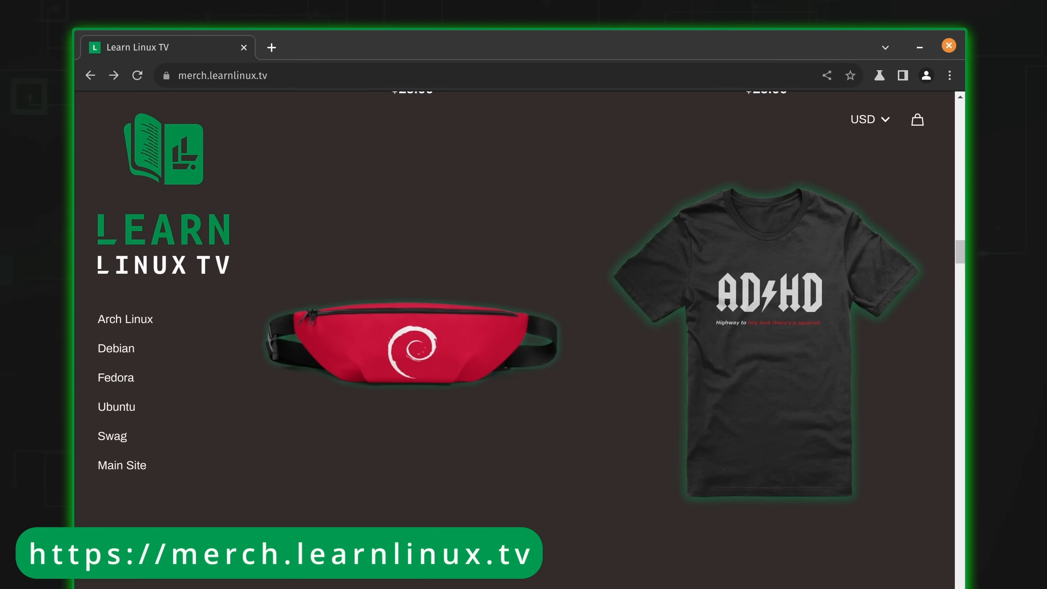
pyautogui.scroll(-3)
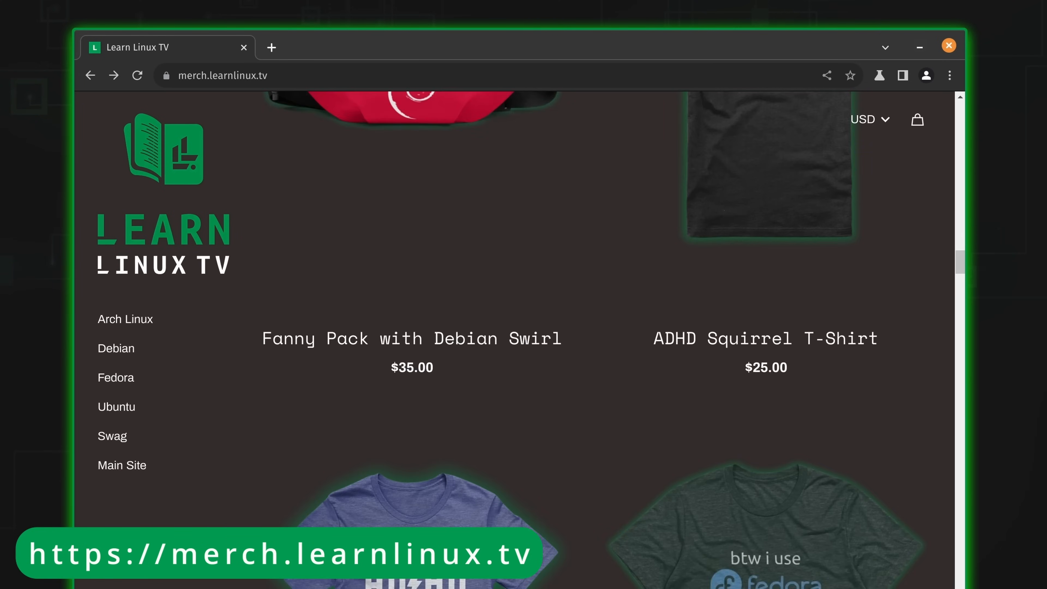
pyautogui.scroll(-3)
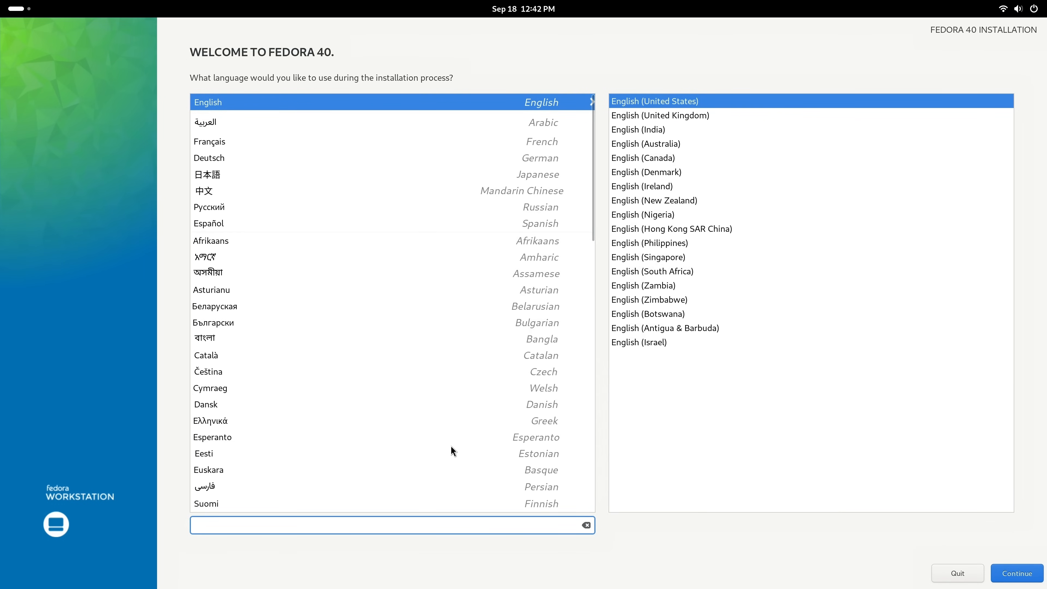
# Accept English (United States) and go to Installation Destination with the Samsung 970 EVO Plus 1TB selected
pyautogui.click(392, 524)
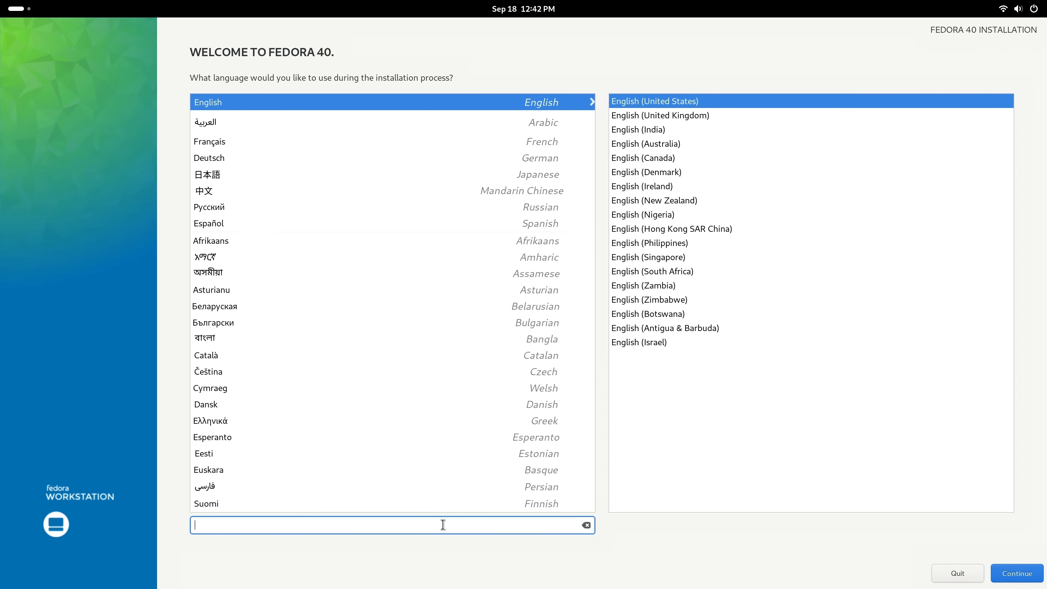
pyautogui.moveTo(800, 545)
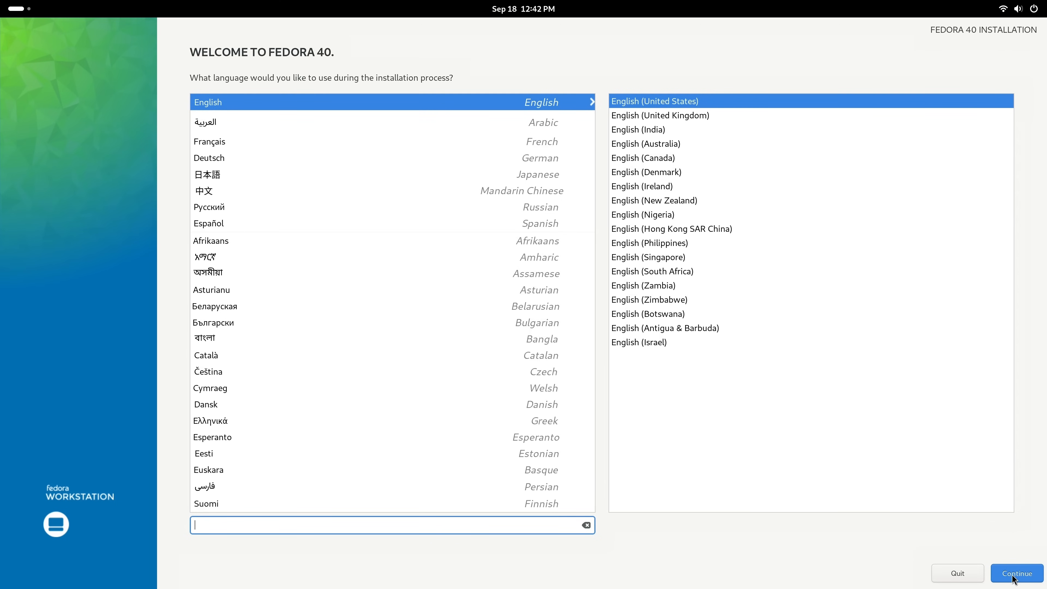
pyautogui.click(1015, 573)
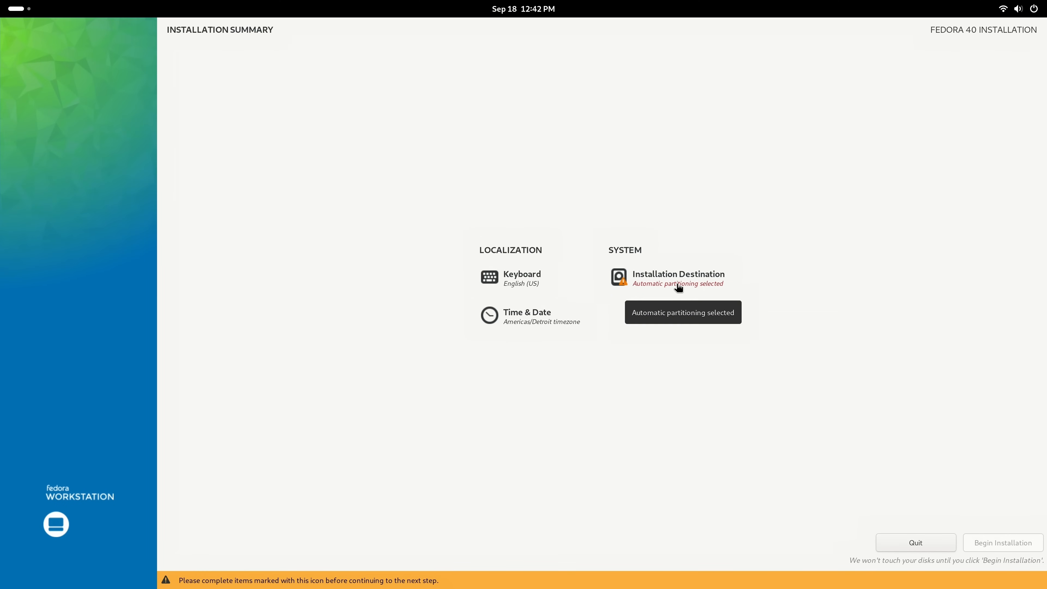
pyautogui.moveTo(677, 286)
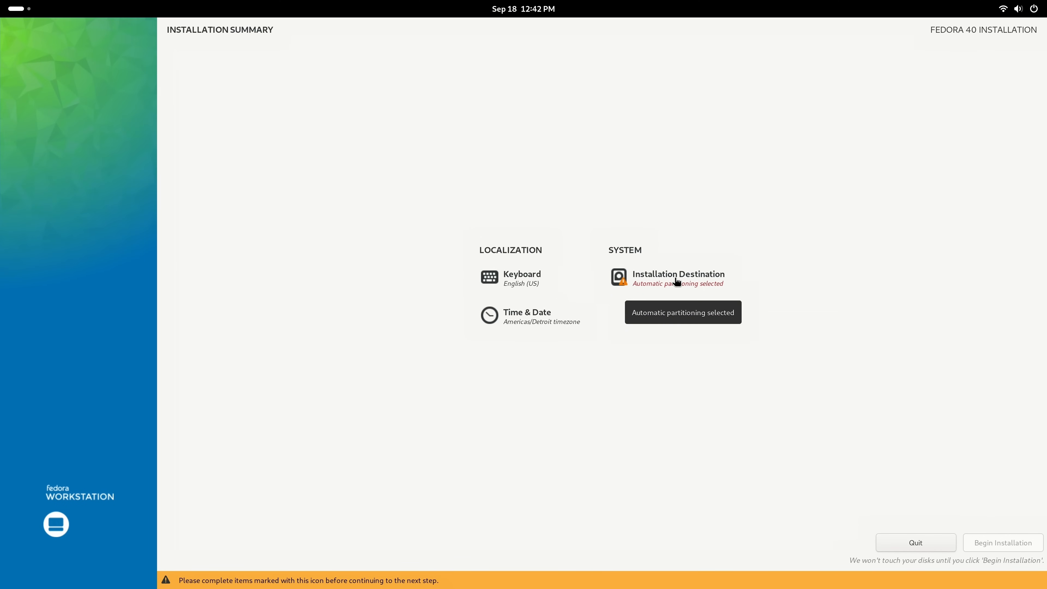
pyautogui.click(678, 277)
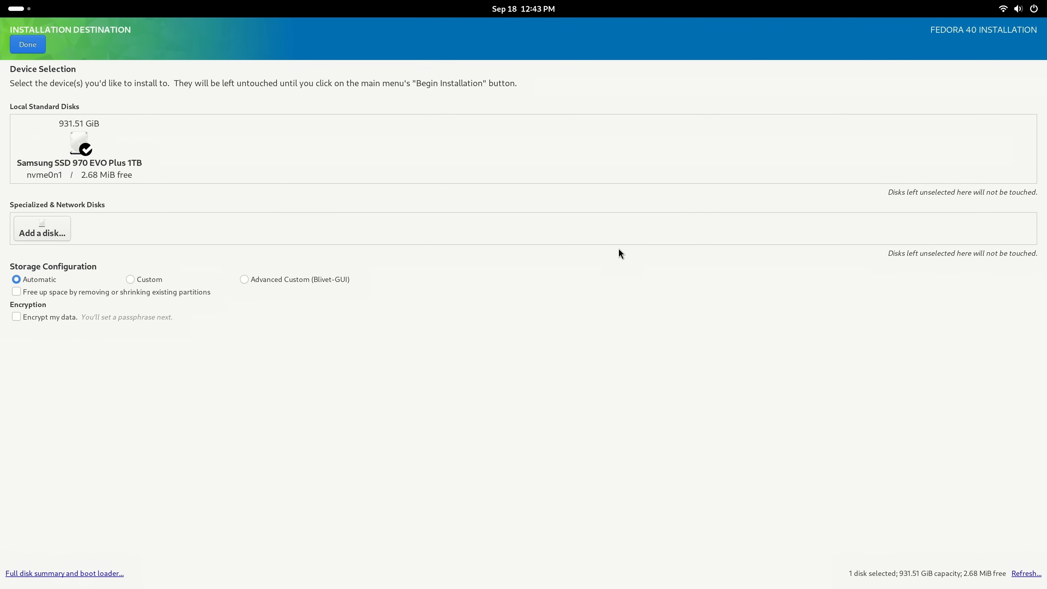
pyautogui.moveTo(264, 224)
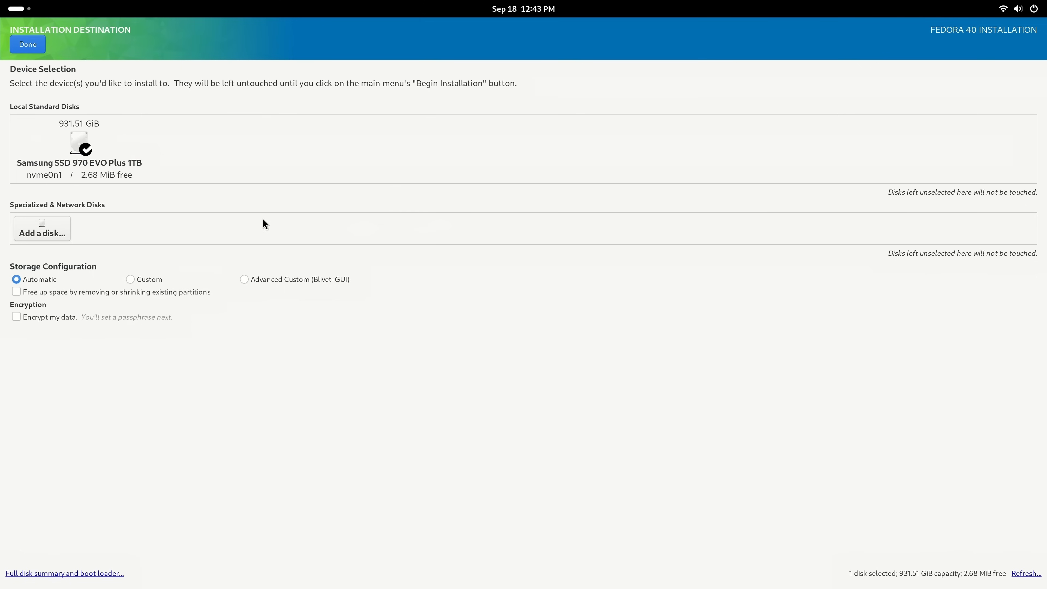
pyautogui.moveTo(110, 179)
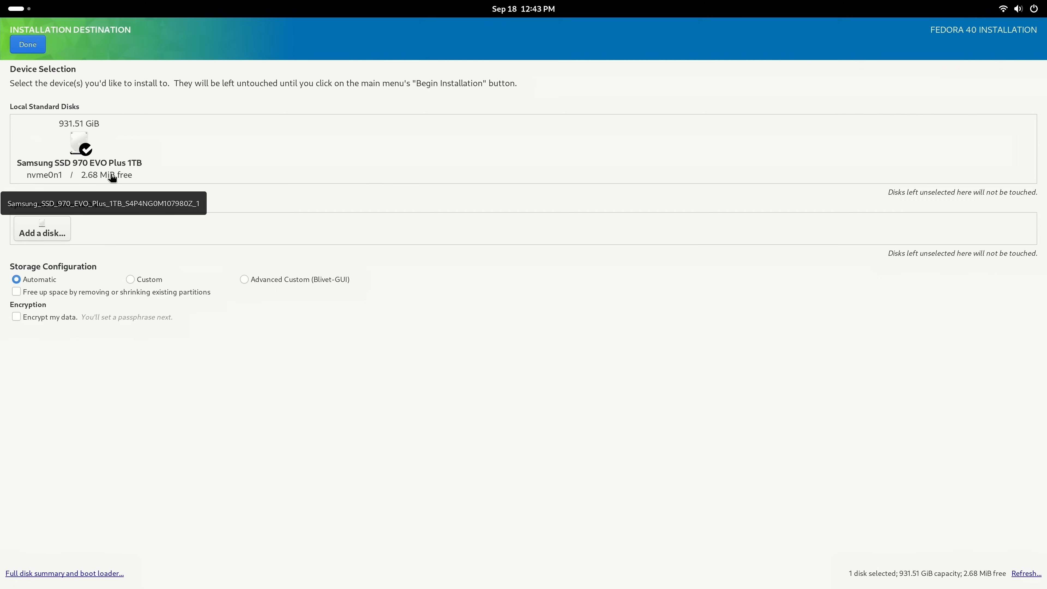
pyautogui.moveTo(78, 168)
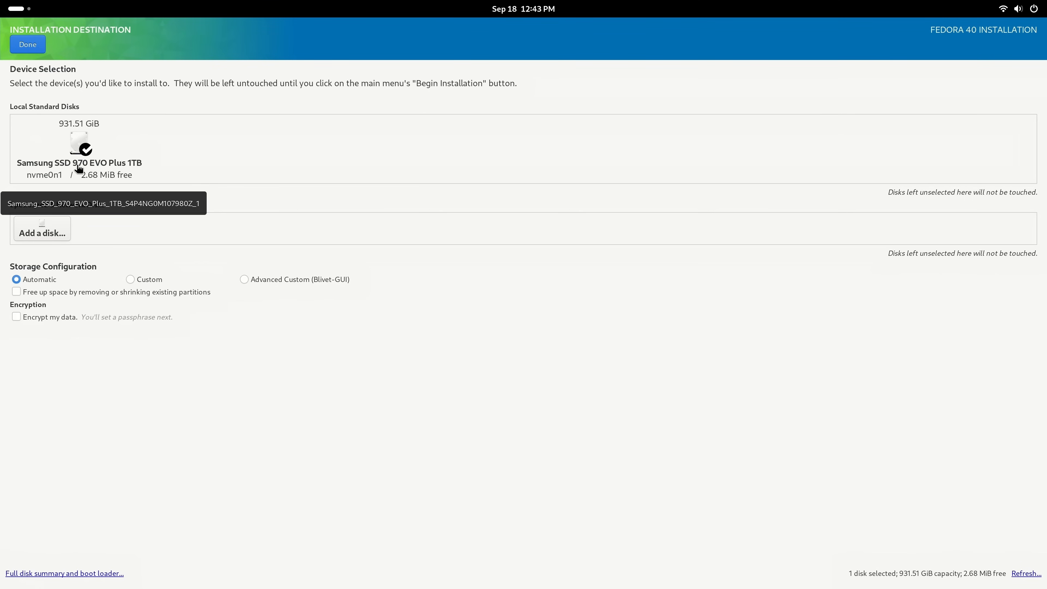
pyautogui.moveTo(576, 220)
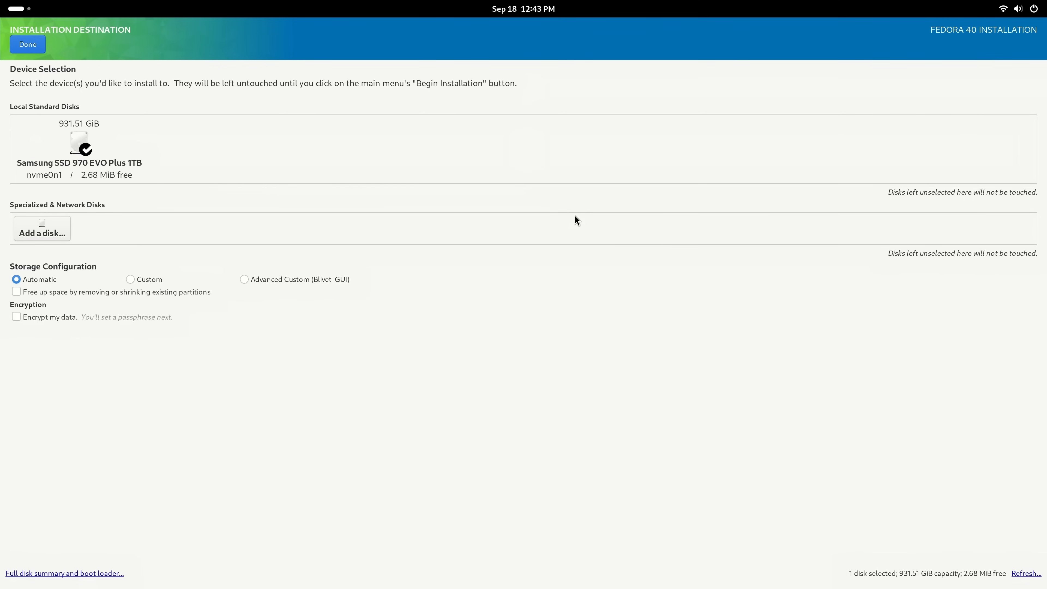
pyautogui.moveTo(495, 410)
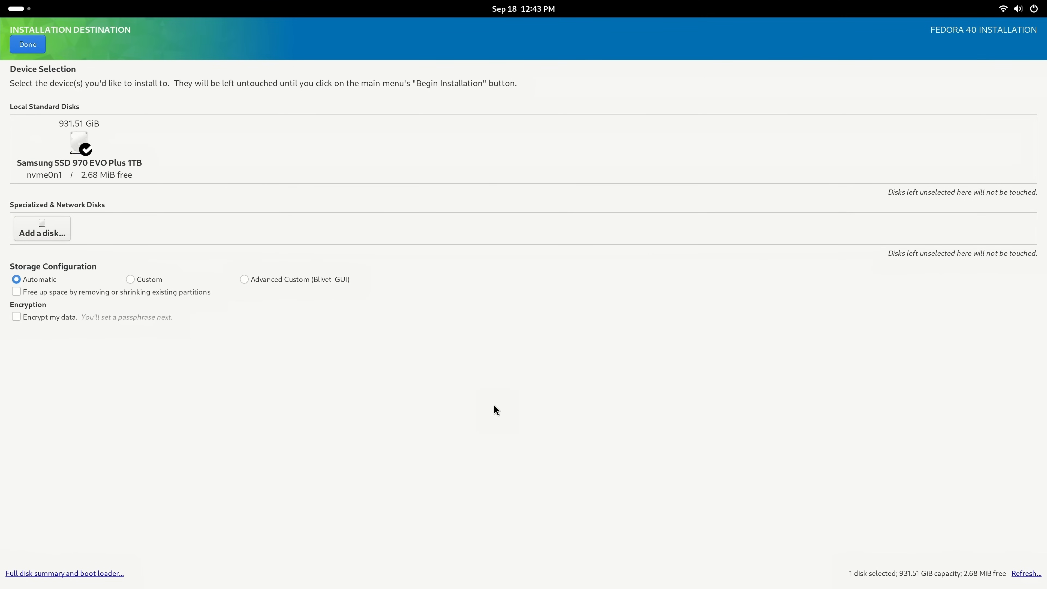
pyautogui.moveTo(461, 304)
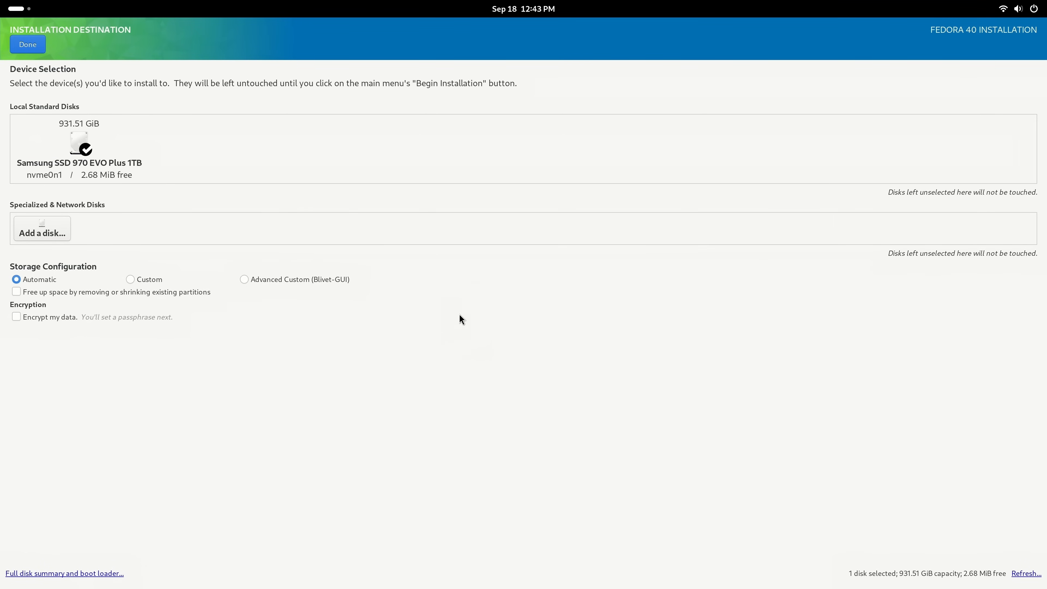
# Accept the selected disk, bringing up the not-enough-free-space Installation Options warning
pyautogui.click(27, 45)
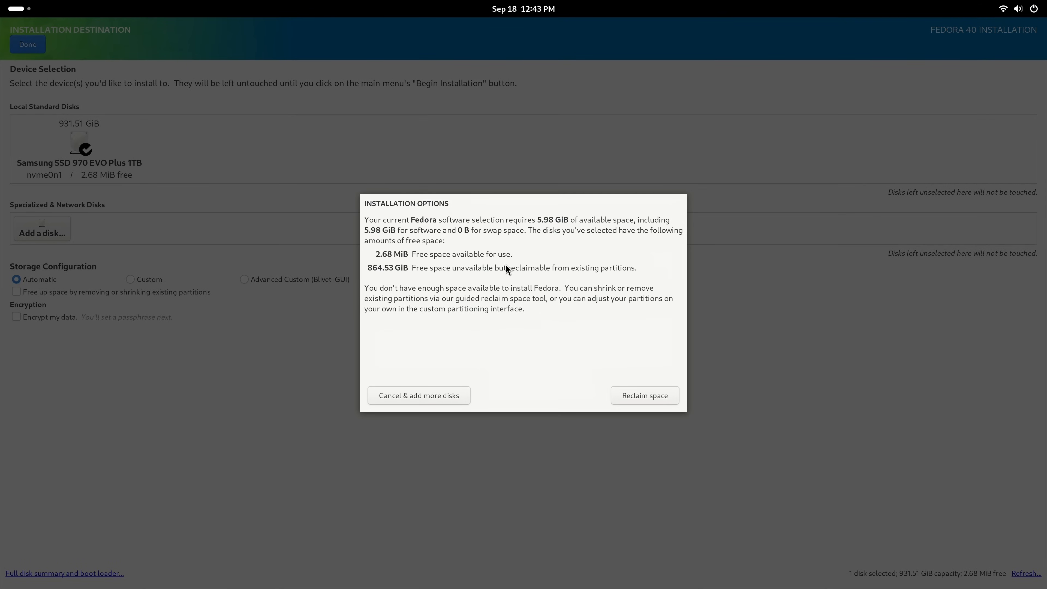
pyautogui.moveTo(517, 271)
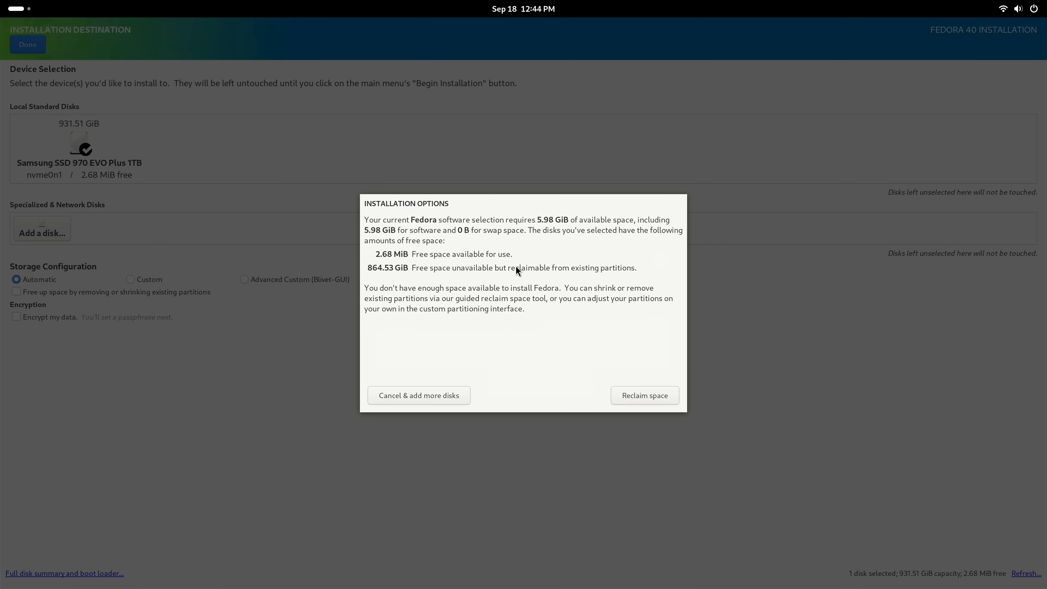
pyautogui.moveTo(564, 323)
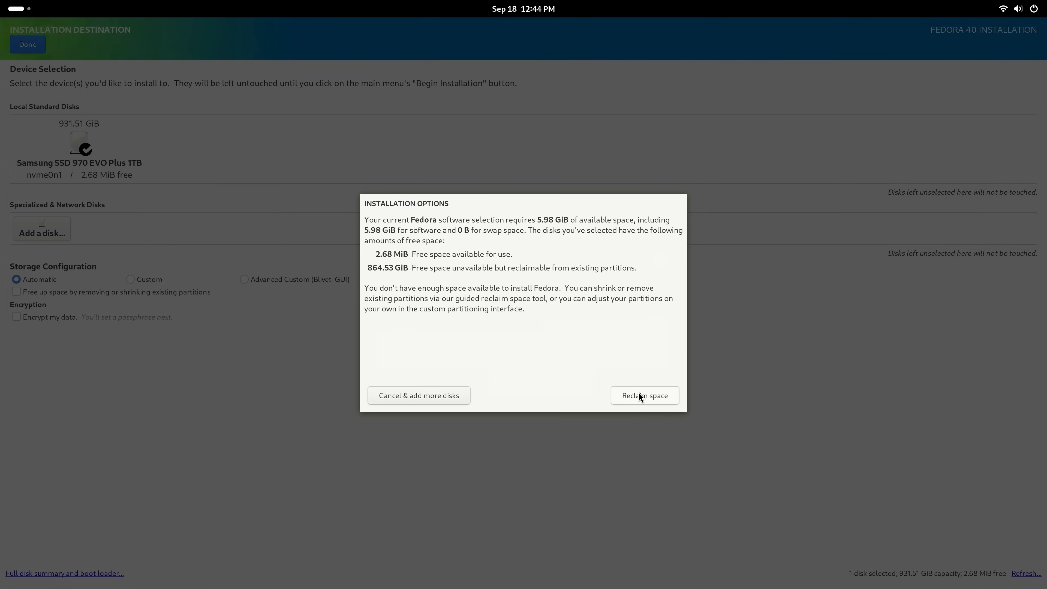
# Reclaim space by shrinking the ntfs nvme0n1p3 partition to 584.8 GiB, freeing 345.81 GiB
pyautogui.click(643, 395)
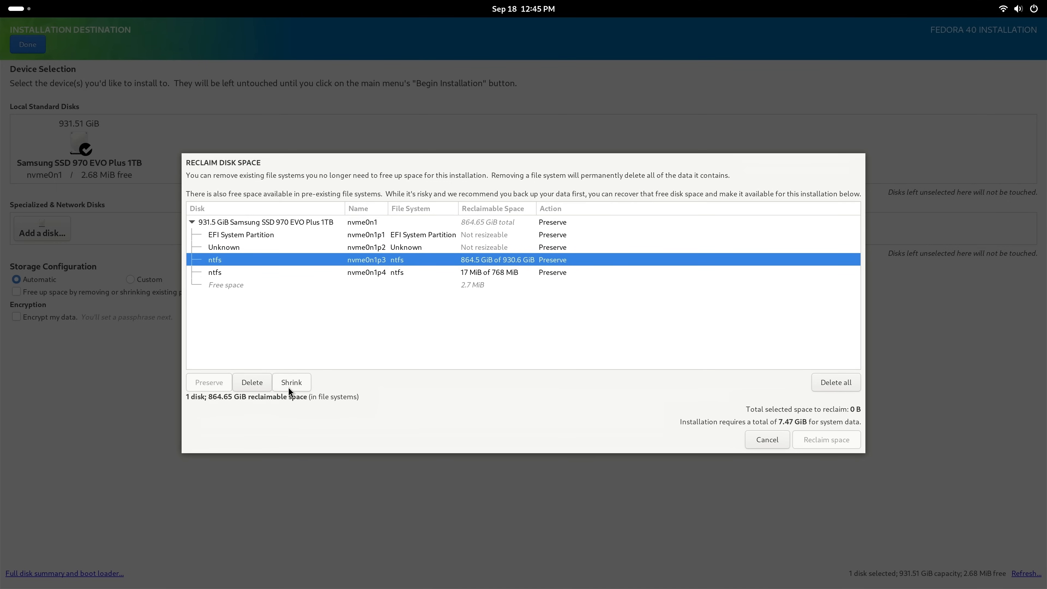
pyautogui.click(291, 382)
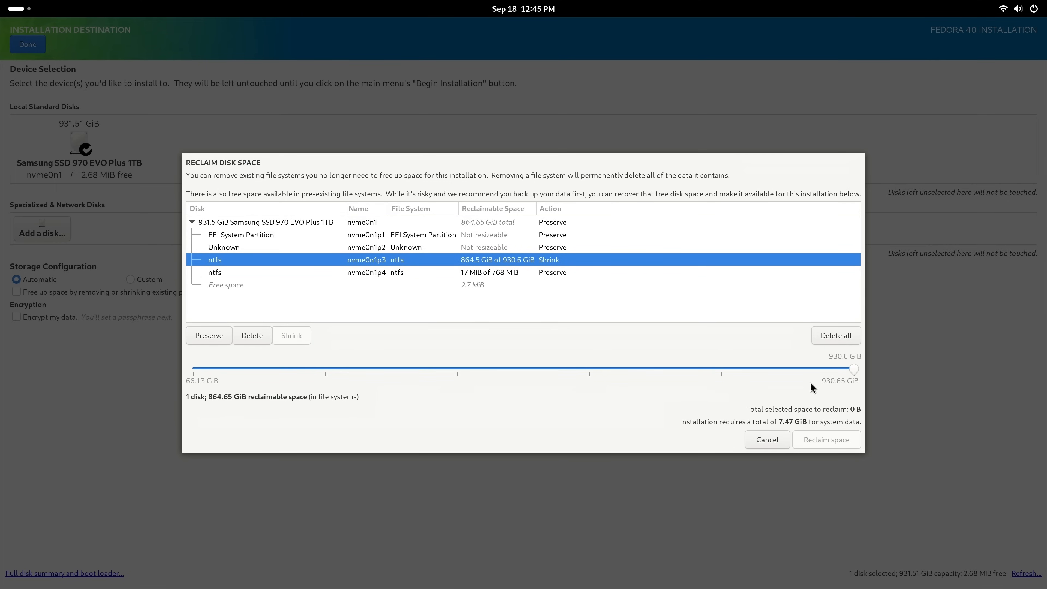
pyautogui.moveTo(853, 368); pyautogui.dragTo(755, 369)
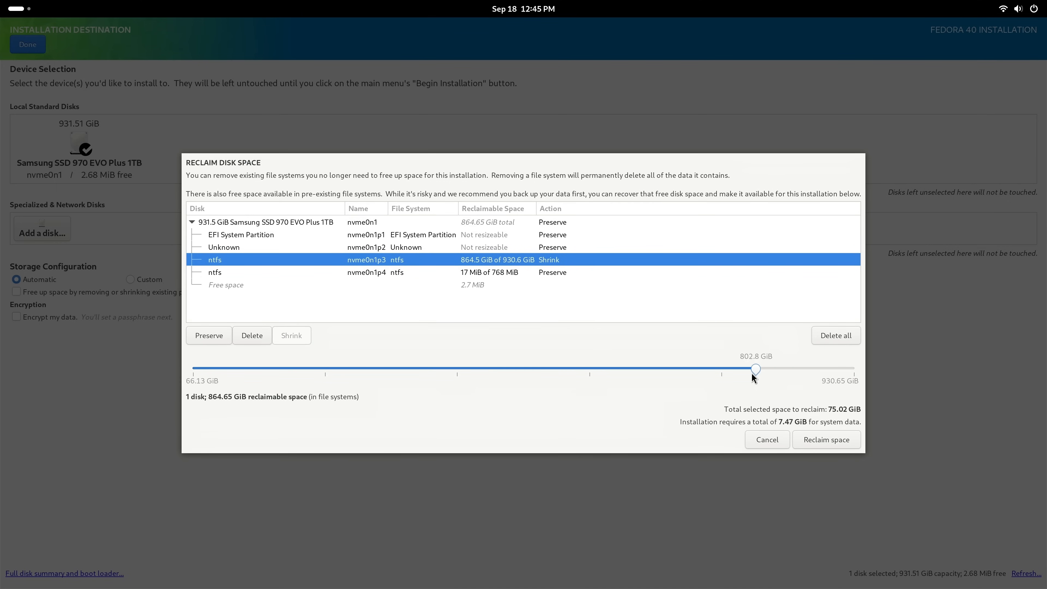
pyautogui.moveTo(754, 369); pyautogui.dragTo(609, 369)
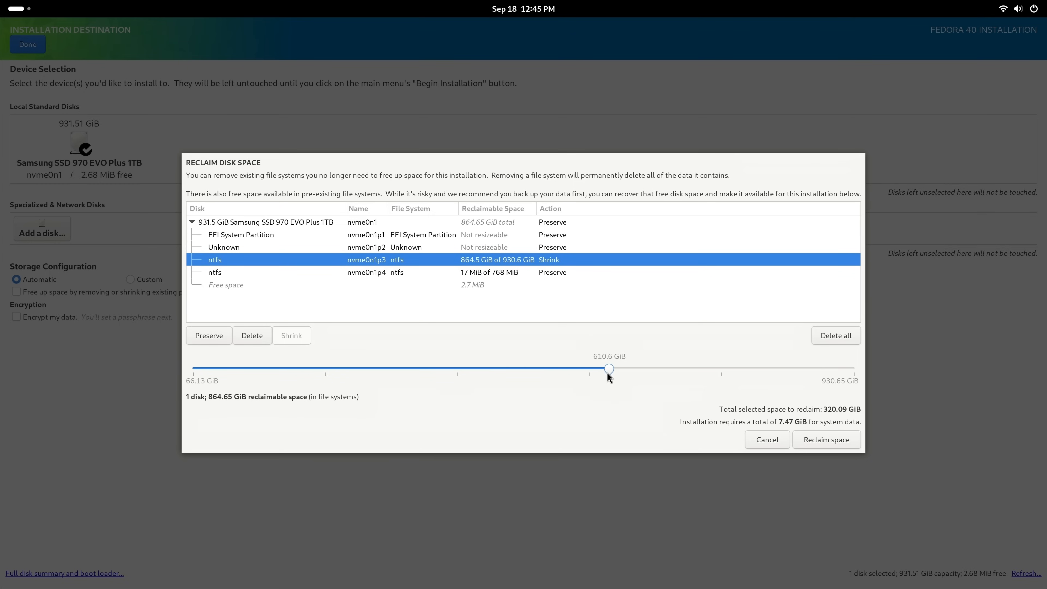
pyautogui.moveTo(608, 369); pyautogui.dragTo(588, 369)
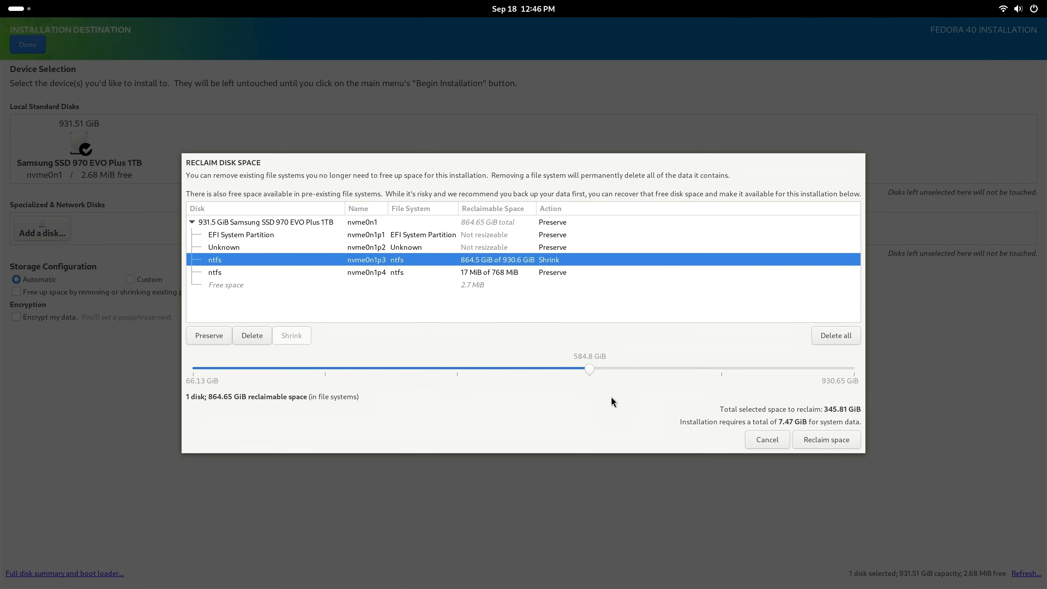
pyautogui.moveTo(589, 368); pyautogui.dragTo(539, 369)
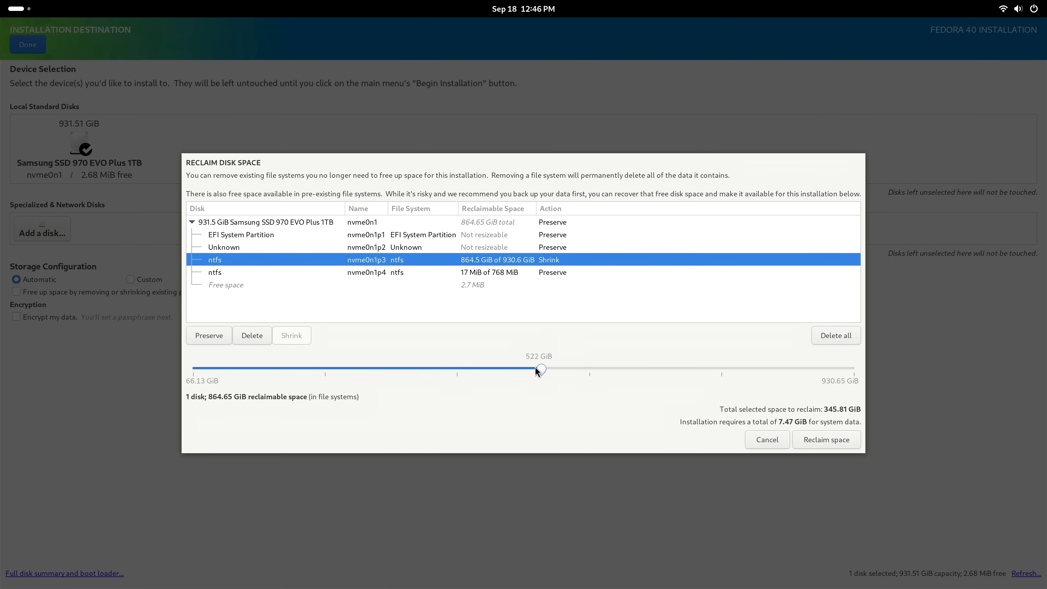
pyautogui.moveTo(539, 369); pyautogui.dragTo(566, 369)
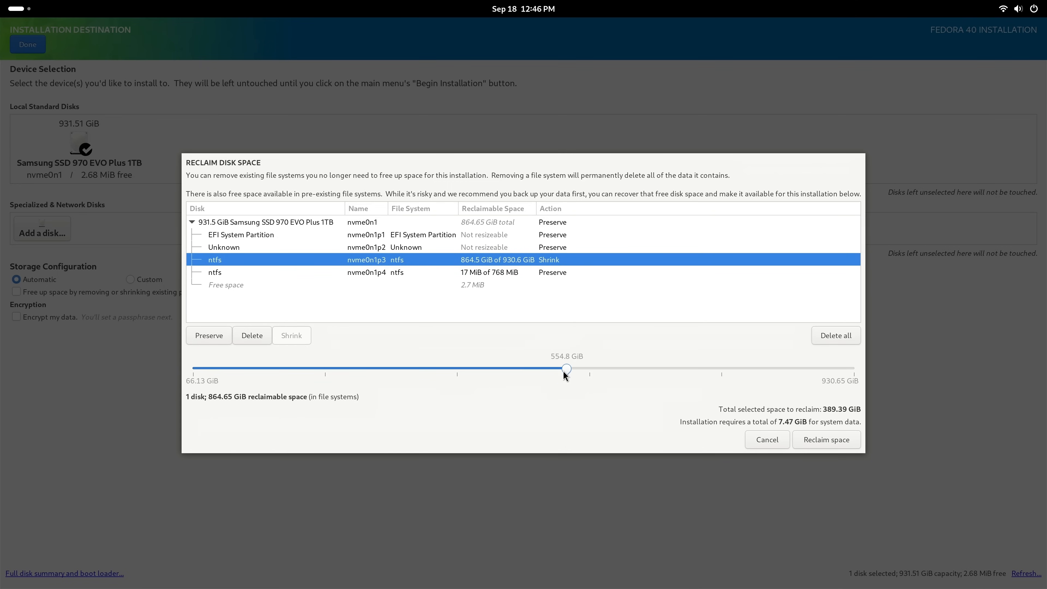
pyautogui.moveTo(565, 368); pyautogui.dragTo(581, 369)
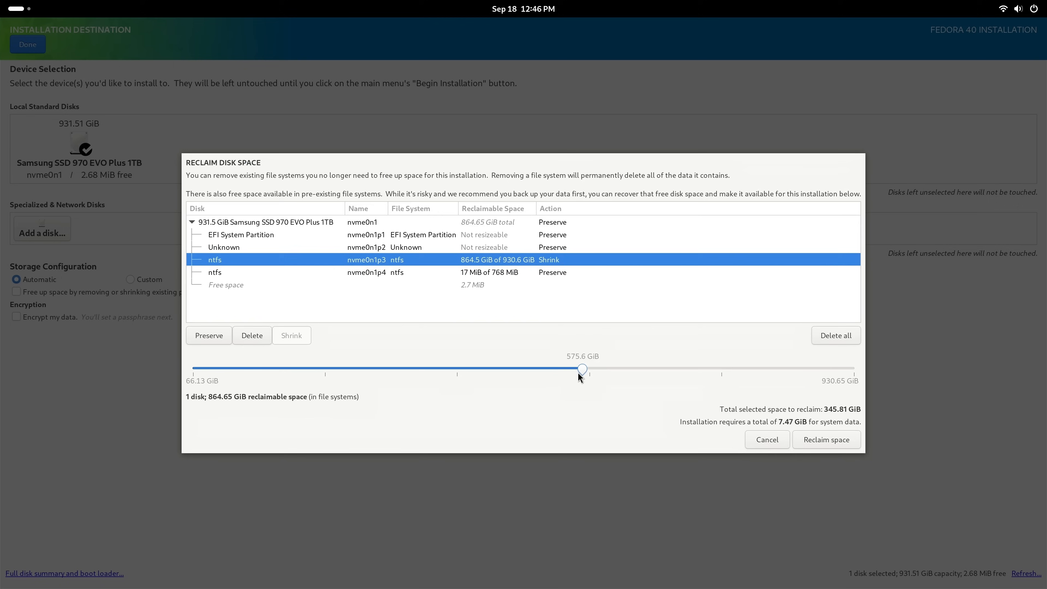
pyautogui.moveTo(582, 369); pyautogui.dragTo(589, 369)
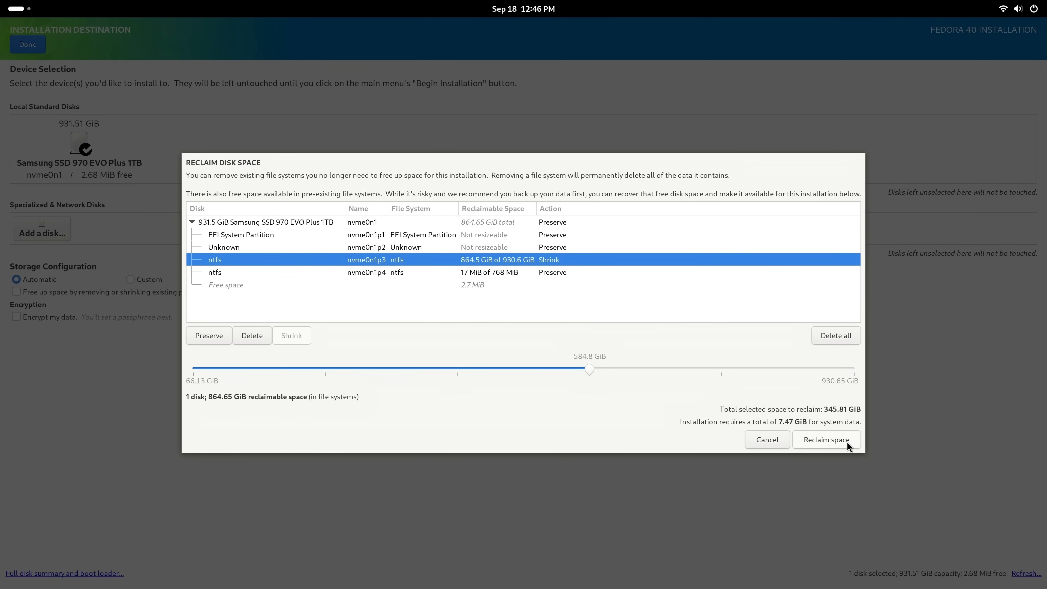
# Apply the space reclaim, review Time & Date keeping Americas/Detroit, and return to the summary
pyautogui.click(826, 439)
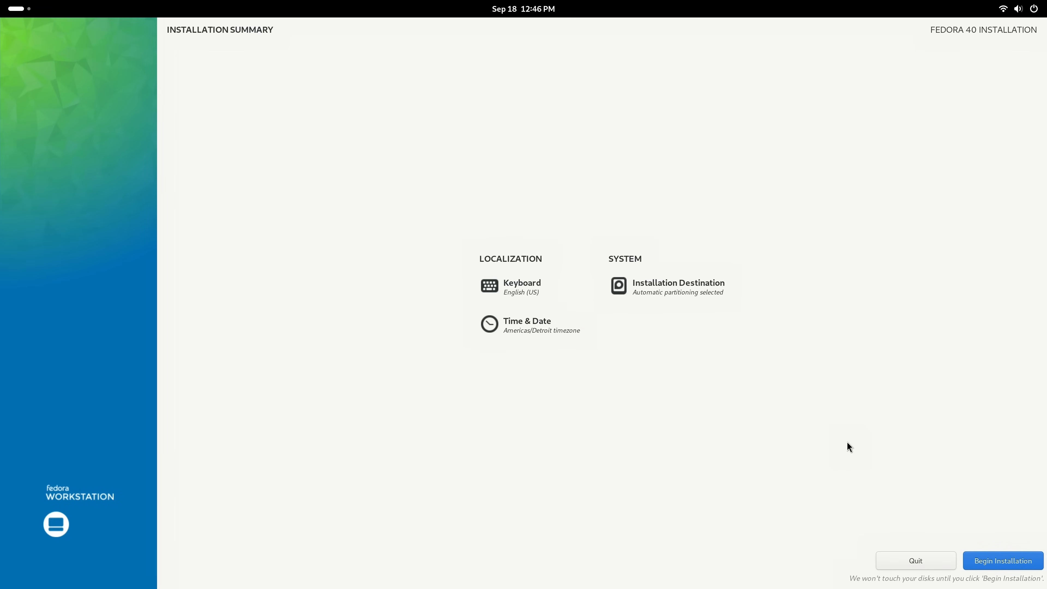
pyautogui.moveTo(560, 327)
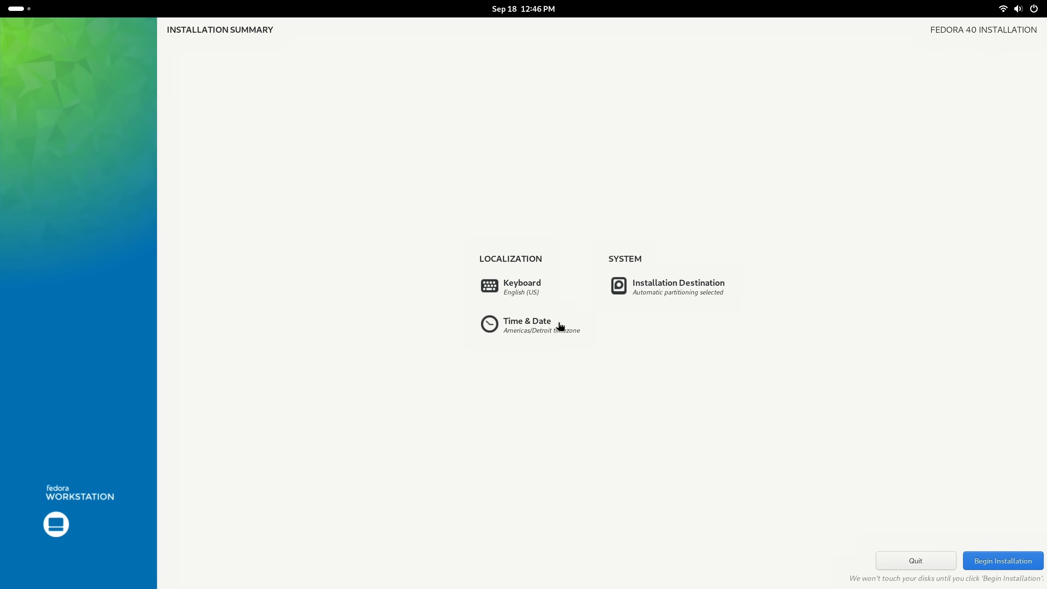
pyautogui.click(527, 325)
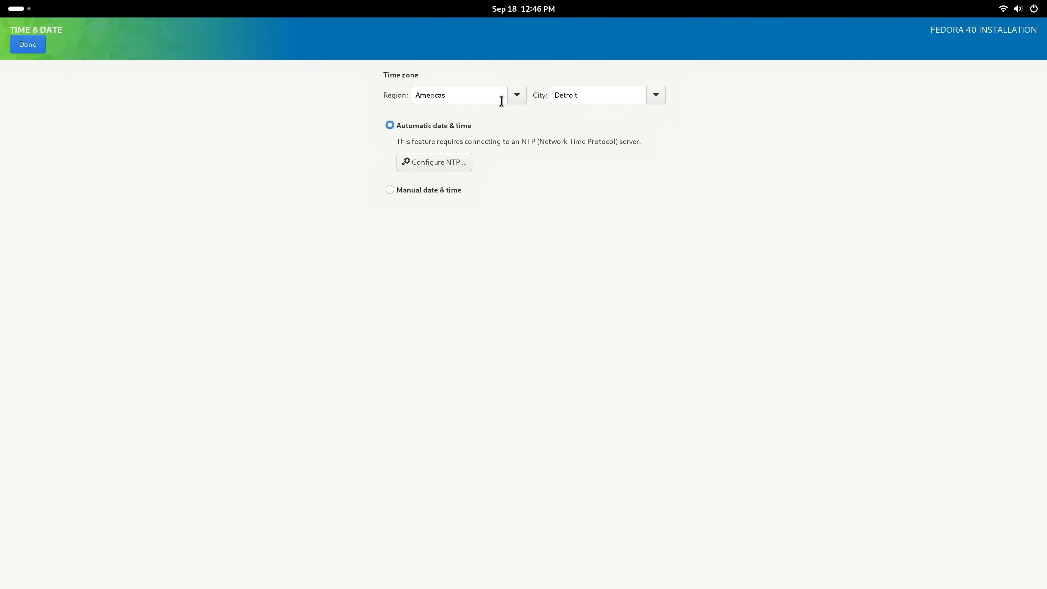
pyautogui.moveTo(558, 268)
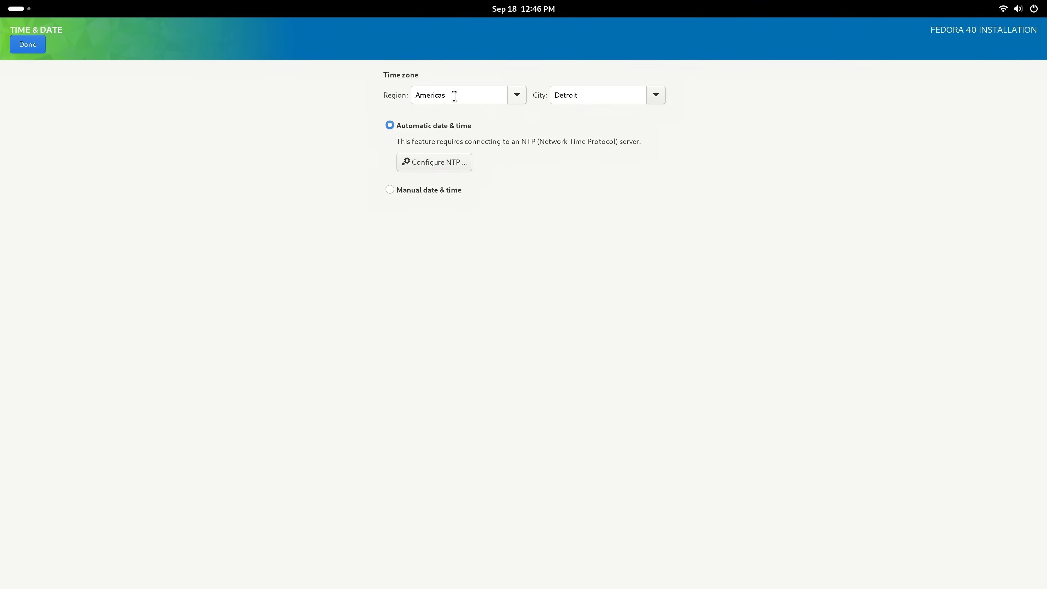
pyautogui.click(654, 94)
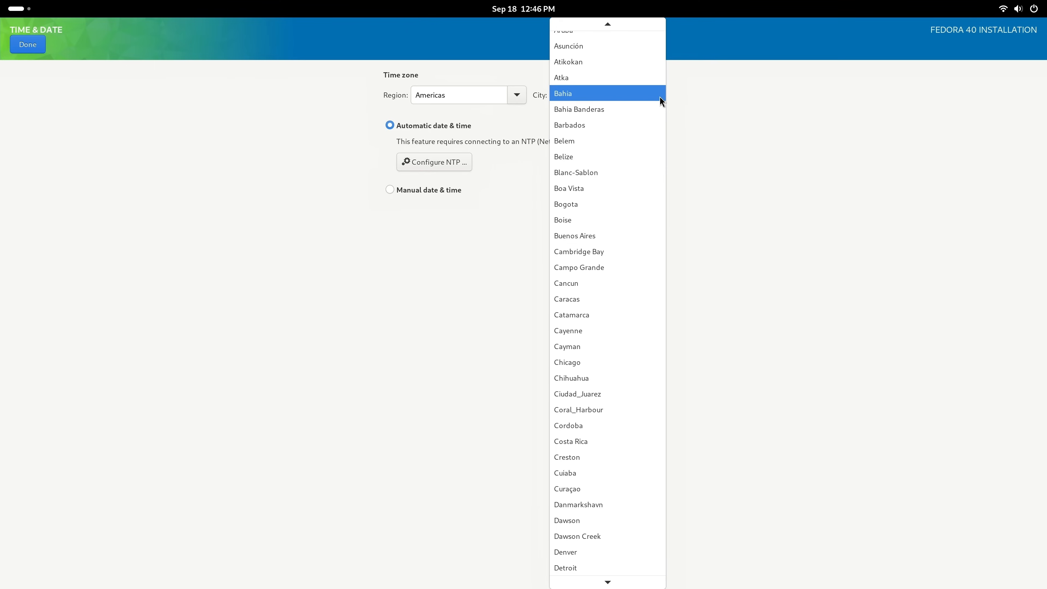
pyautogui.moveTo(607, 346)
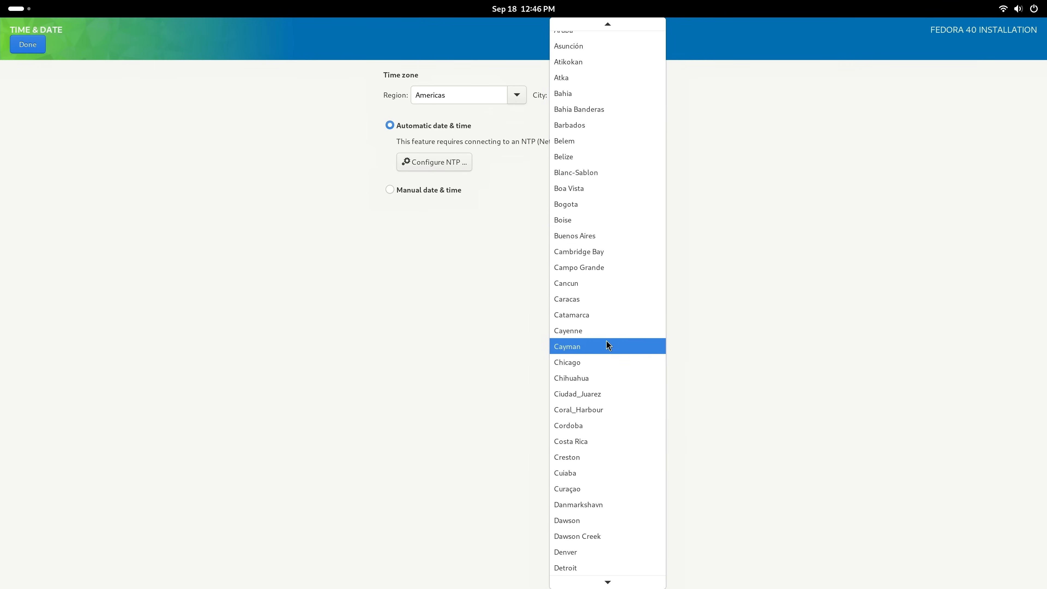
pyautogui.click(565, 568)
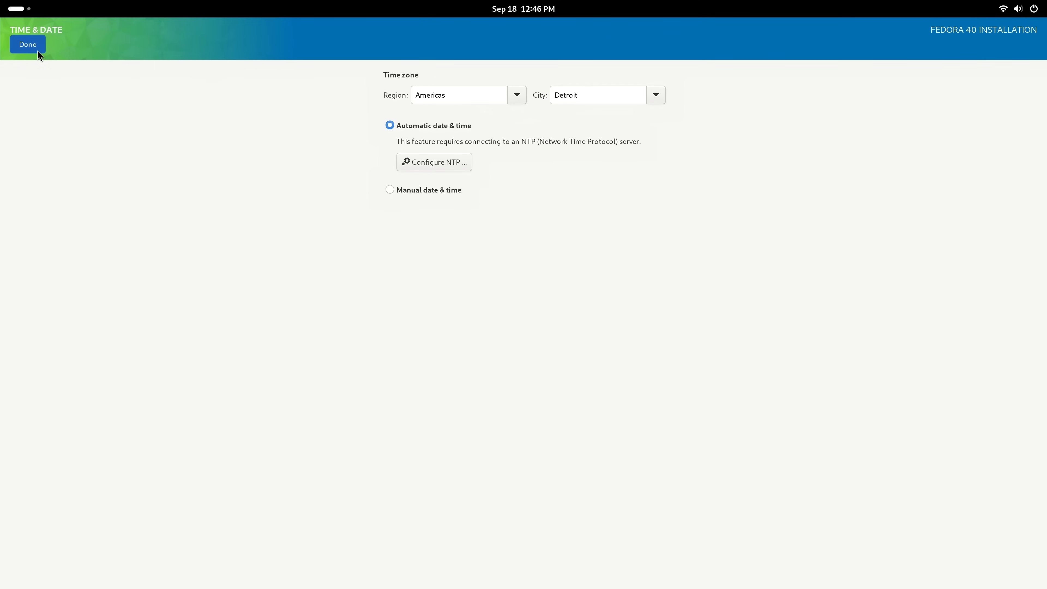
pyautogui.click(28, 44)
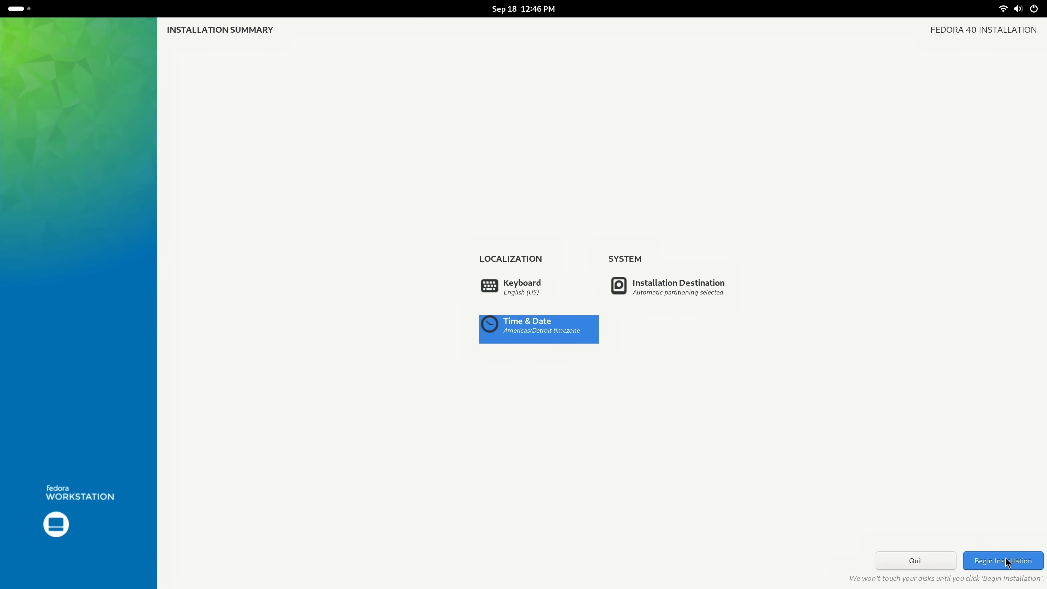
pyautogui.moveTo(1006, 565)
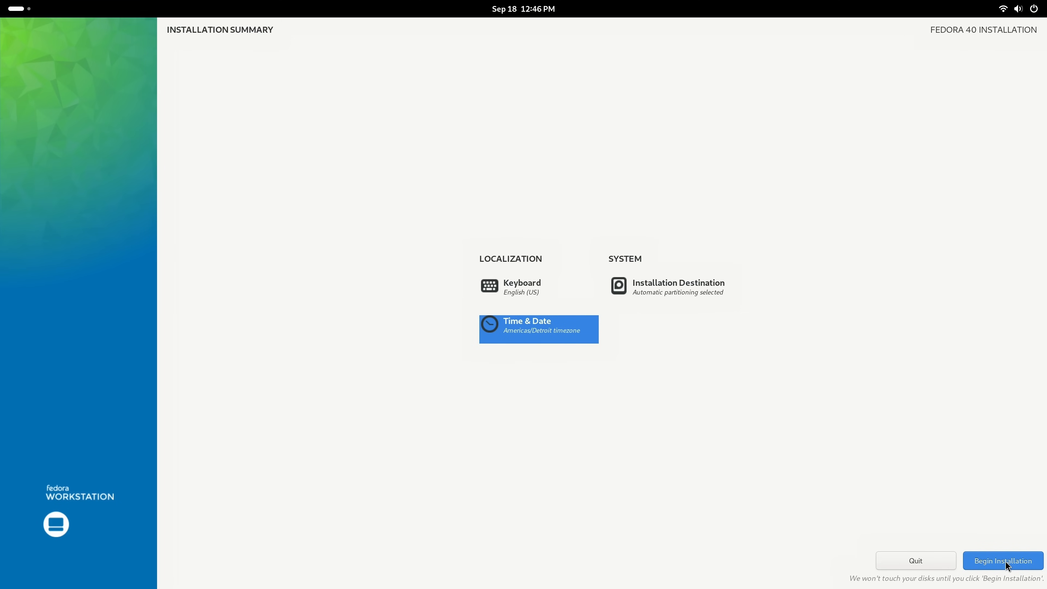
# Begin the Fedora installation to disk and finish the installer when complete
pyautogui.click(1002, 560)
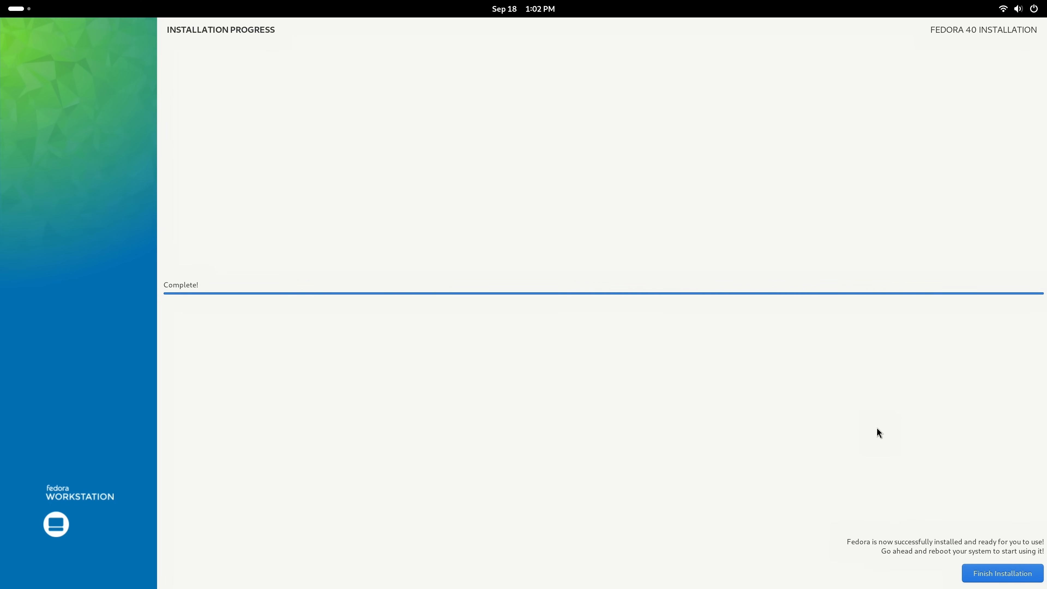
pyautogui.moveTo(1010, 563)
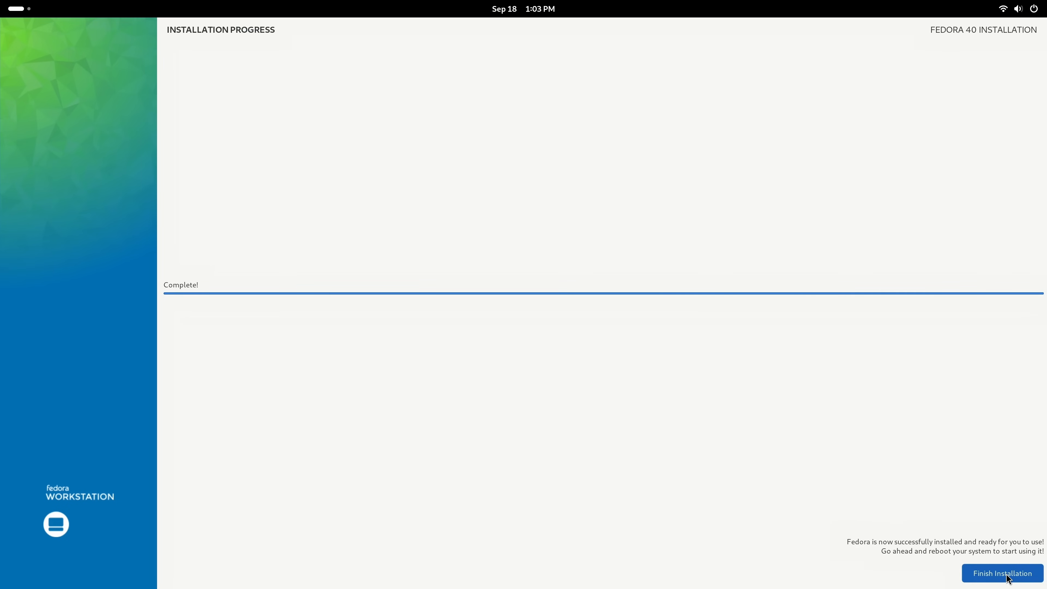
pyautogui.click(1001, 573)
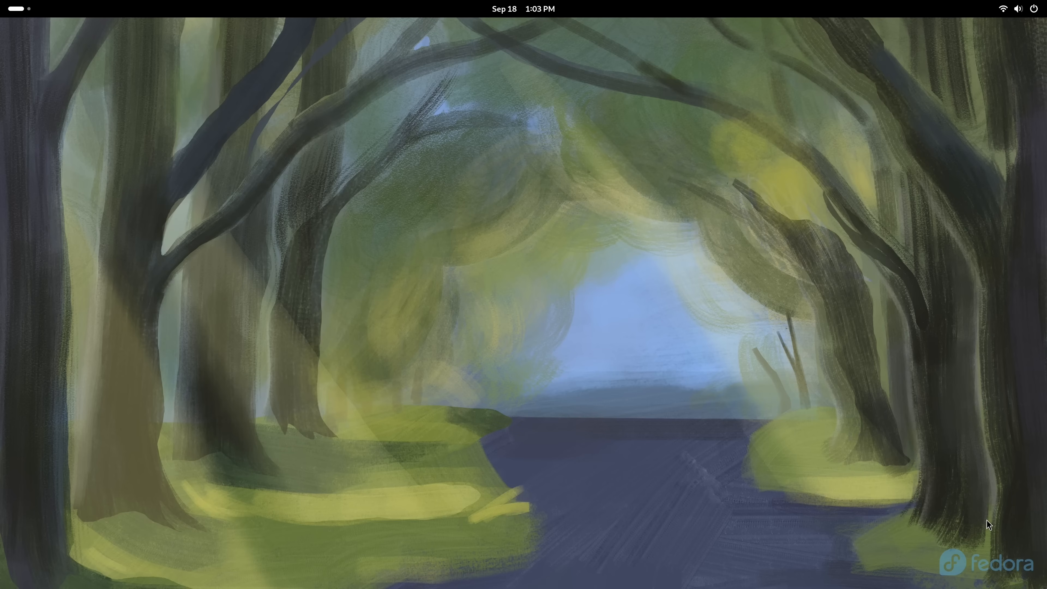
pyautogui.moveTo(921, 381)
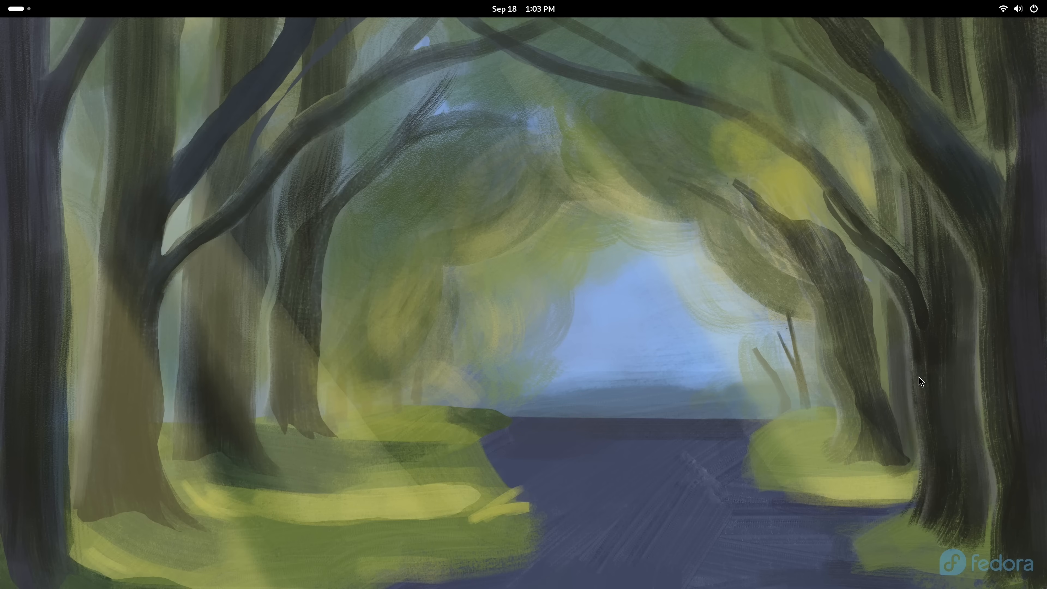
pyautogui.moveTo(1030, 20)
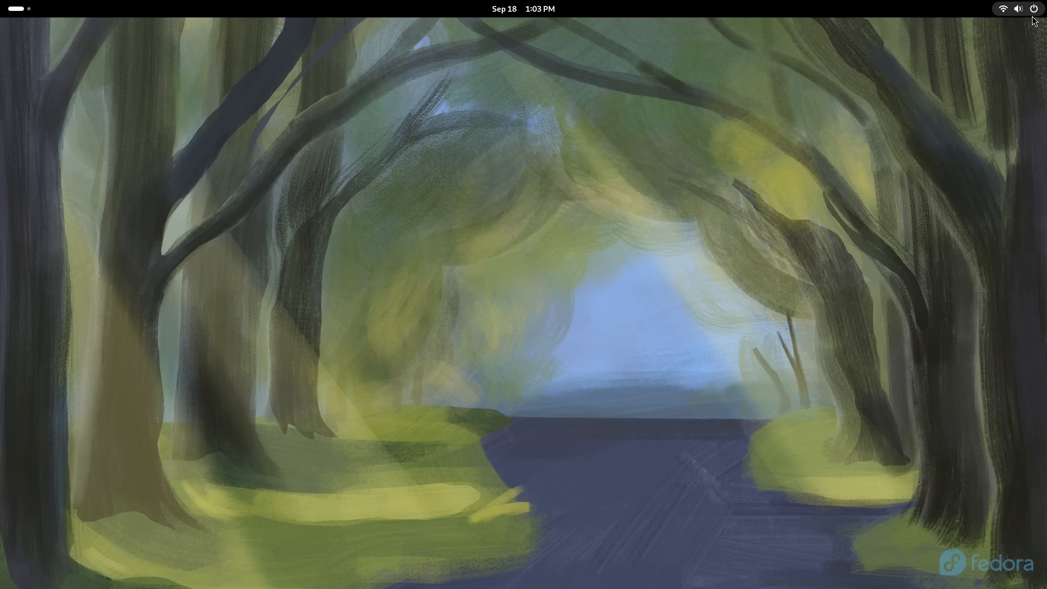
pyautogui.moveTo(1035, 20)
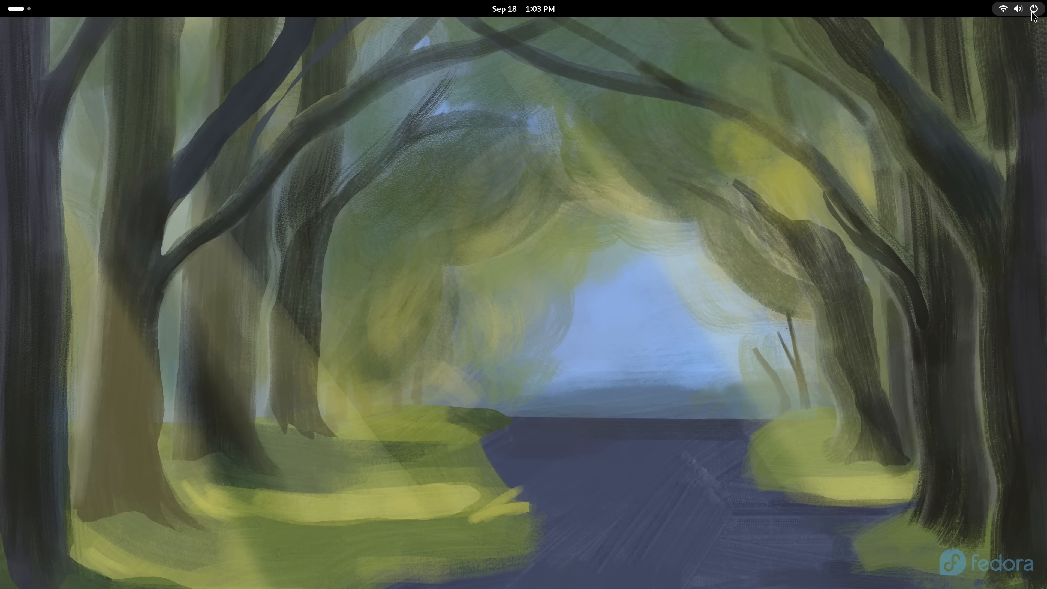
# Restart the live session from the system menu so the machine reboots to GRUB
pyautogui.click(1018, 9)
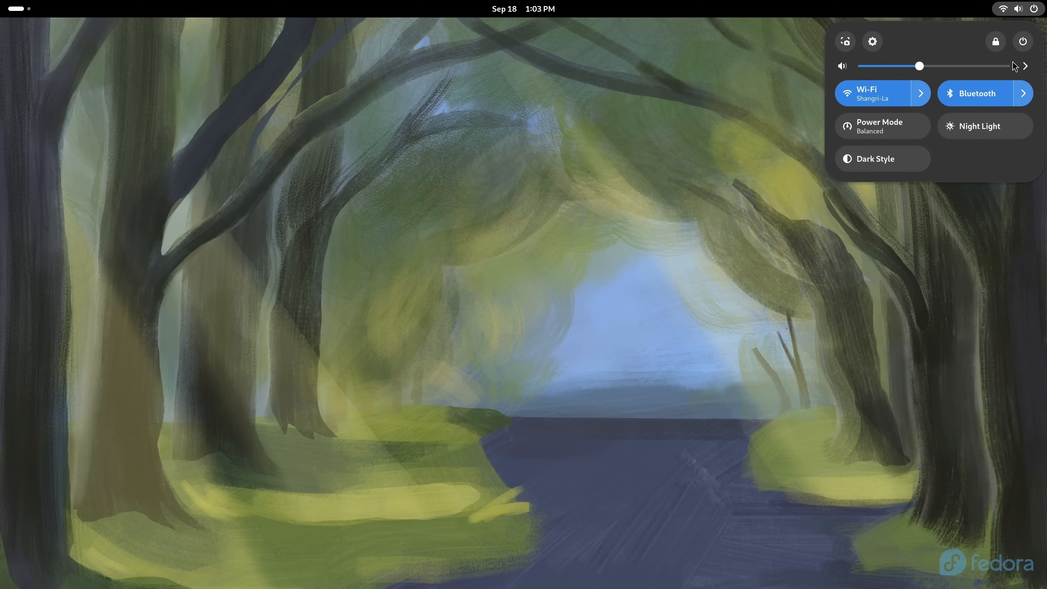
pyautogui.click(1023, 41)
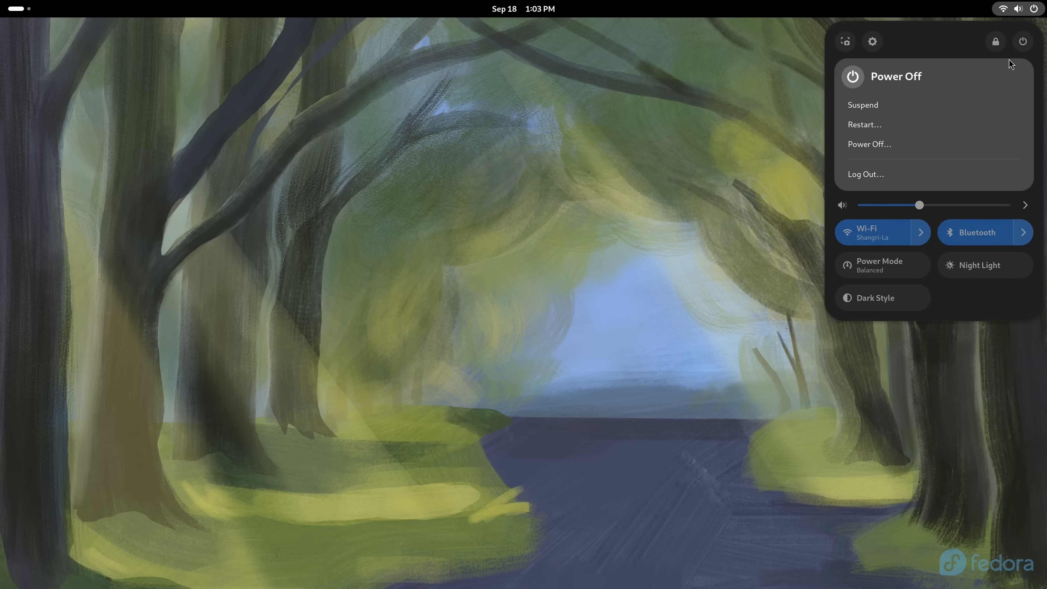
pyautogui.click(863, 124)
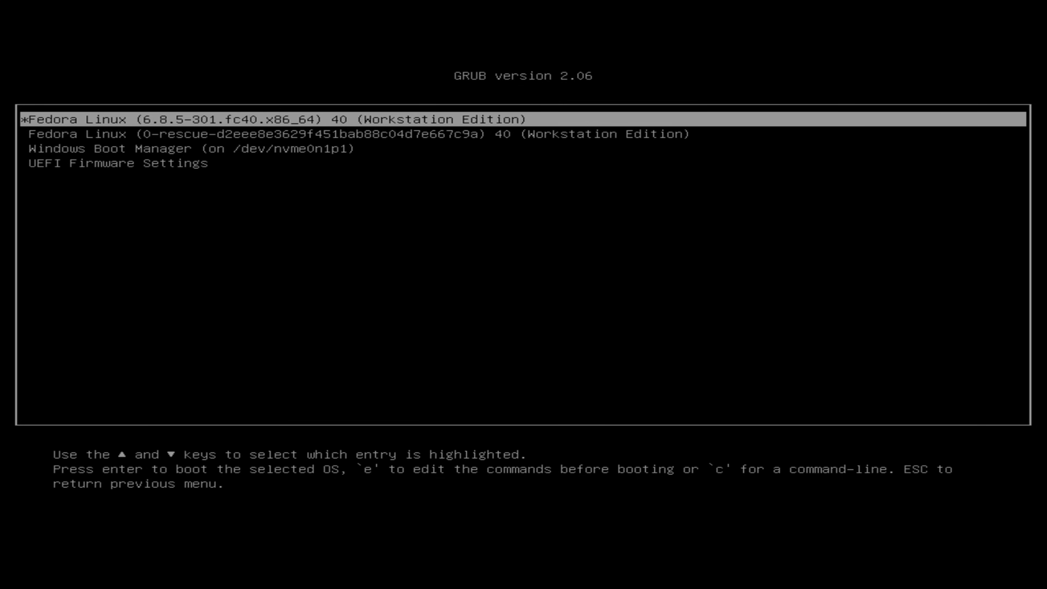
# Select Windows Boot Manager in GRUB and boot into Windows 11
pyautogui.press('Down')
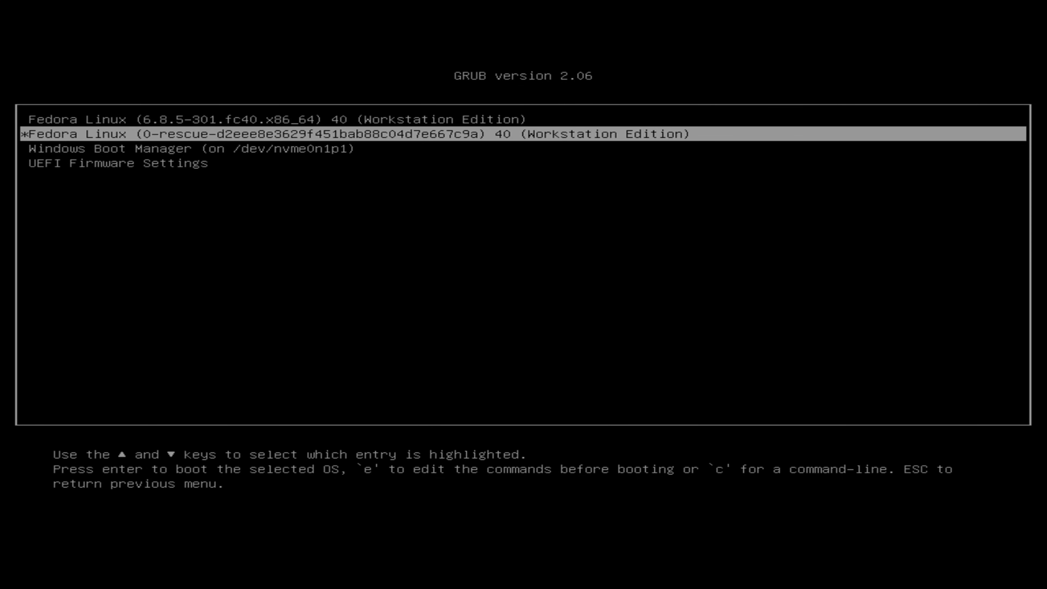
pyautogui.press('Down')
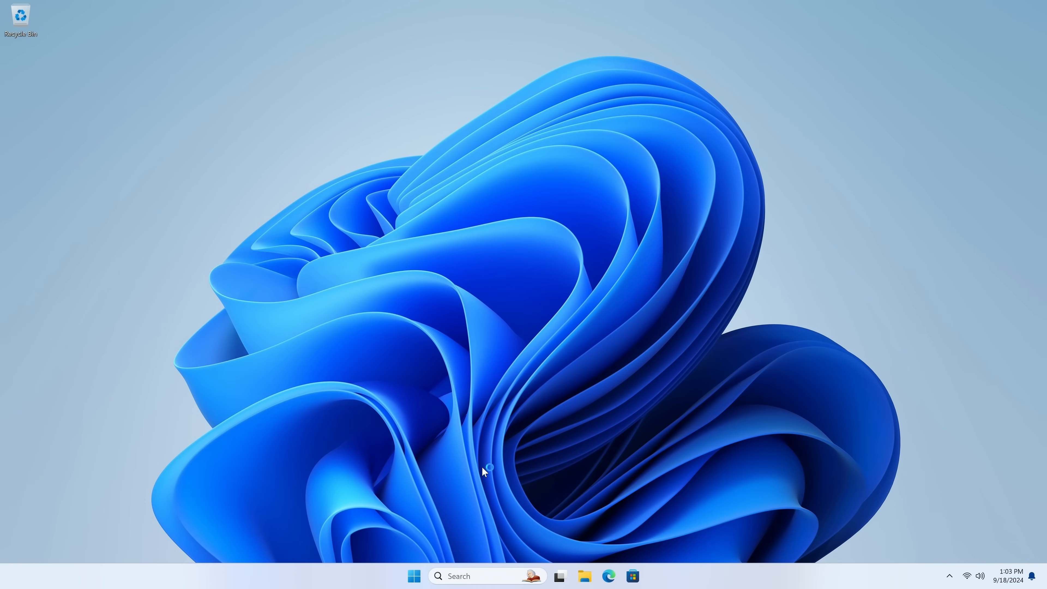
# Check in File Explorer's This PC that Local Disk (C:) is still intact
pyautogui.click(584, 575)
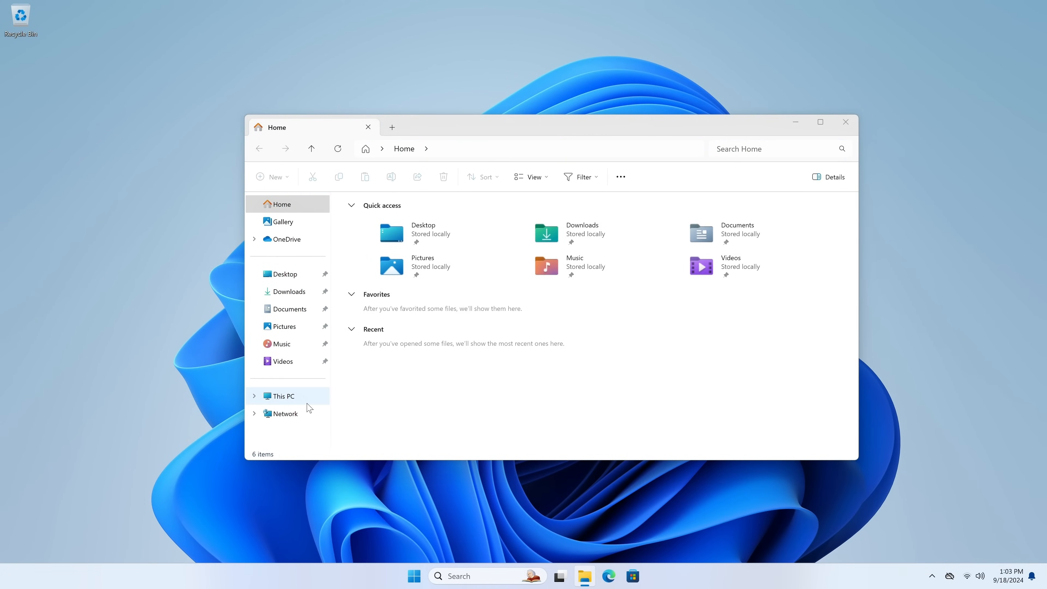
pyautogui.click(282, 395)
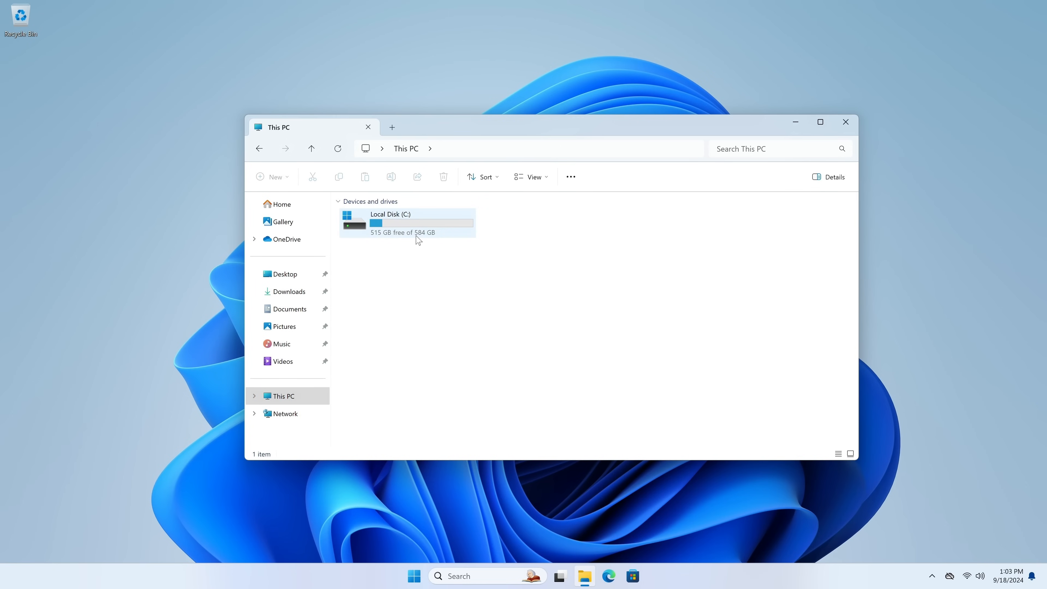
pyautogui.moveTo(451, 235)
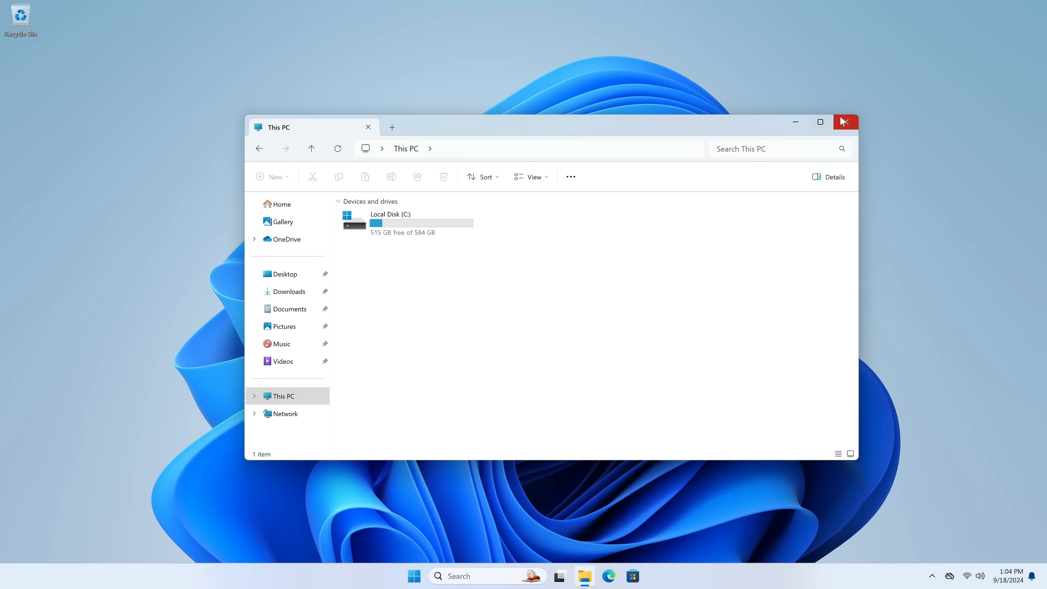
pyautogui.click(845, 122)
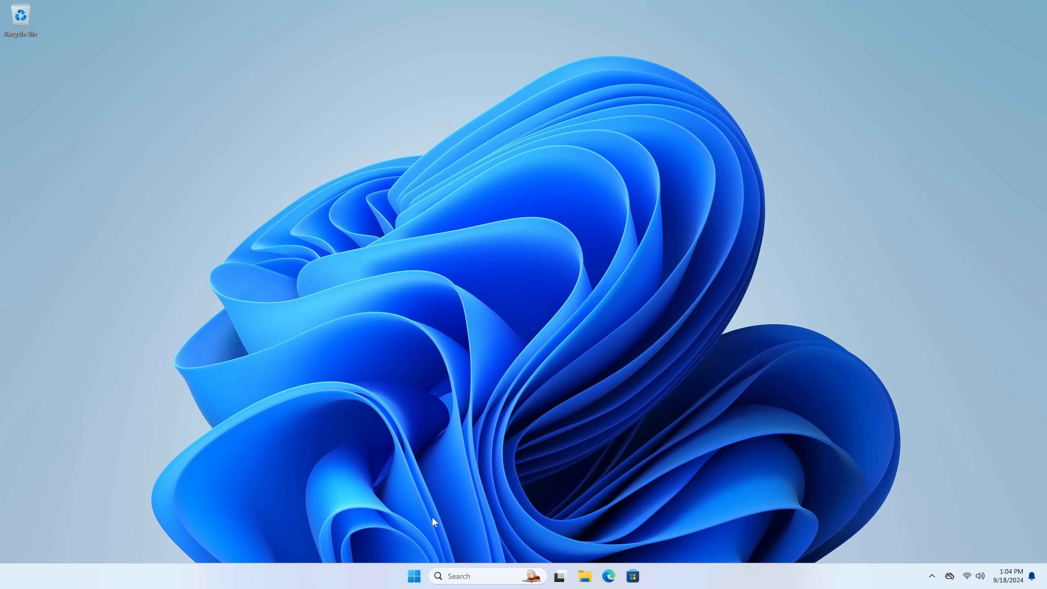
# Restart Windows from the Start menu power options back to the GRUB menu
pyautogui.click(413, 576)
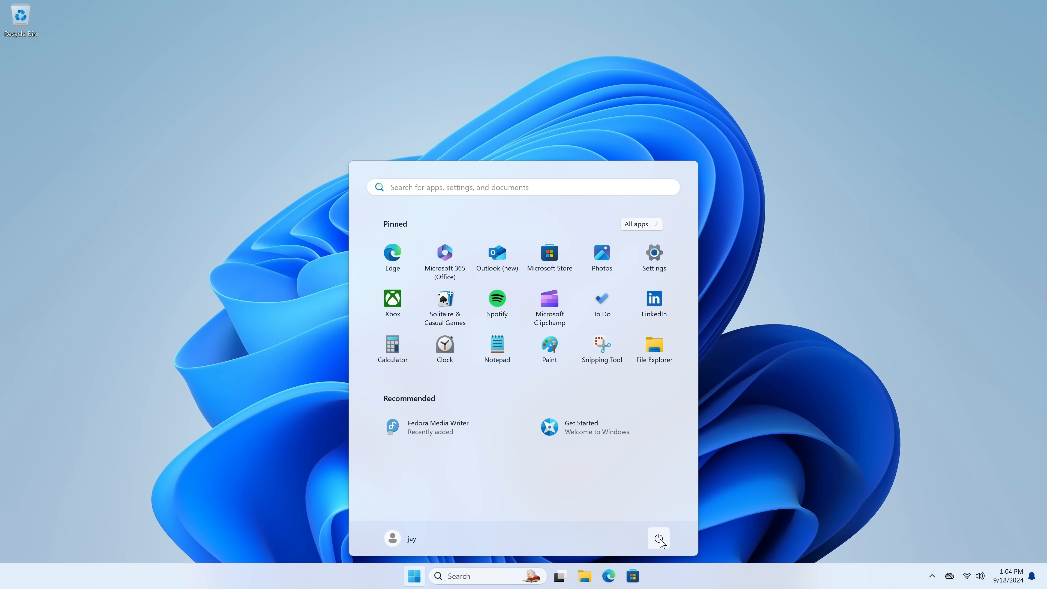
pyautogui.click(659, 539)
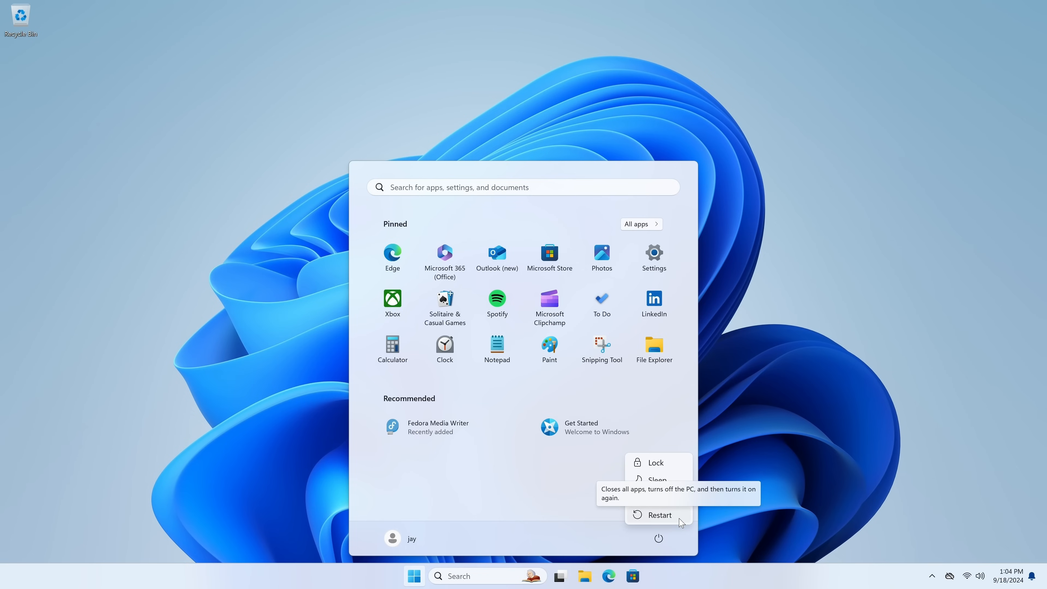
pyautogui.click(659, 515)
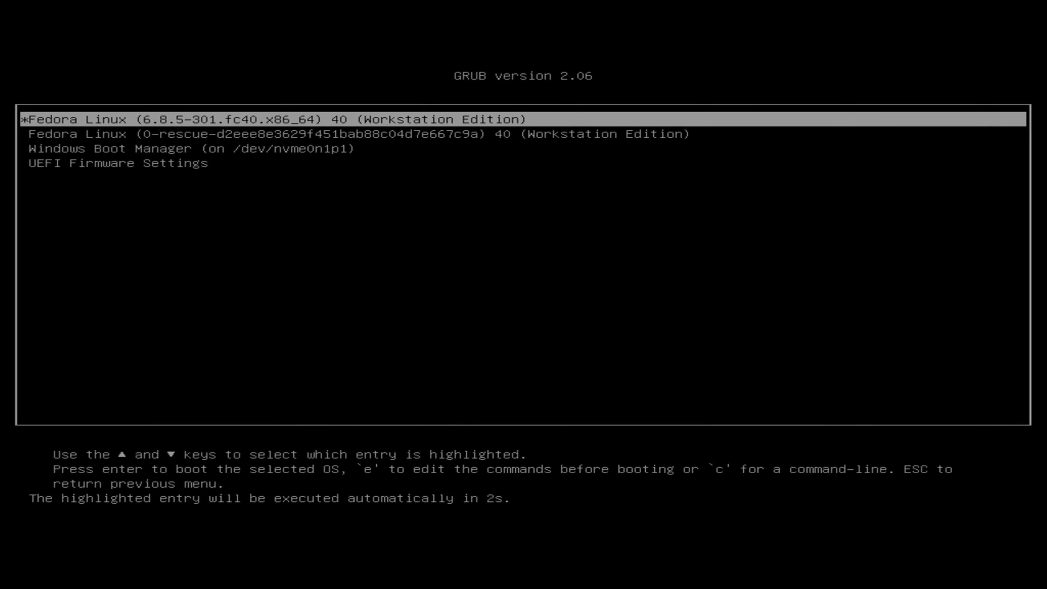
# Boot the default Fedora Linux GRUB entry into the GNOME Initial Setup welcome screen
pyautogui.press('Return')
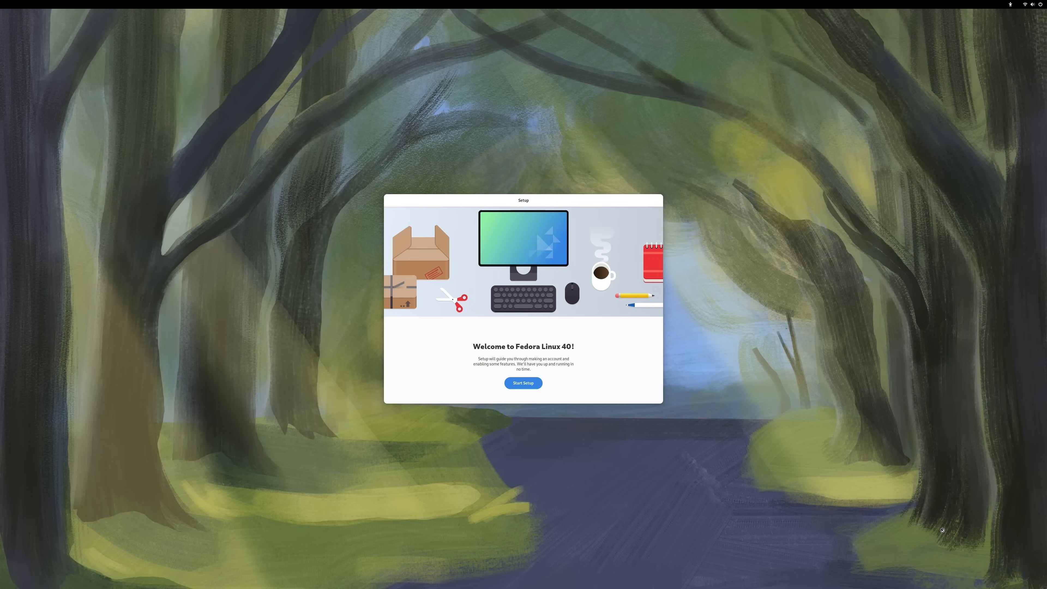
pyautogui.moveTo(892, 529)
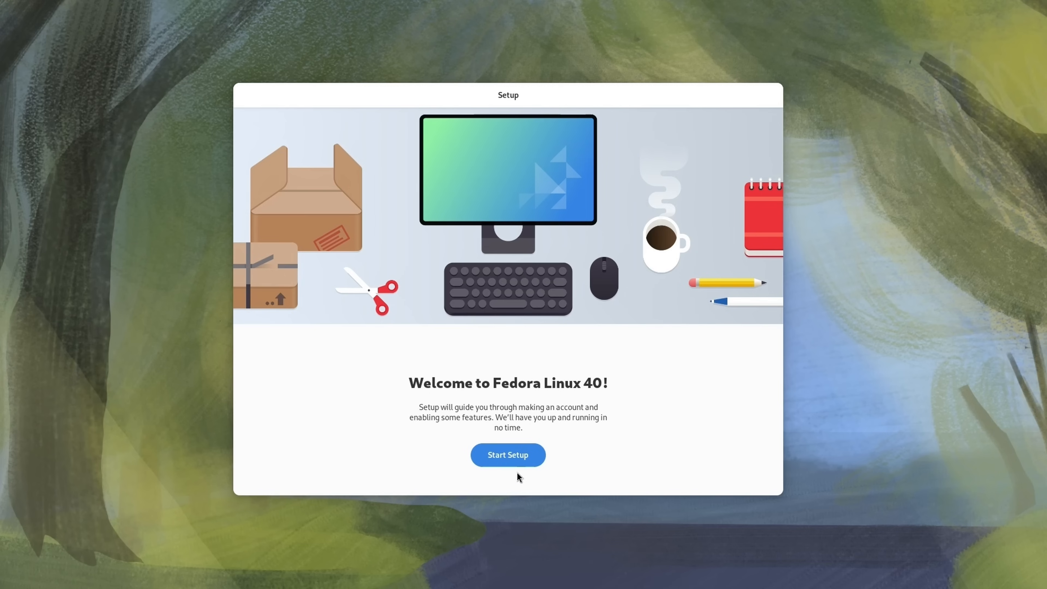
# Begin first-run setup, keep default privacy settings and enable third-party repositories
pyautogui.click(508, 454)
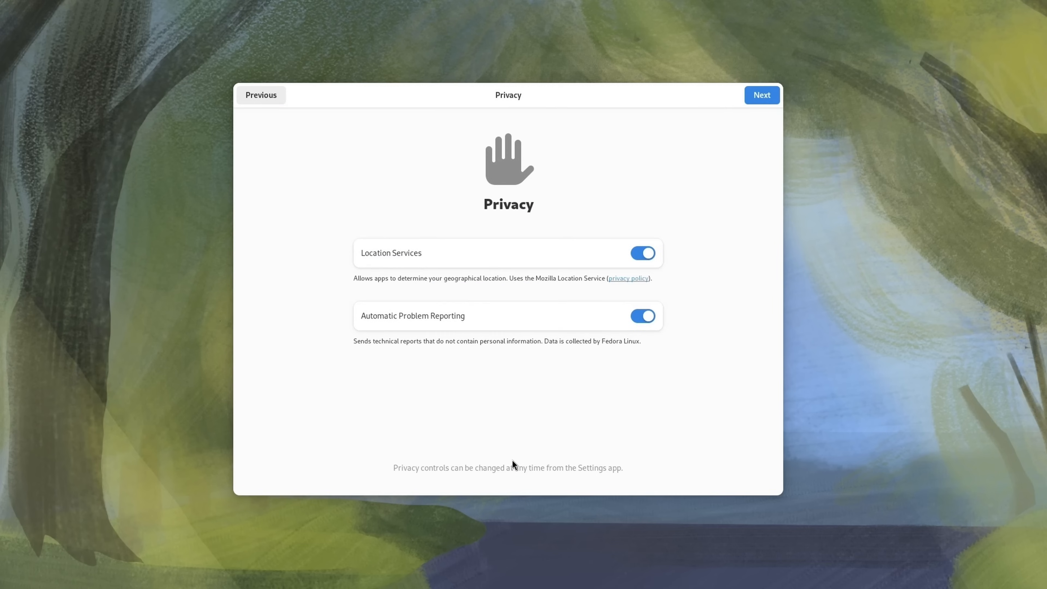
pyautogui.moveTo(735, 124)
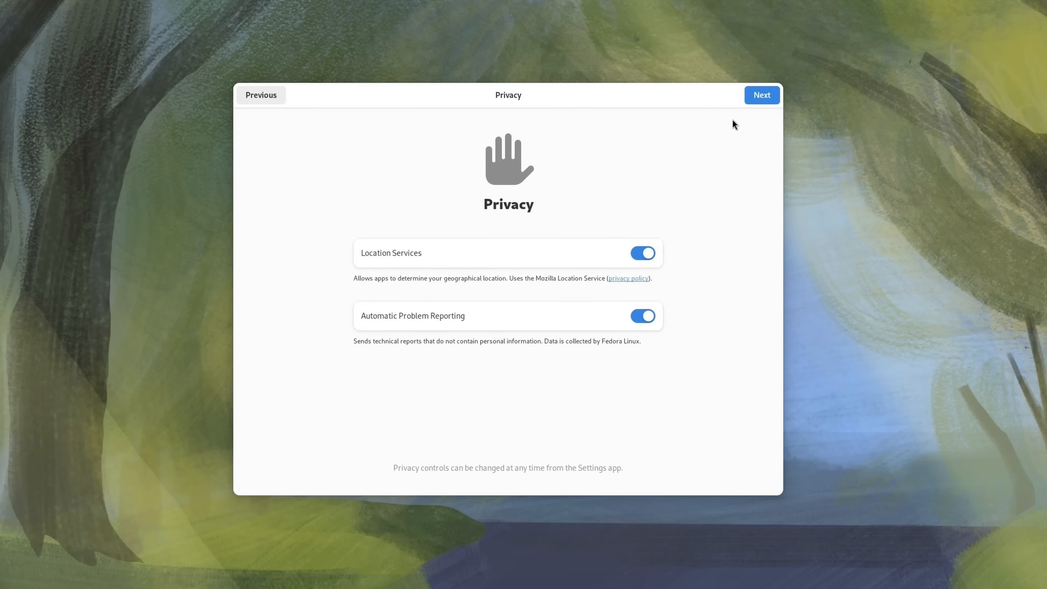
pyautogui.click(761, 95)
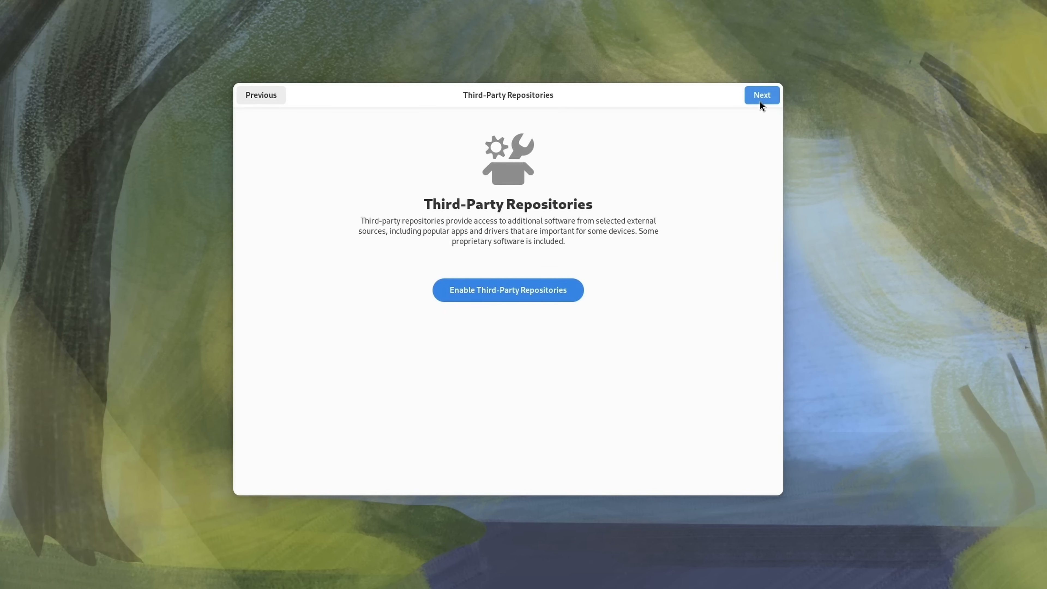
pyautogui.moveTo(582, 273)
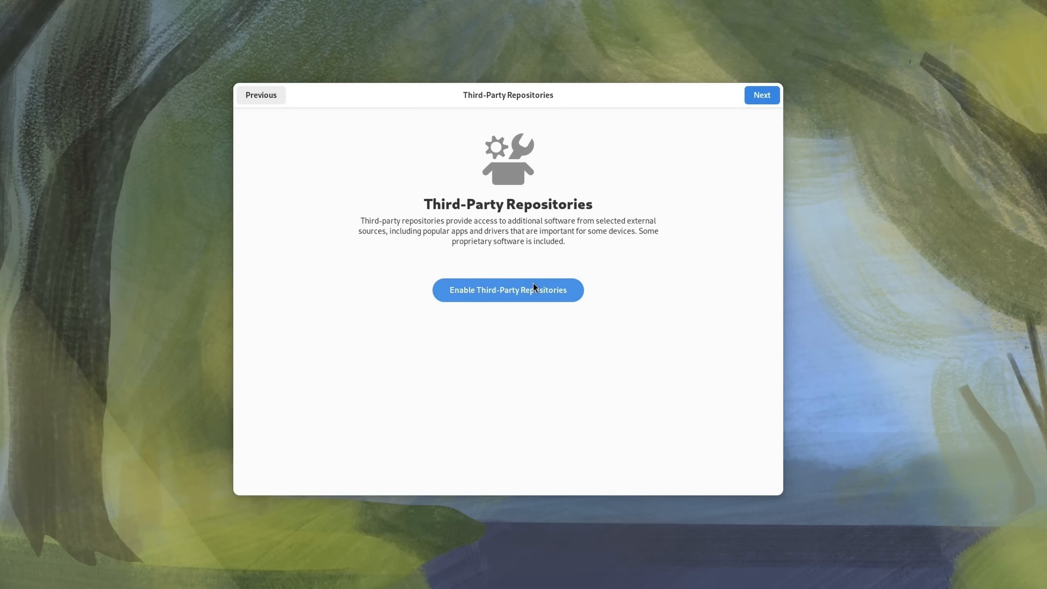
pyautogui.click(508, 290)
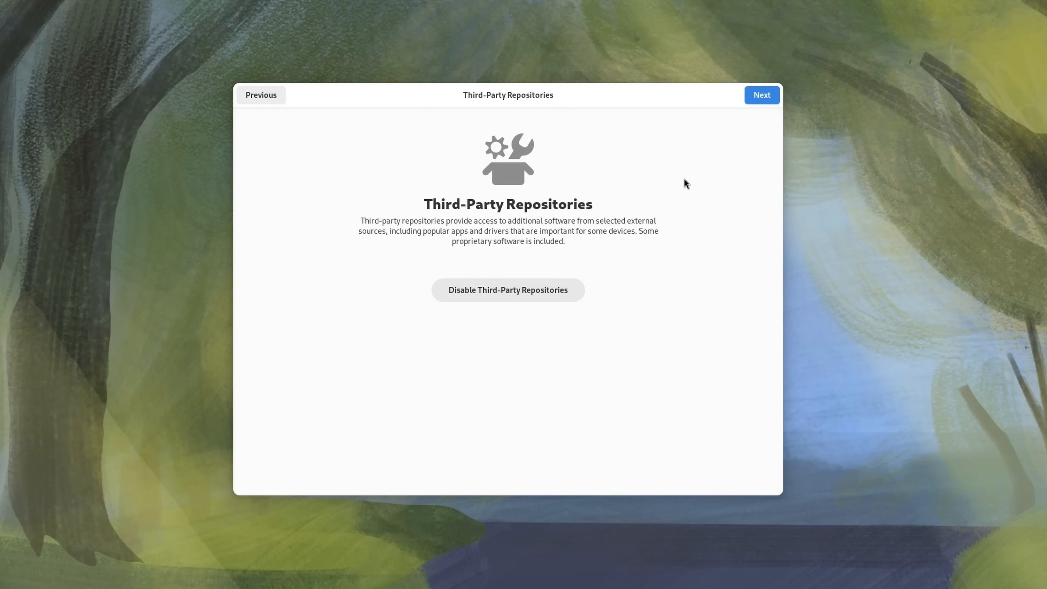
pyautogui.moveTo(765, 110)
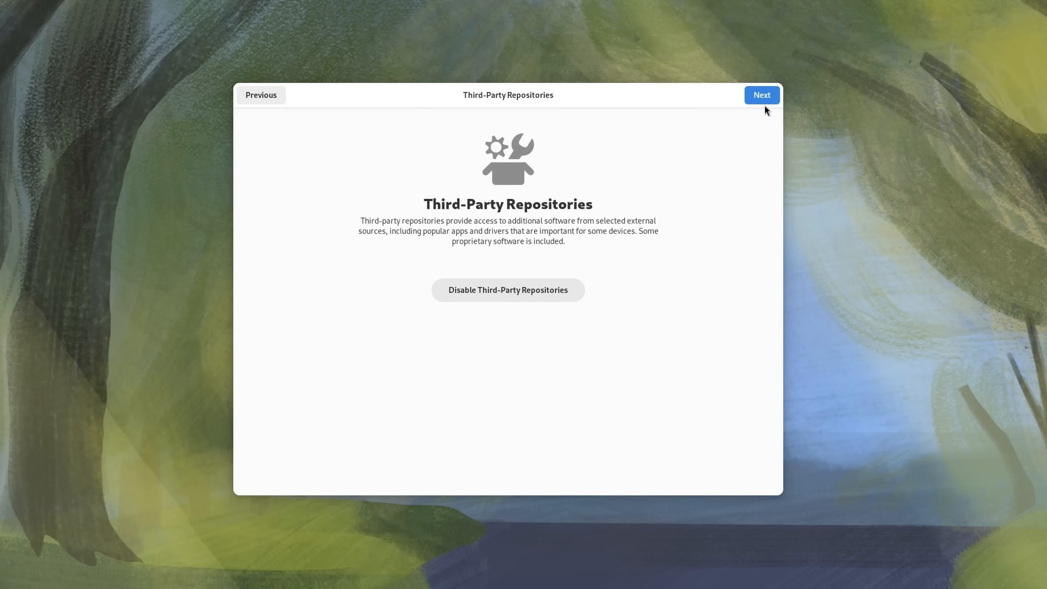
# Create the user account 'jay' with its password and reach the All done screen
pyautogui.click(761, 95)
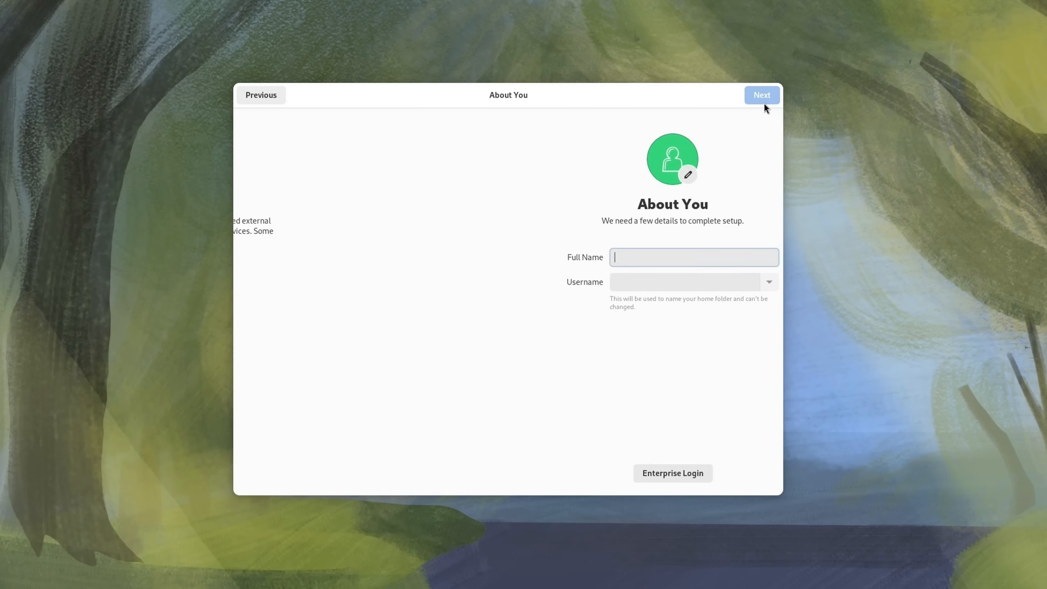
pyautogui.write('jay')
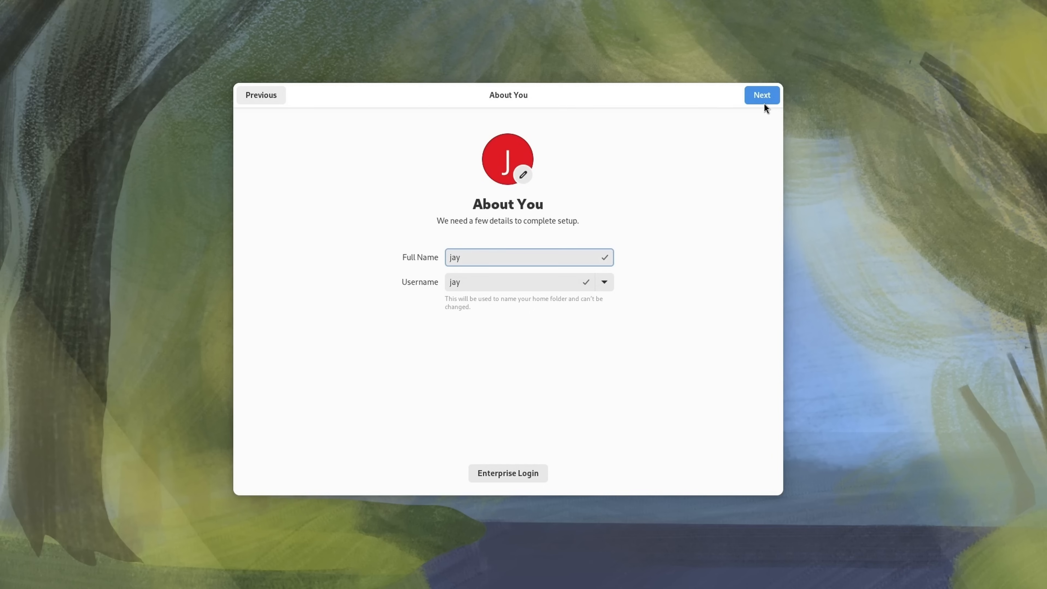
pyautogui.click(762, 95)
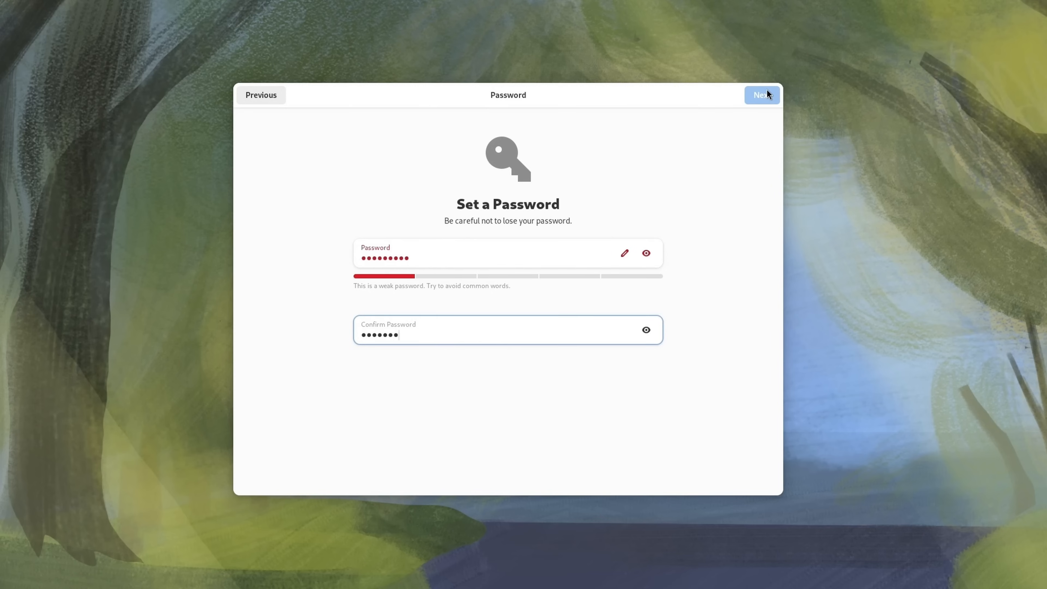
pyautogui.write('••')
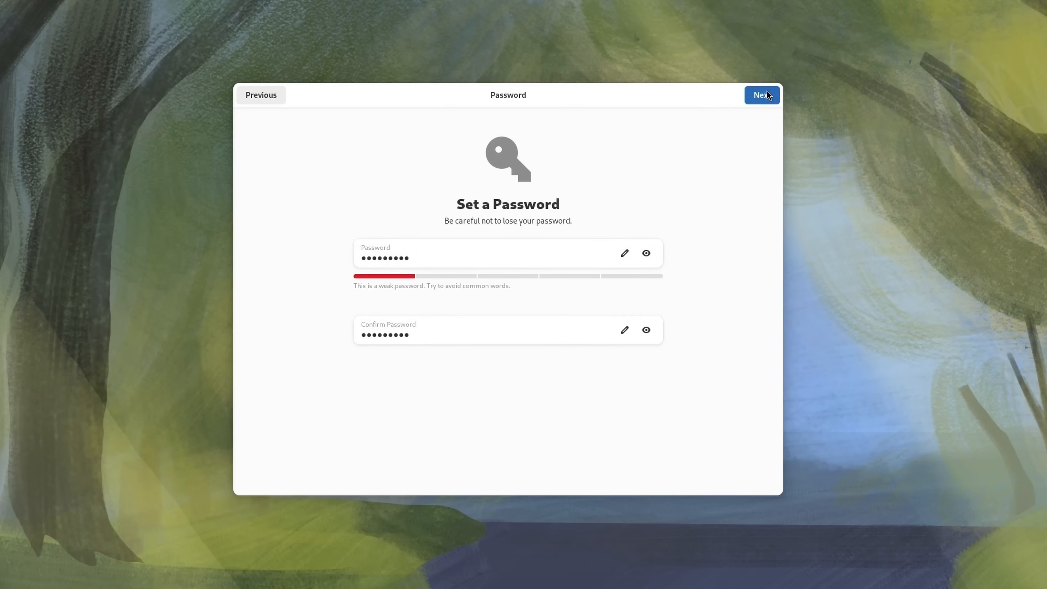
pyautogui.click(761, 95)
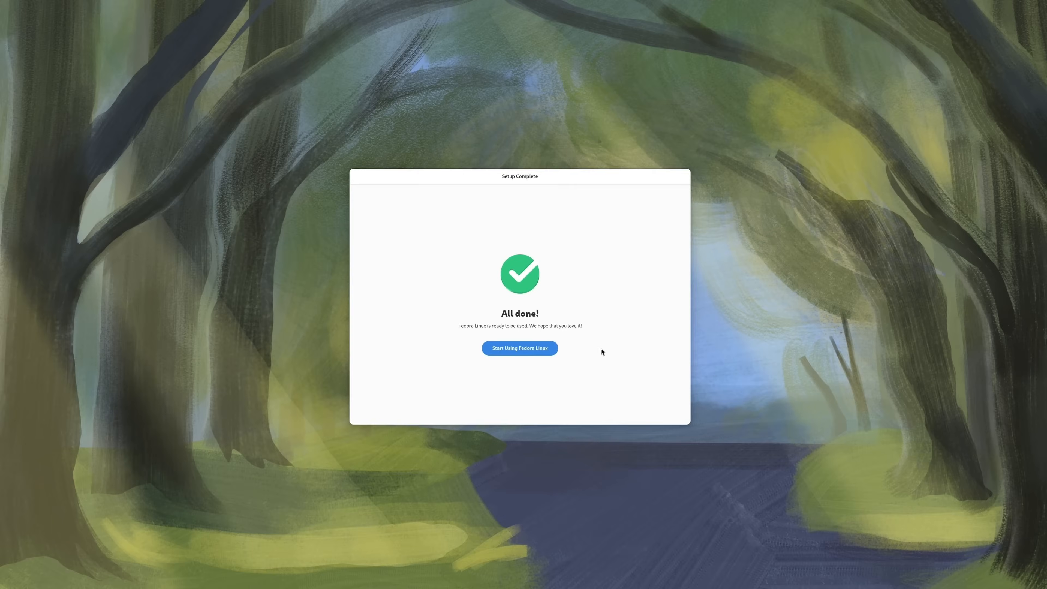
# Start using Fedora, page through the GNOME Tour to its final page and close it
pyautogui.click(520, 348)
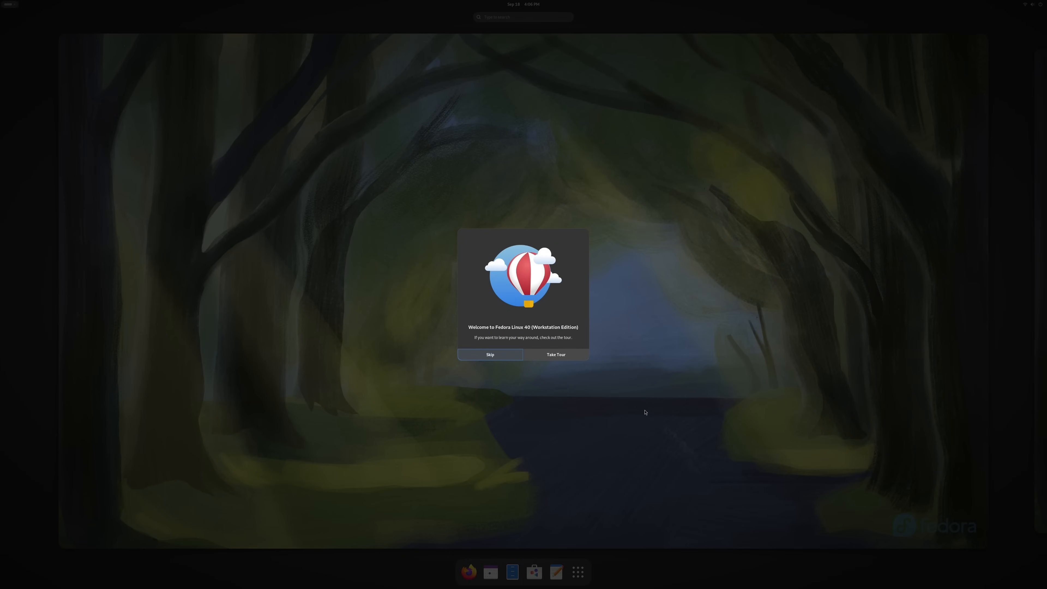
pyautogui.click(555, 355)
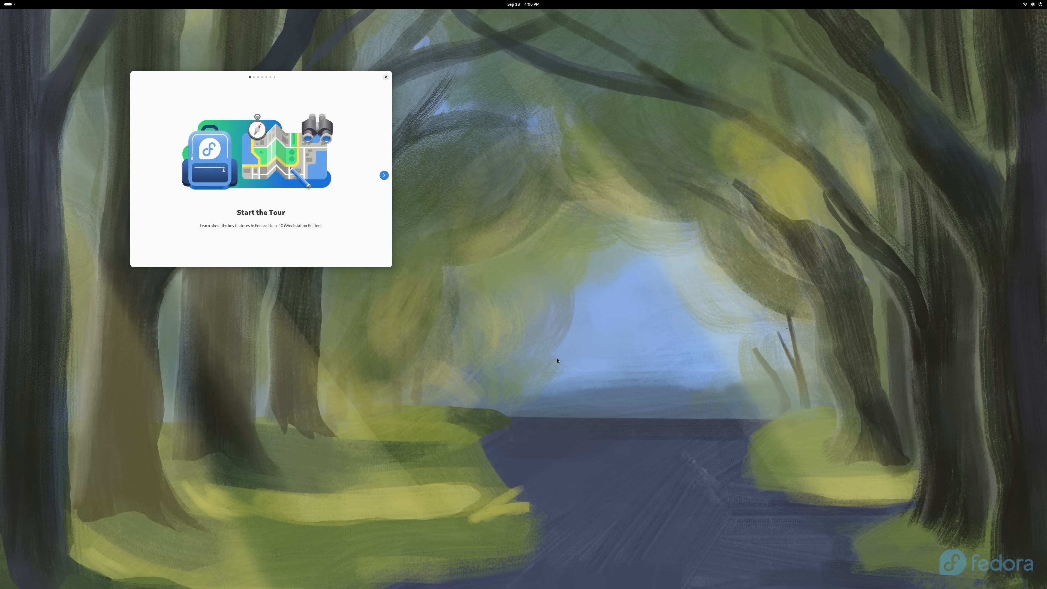
pyautogui.moveTo(334, 112)
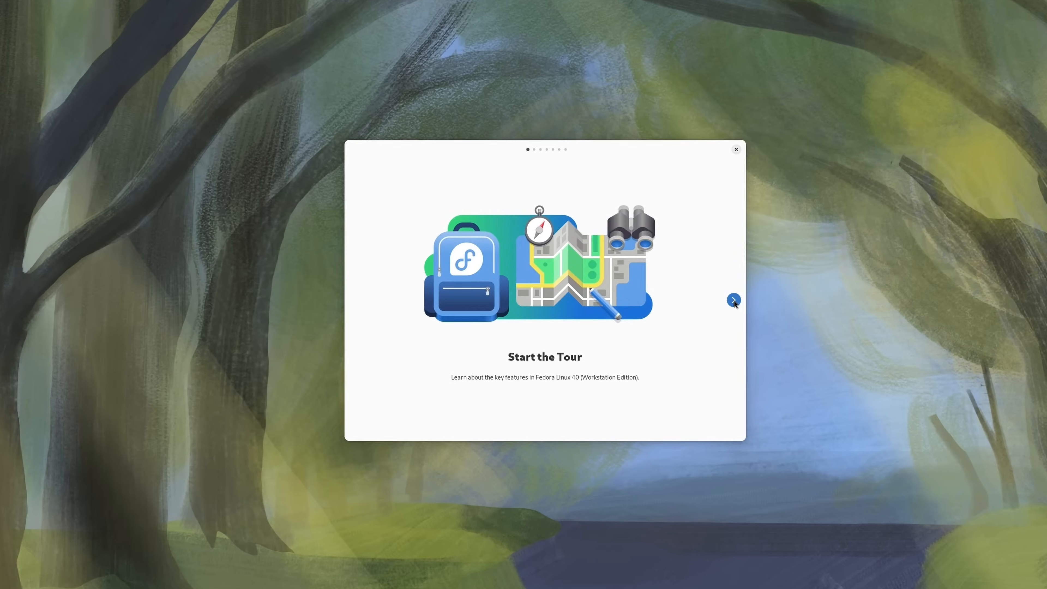
pyautogui.click(733, 300)
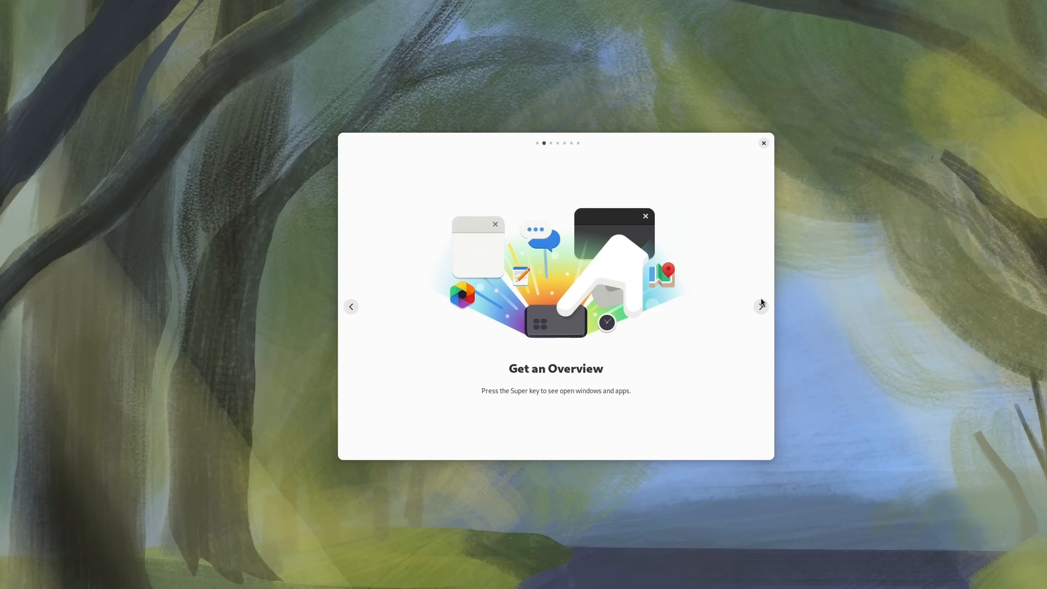
pyautogui.moveTo(760, 307)
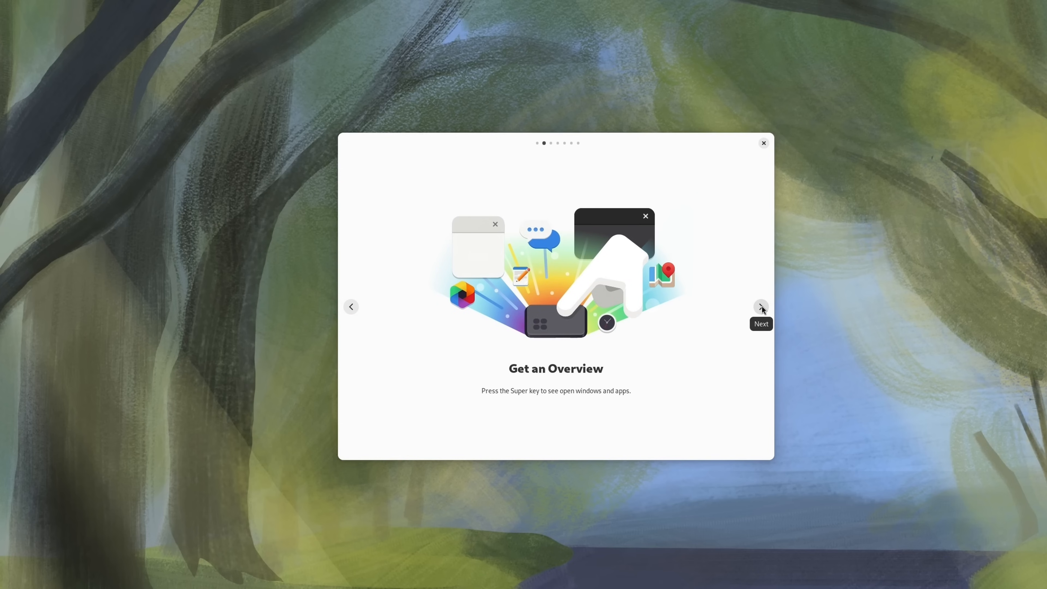
pyautogui.click(760, 307)
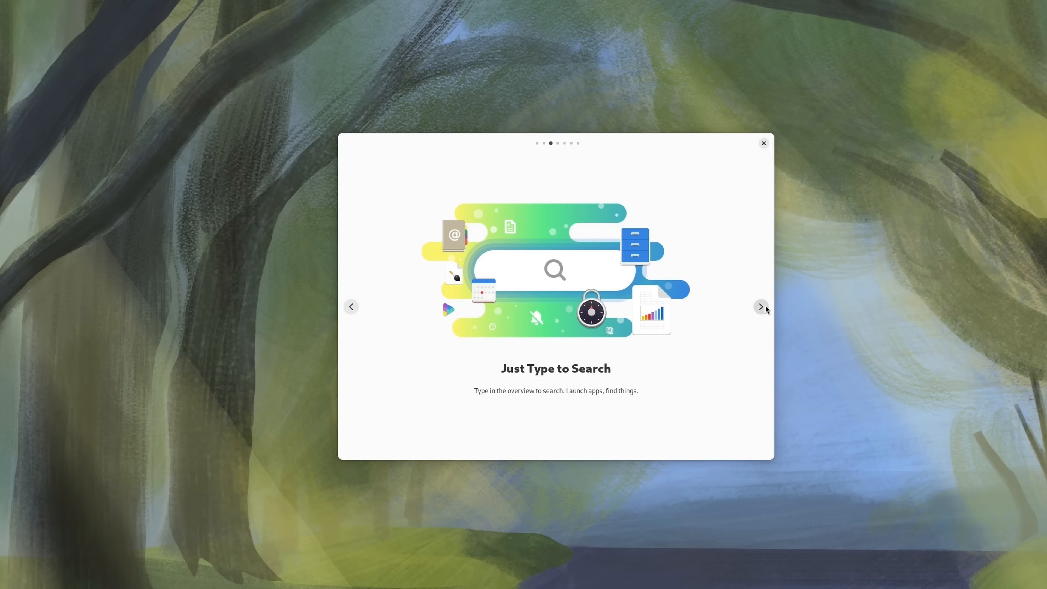
pyautogui.click(761, 307)
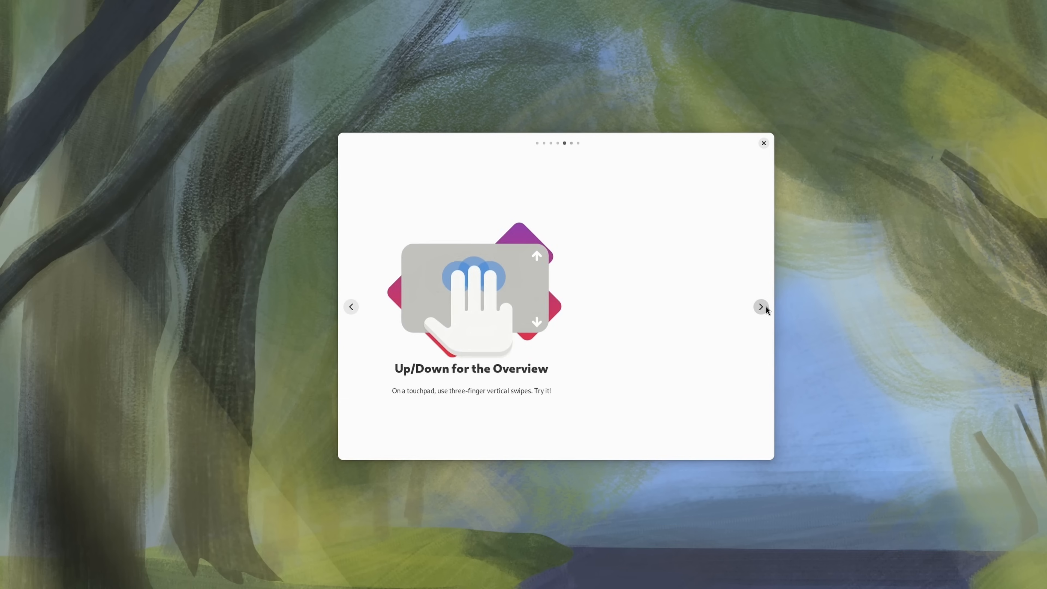
pyautogui.click(760, 306)
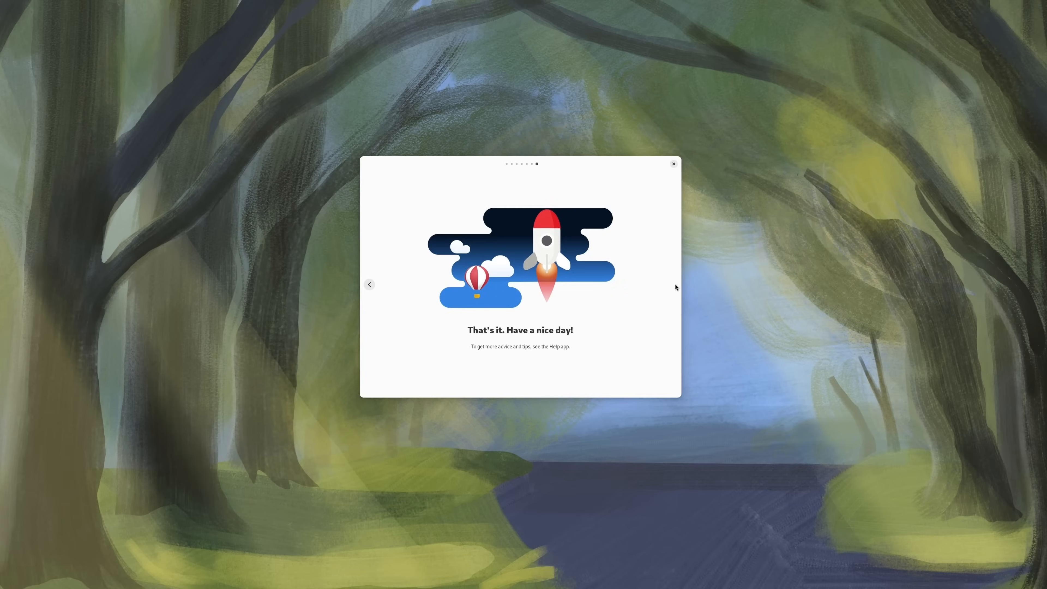
pyautogui.click(672, 164)
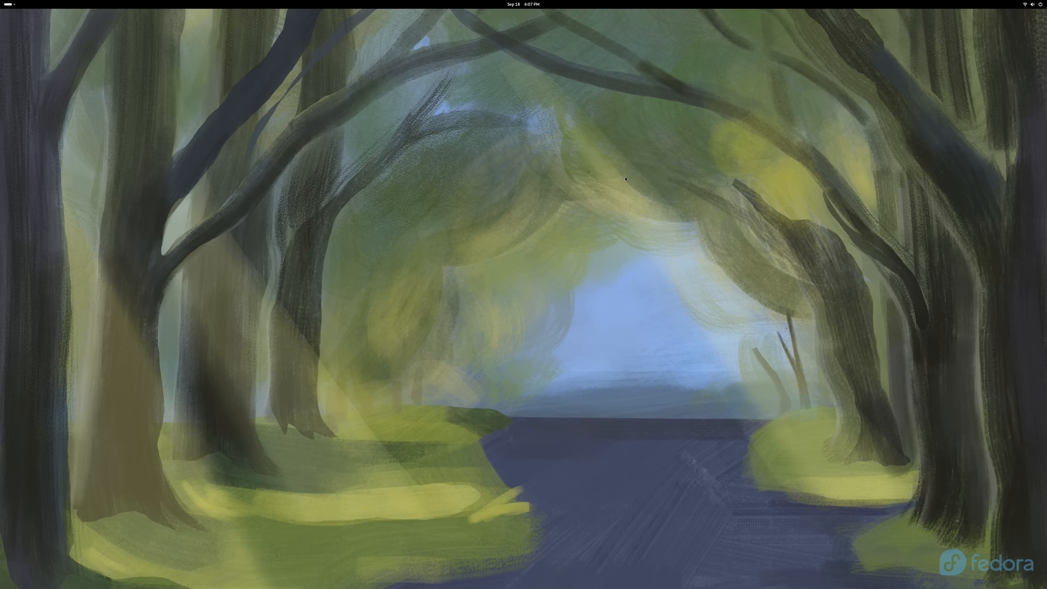
pyautogui.moveTo(992, 2)
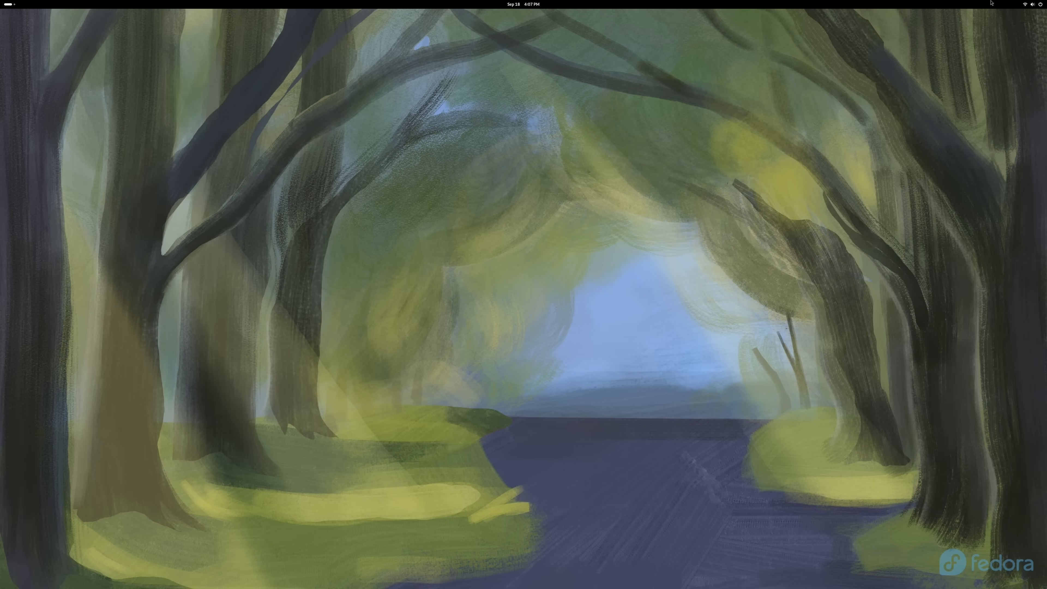
# In Displays settings, apply and keep a 200% scale, then close Settings
pyautogui.click(1031, 4)
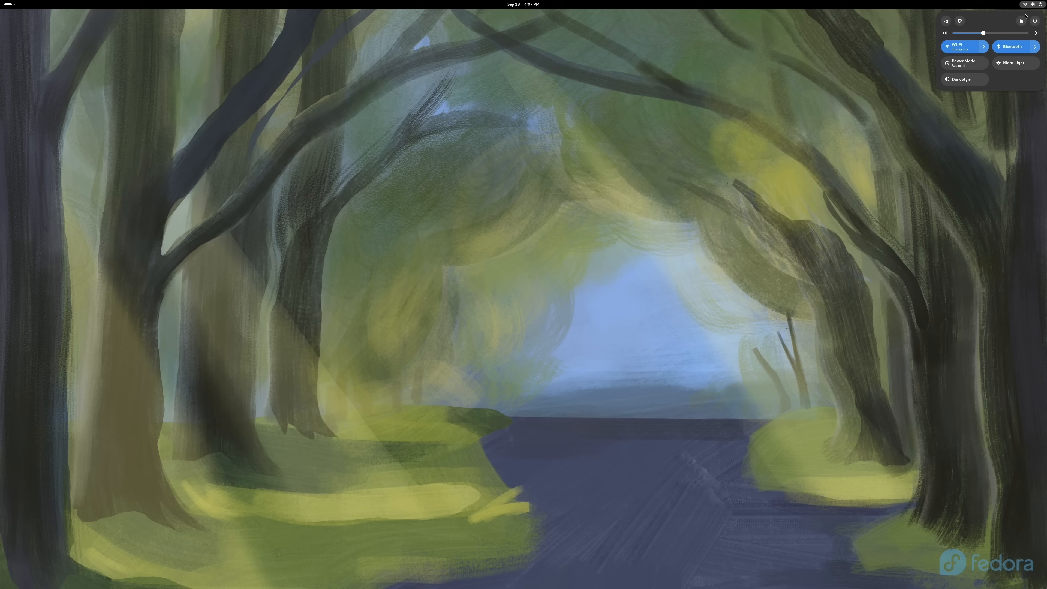
pyautogui.click(982, 46)
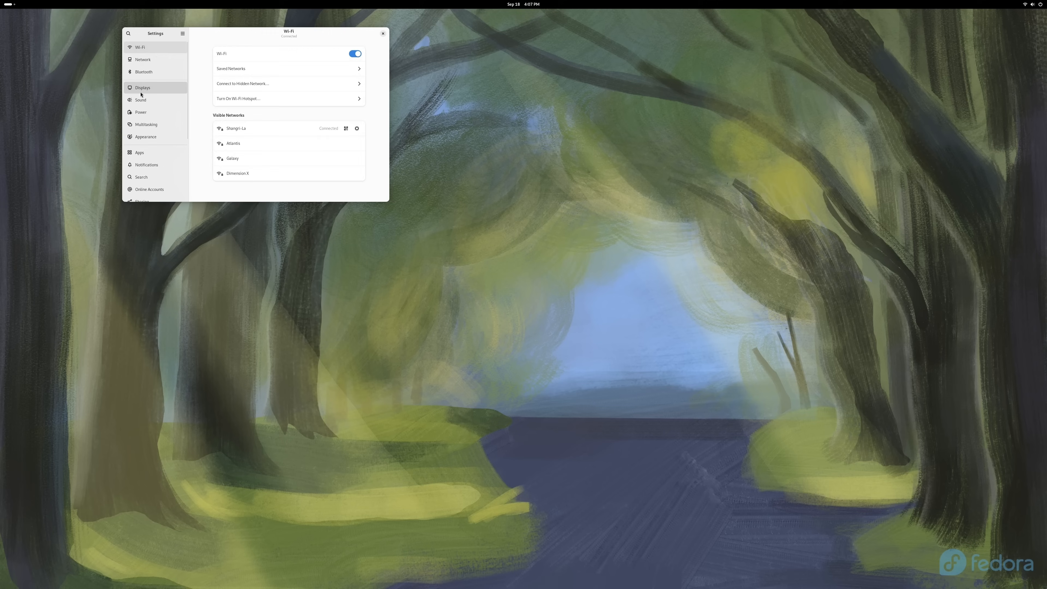
pyautogui.click(142, 87)
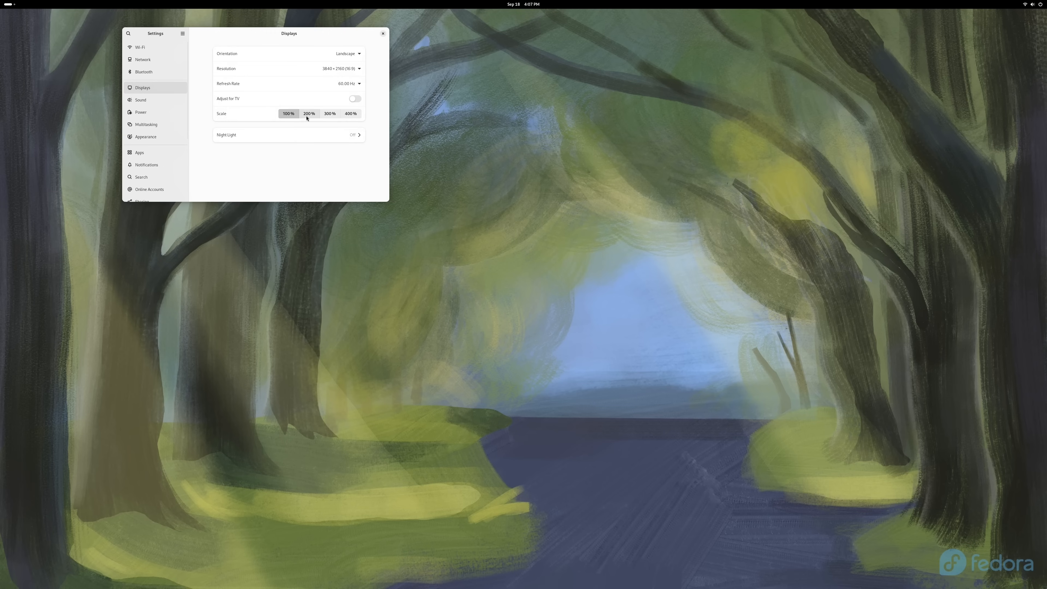
pyautogui.click(309, 113)
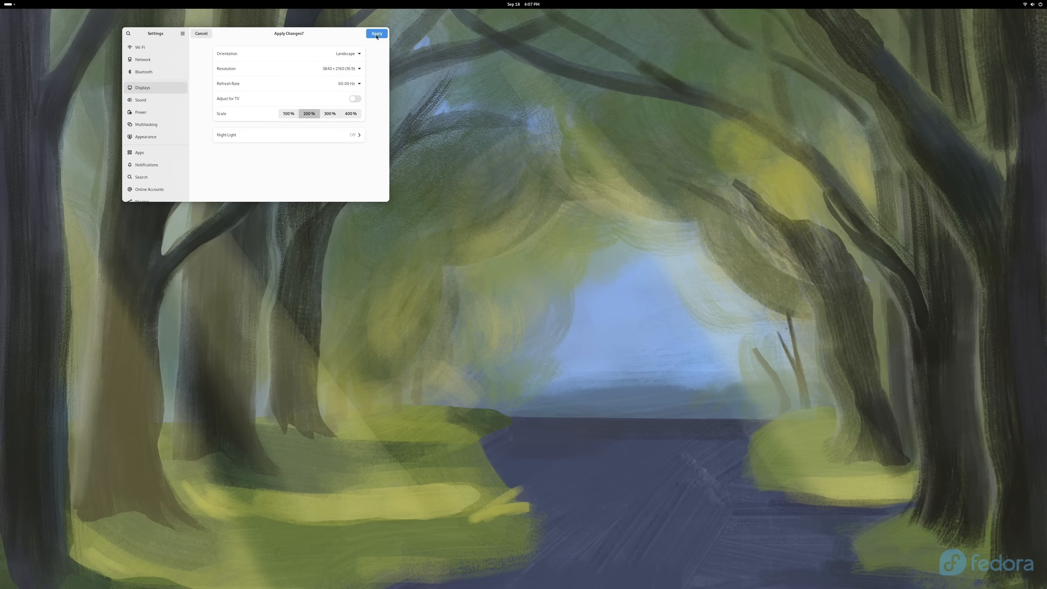
pyautogui.click(377, 33)
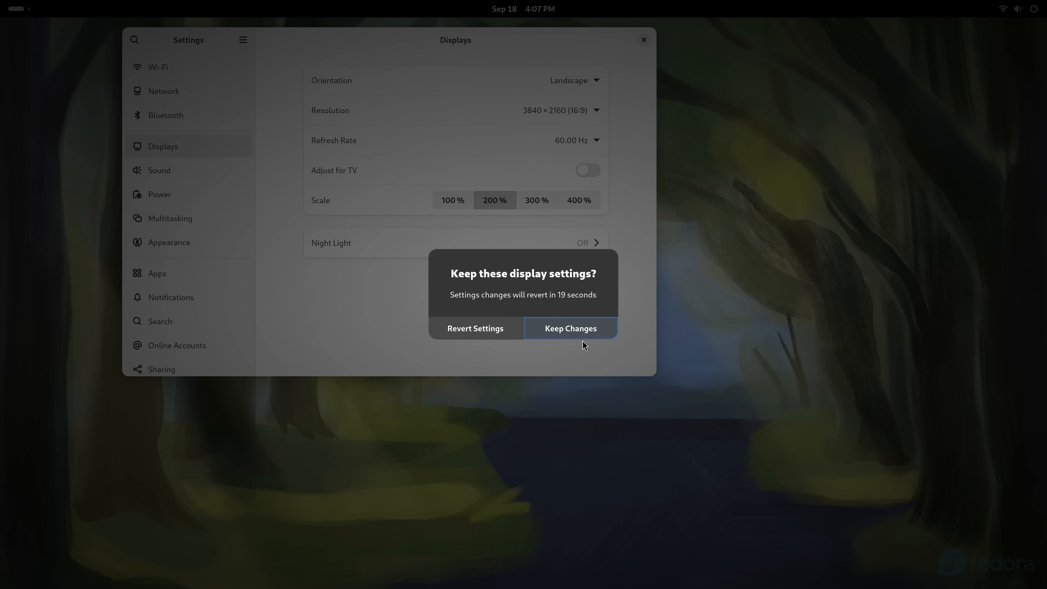
pyautogui.click(570, 327)
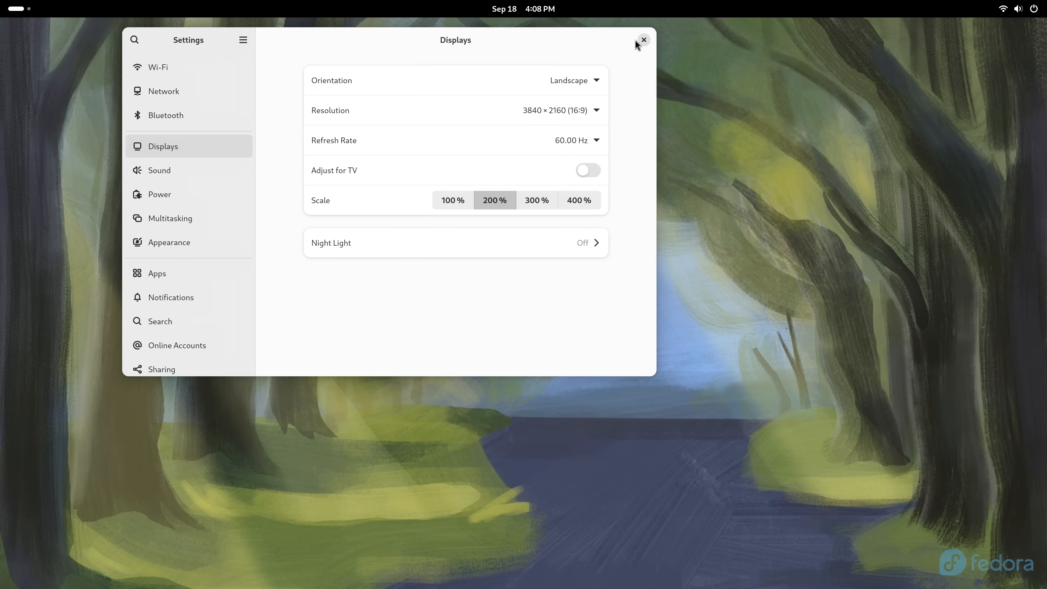
pyautogui.click(643, 40)
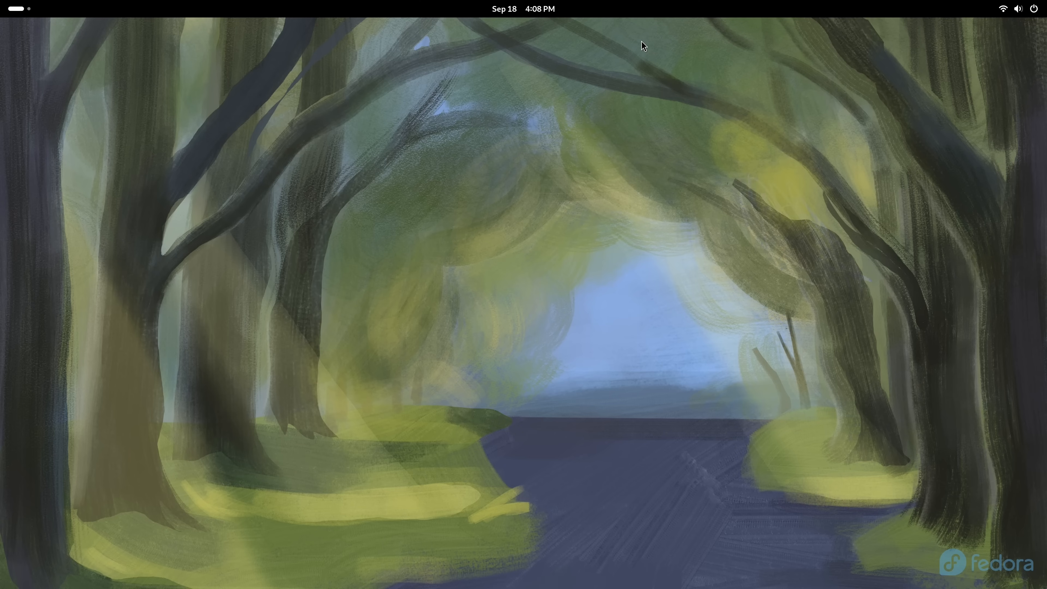
pyautogui.moveTo(321, 132)
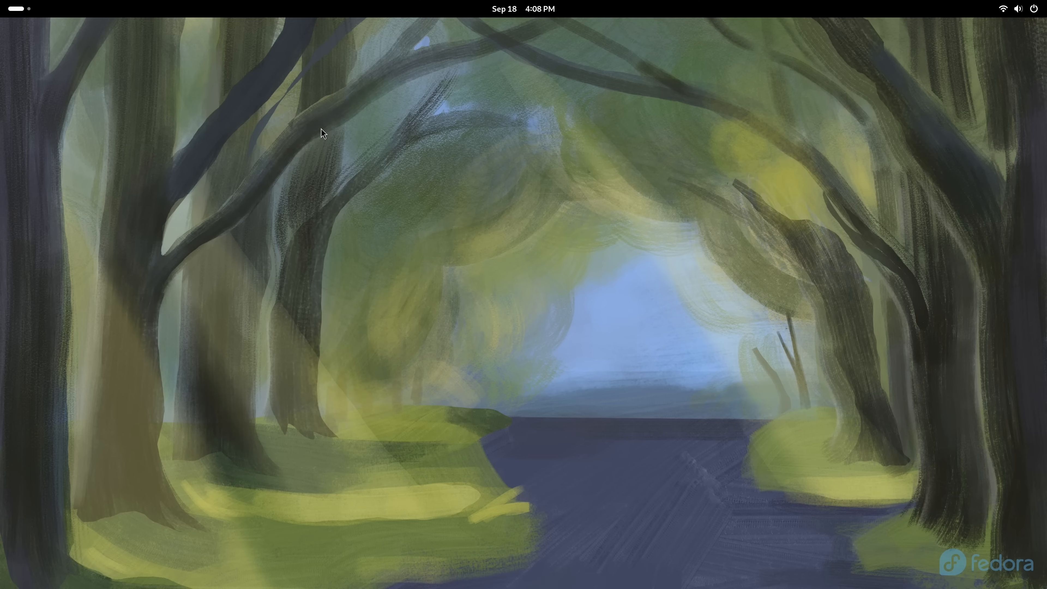
# Launch GNOME Software from the dash and browse the Explore page's featured apps
pyautogui.click(13, 9)
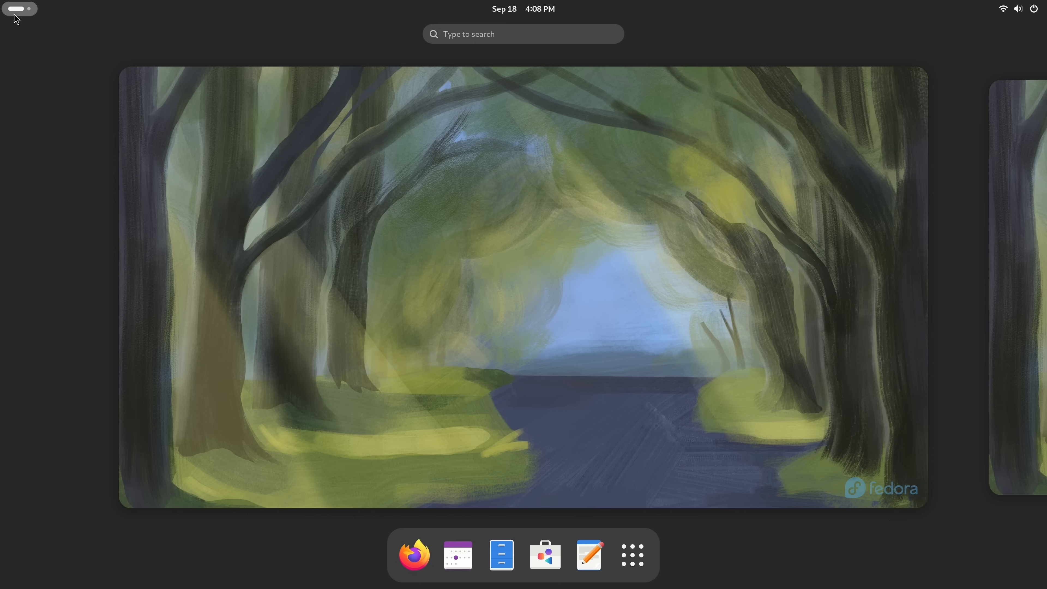
pyautogui.moveTo(545, 554)
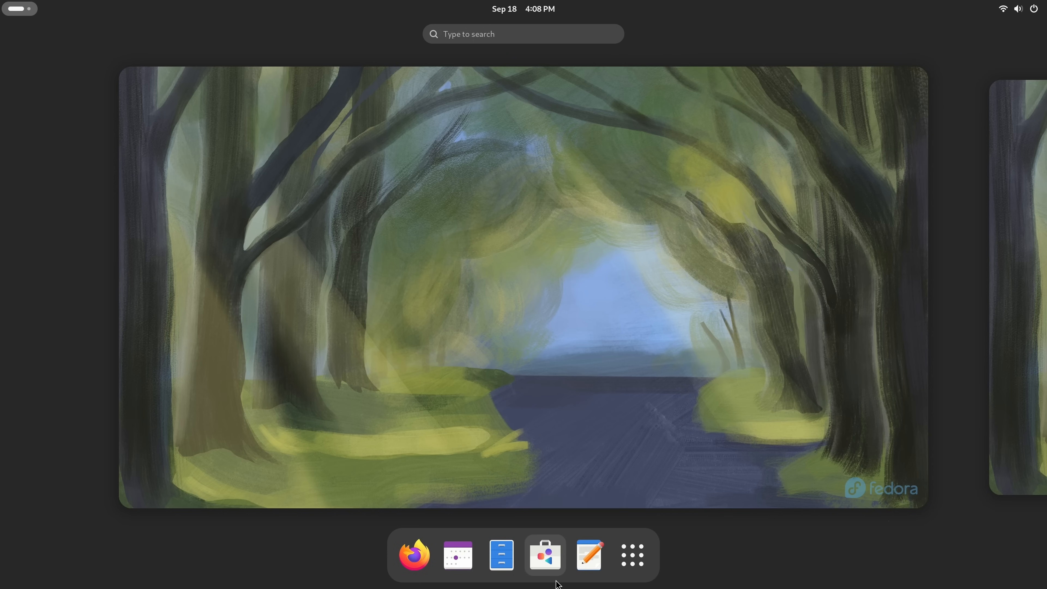
pyautogui.click(545, 554)
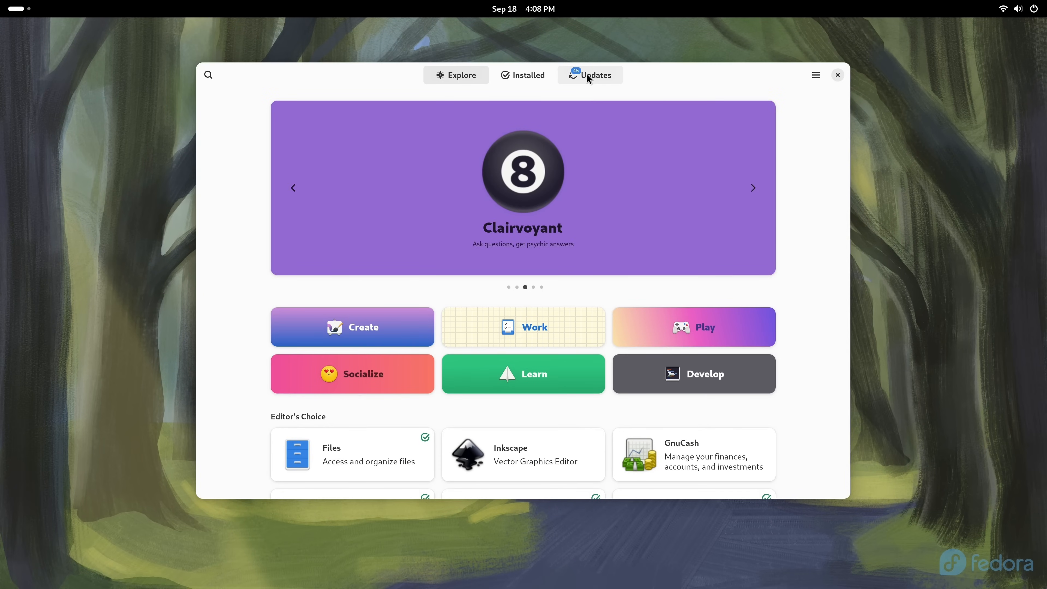
pyautogui.scroll(-3)
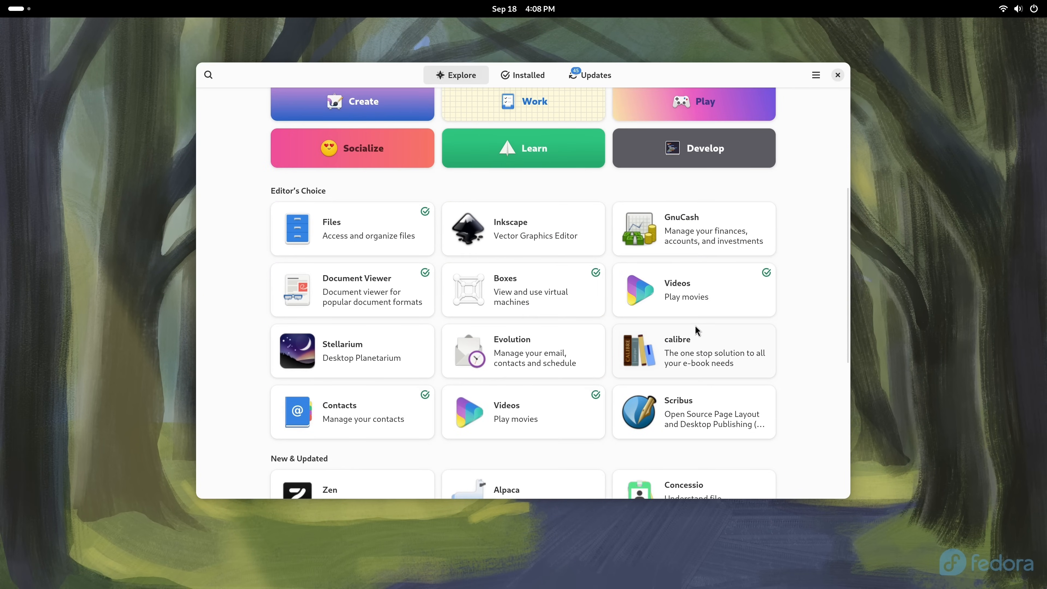
pyautogui.scroll(-3)
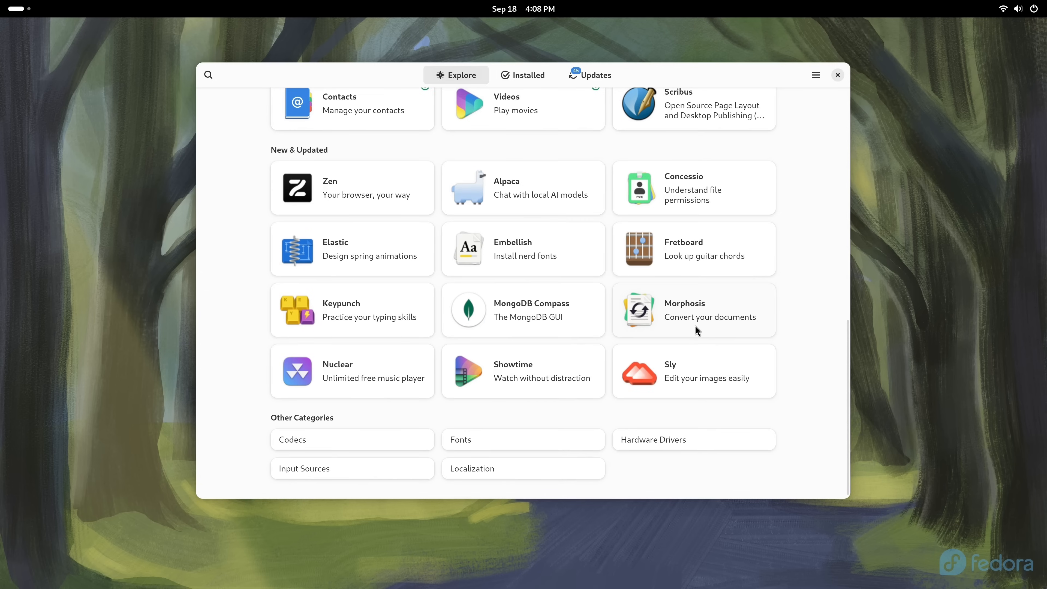
pyautogui.scroll(3)
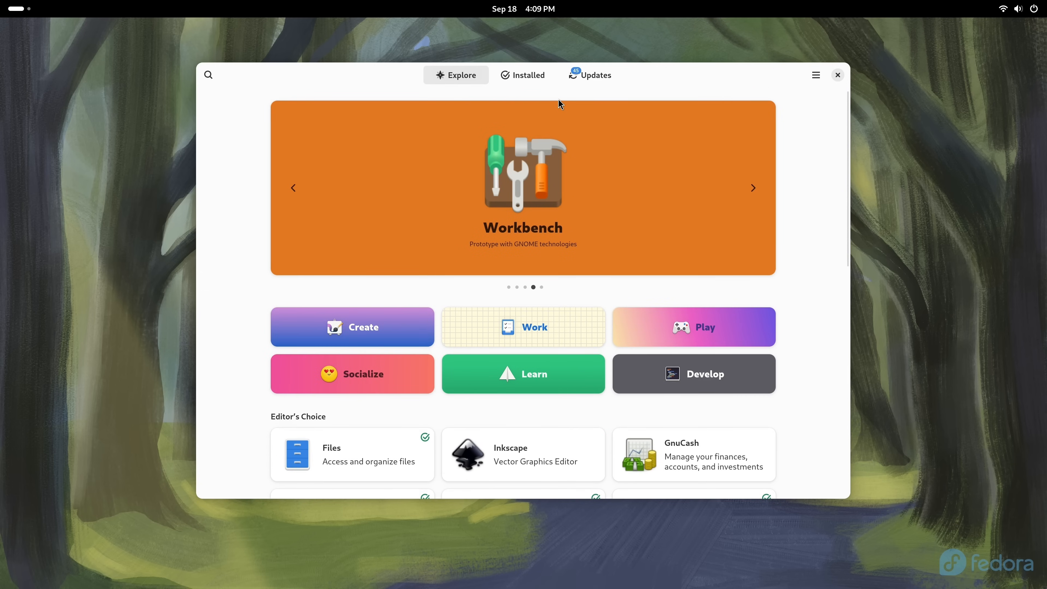
# From the Updates tab, download pending updates and confirm Restart & Install
pyautogui.click(589, 74)
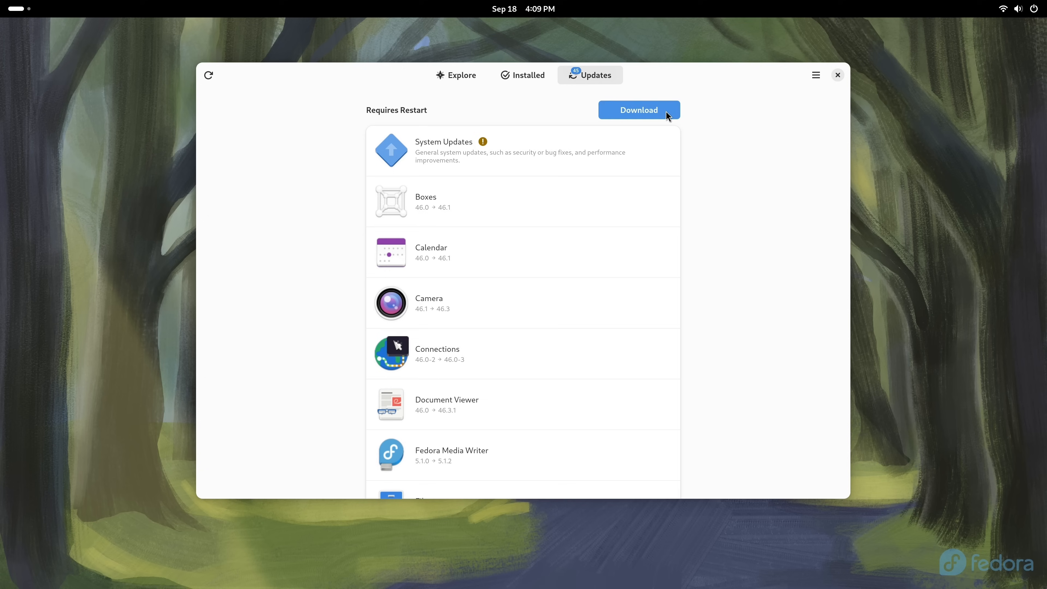
pyautogui.click(639, 110)
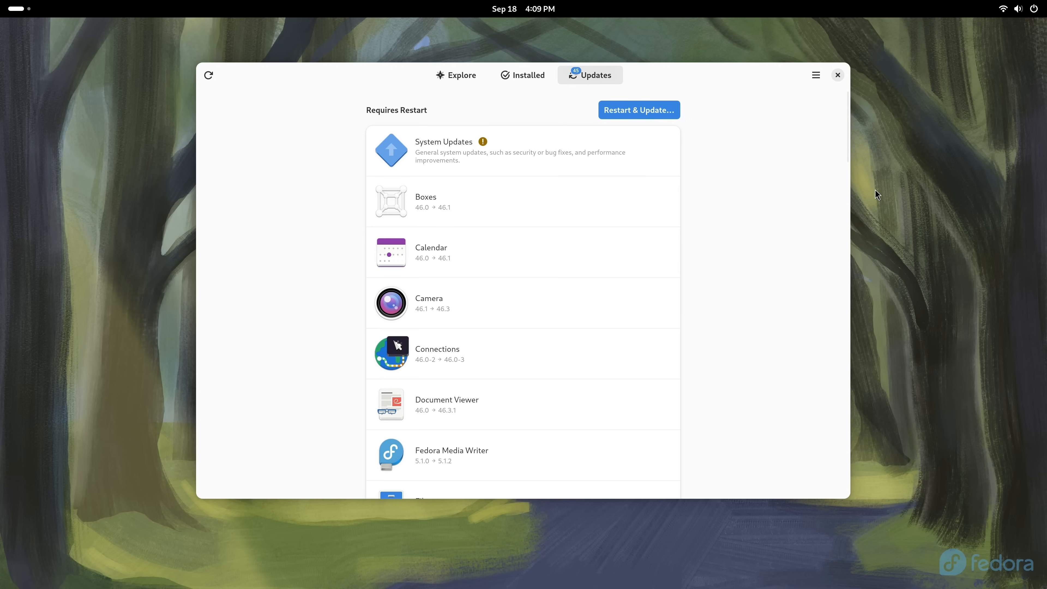
pyautogui.moveTo(821, 183)
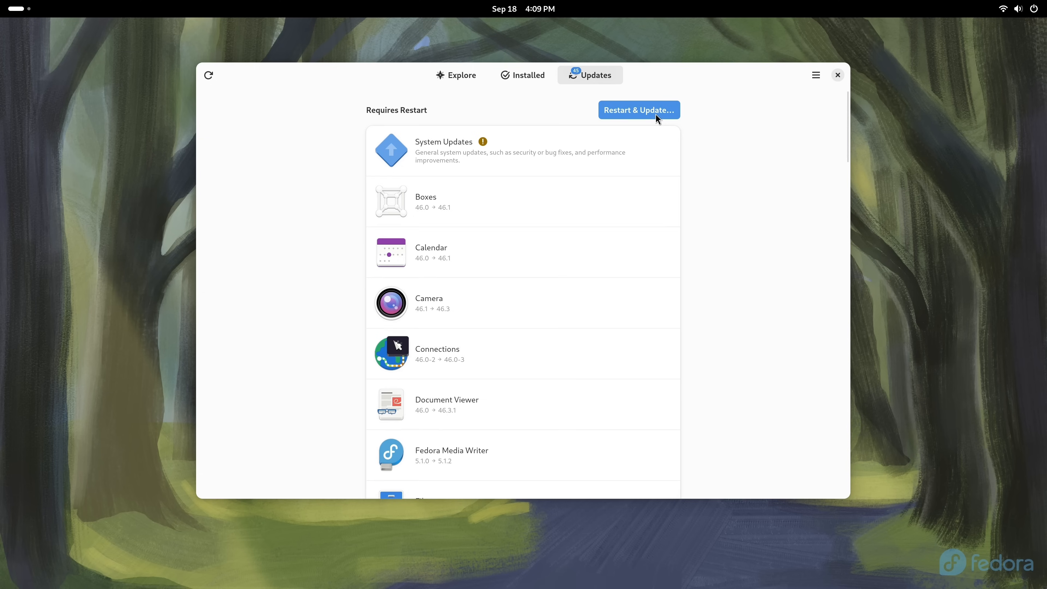
pyautogui.click(638, 110)
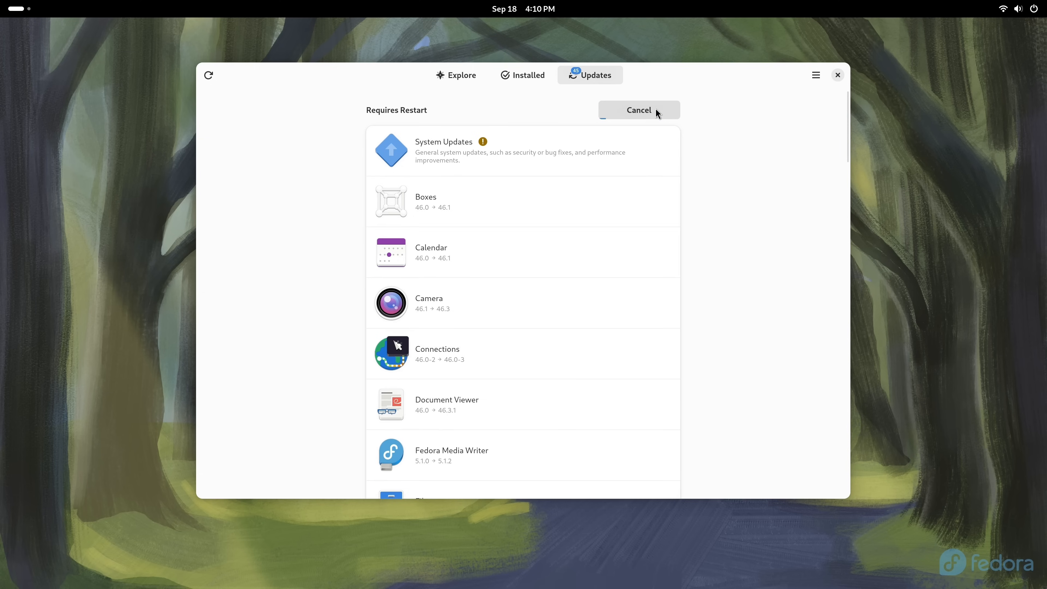
pyautogui.moveTo(749, 119)
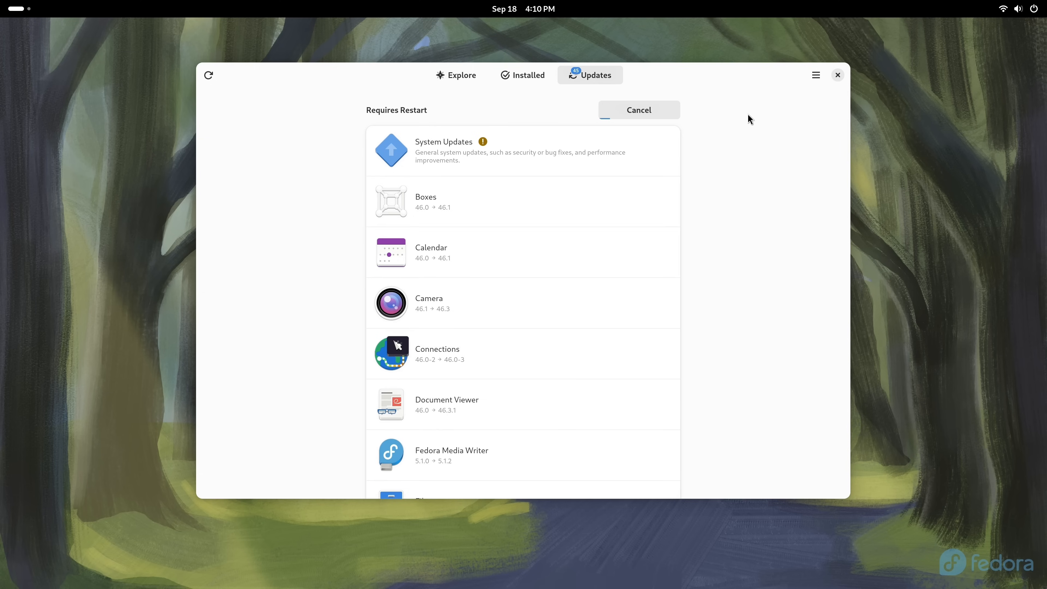
pyautogui.click(639, 110)
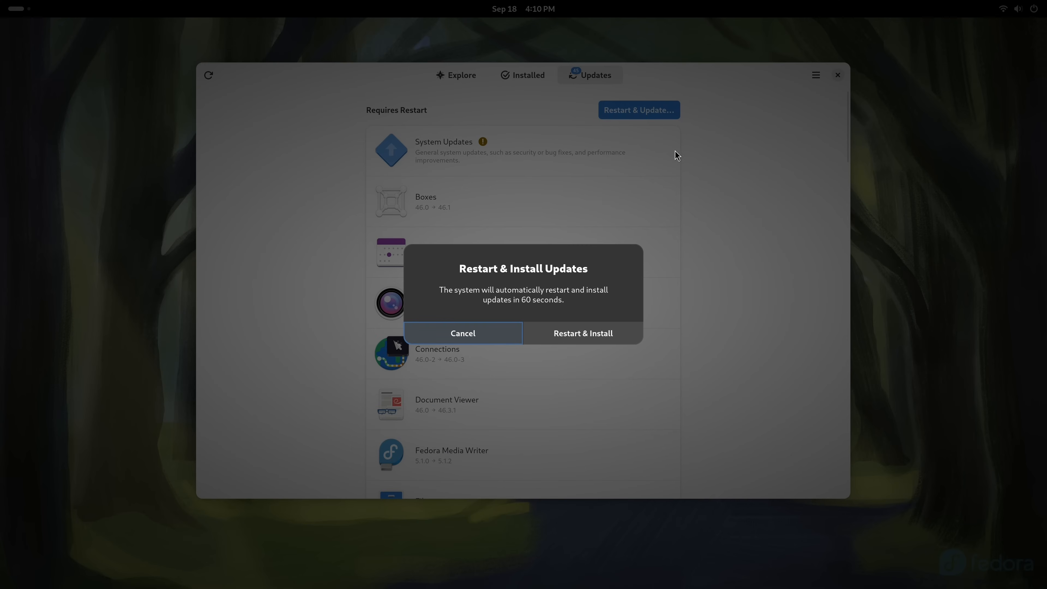
pyautogui.moveTo(577, 340)
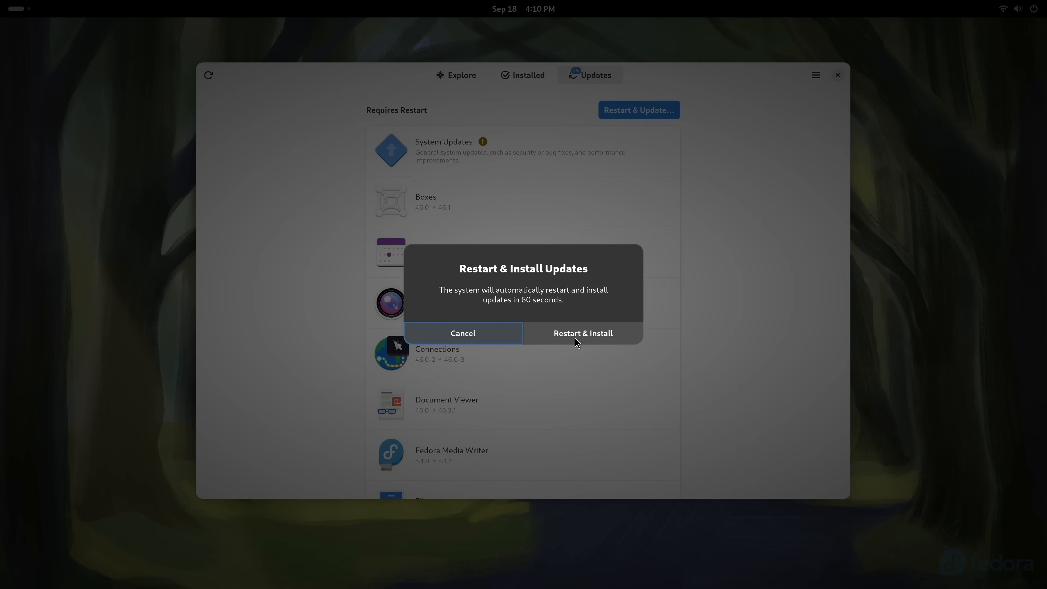
pyautogui.click(582, 334)
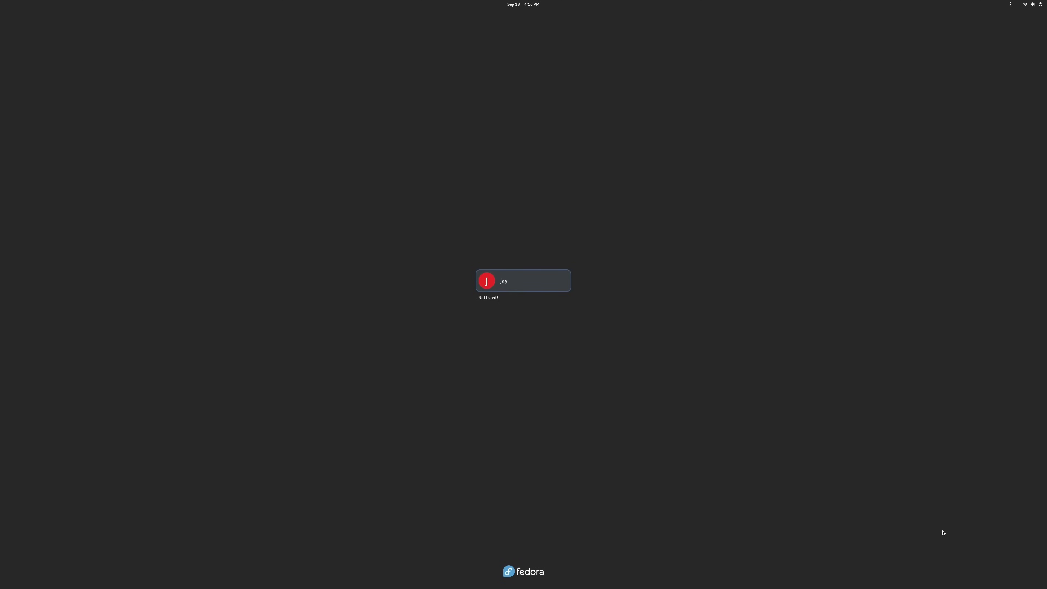
# Select the user account on the GDM login screen to reach the password prompt
pyautogui.click(523, 281)
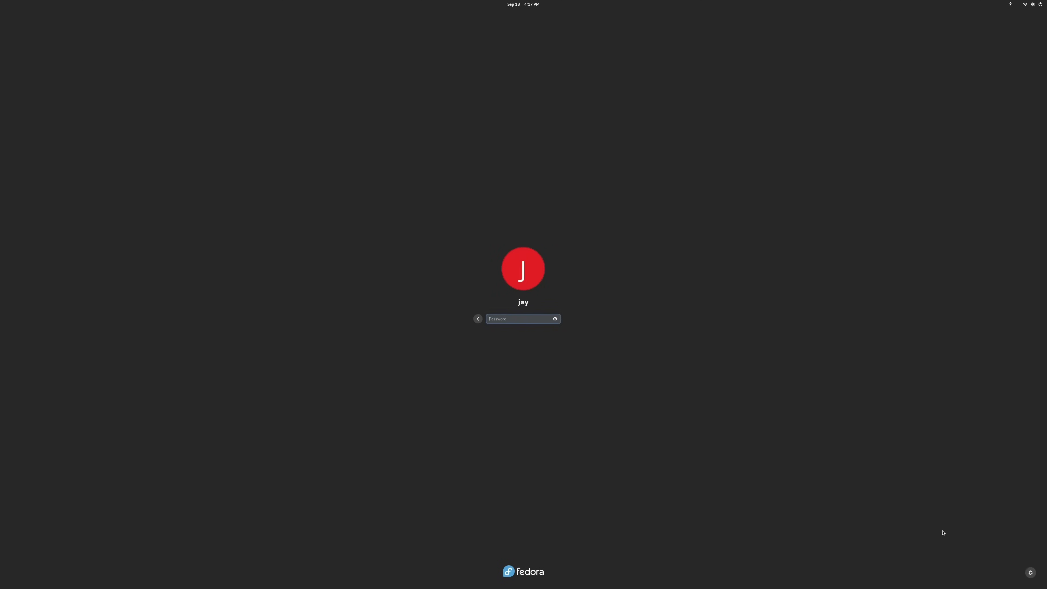